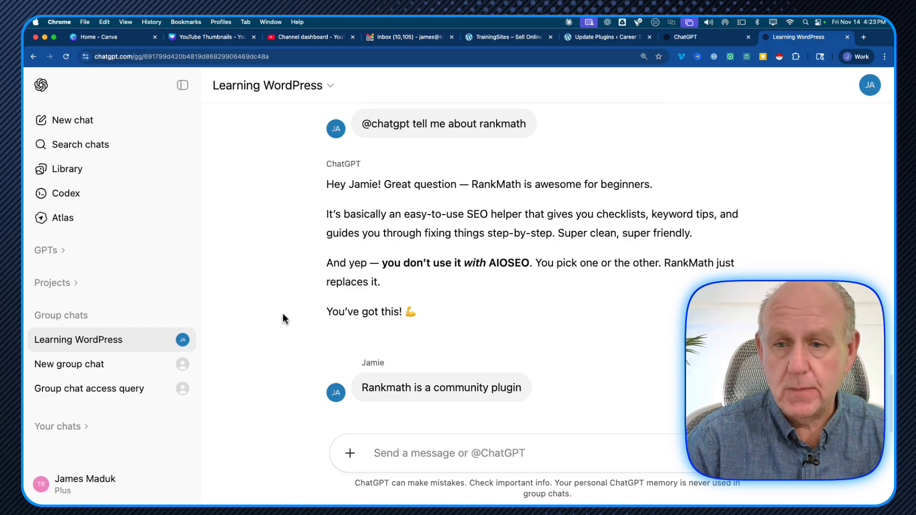
mouse_move(161, 272)
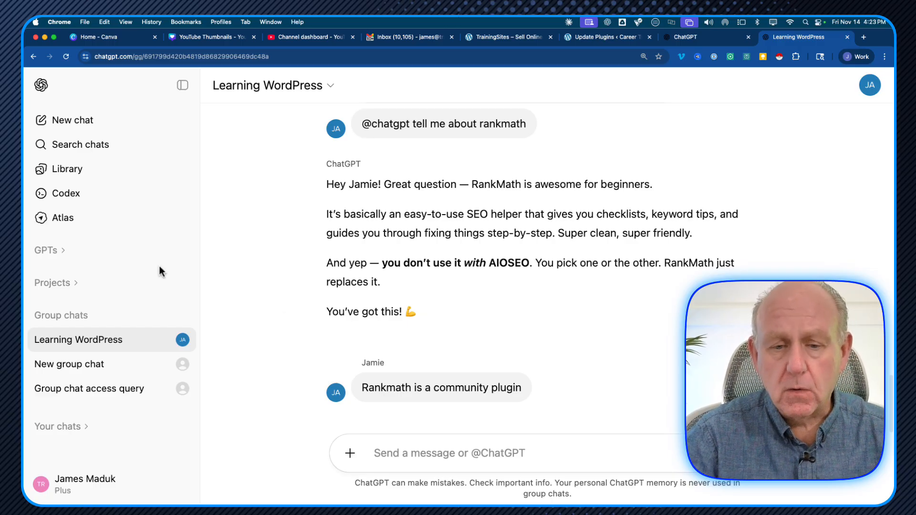
mouse_move(147, 285)
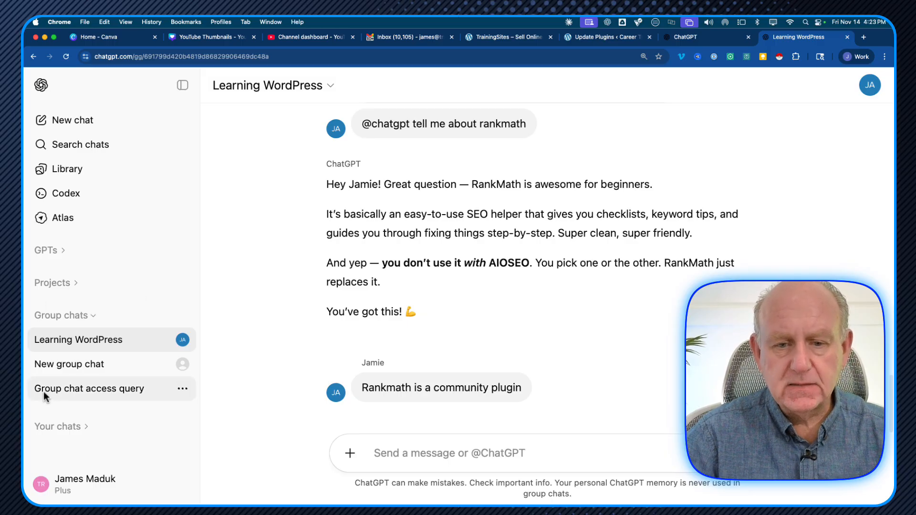
mouse_move(97, 323)
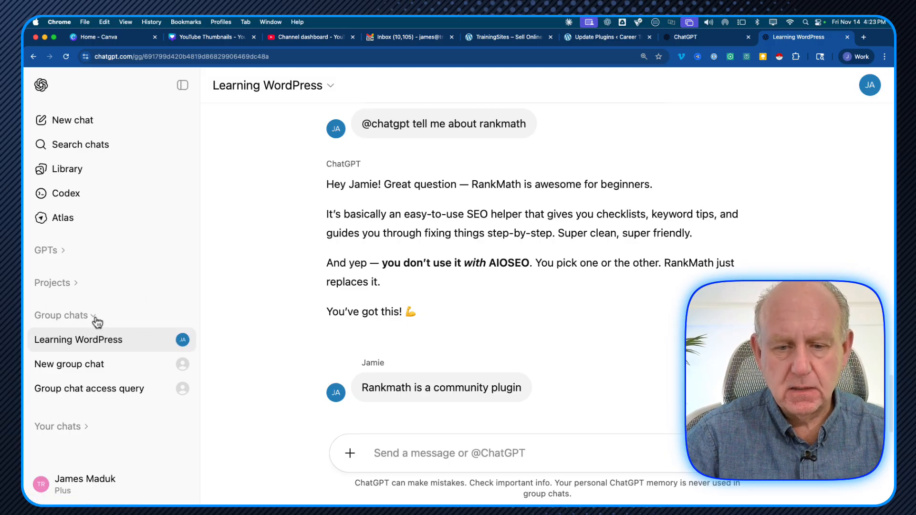
mouse_move(82, 430)
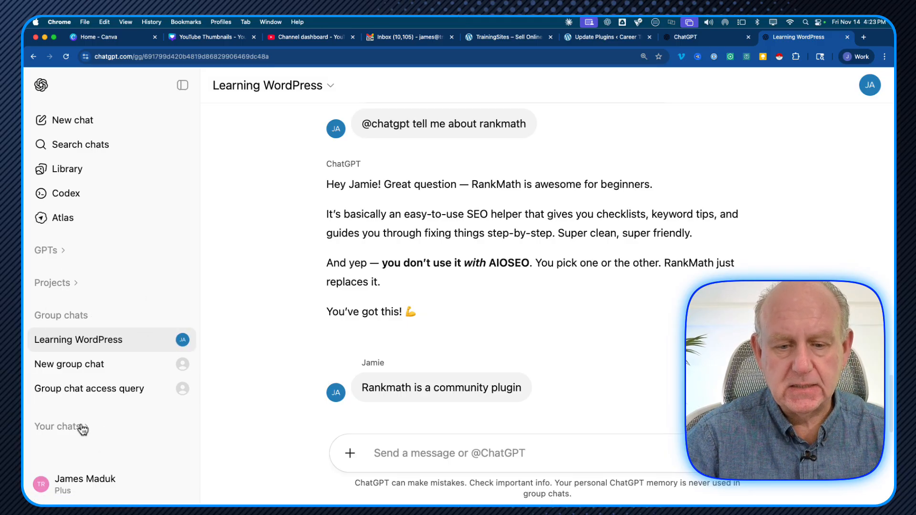
mouse_move(80, 283)
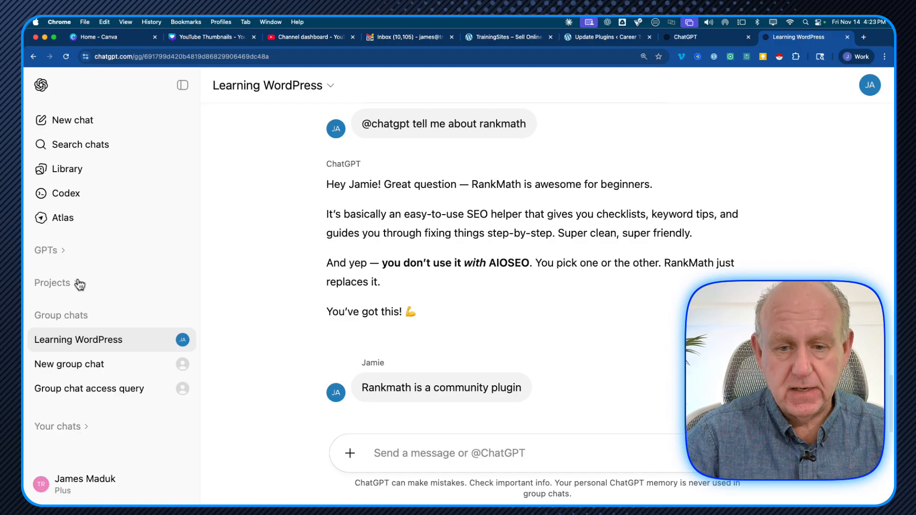
Step: Open the 'New group chat' conversation from the Group chats list in the sidebar
left_click(61, 316)
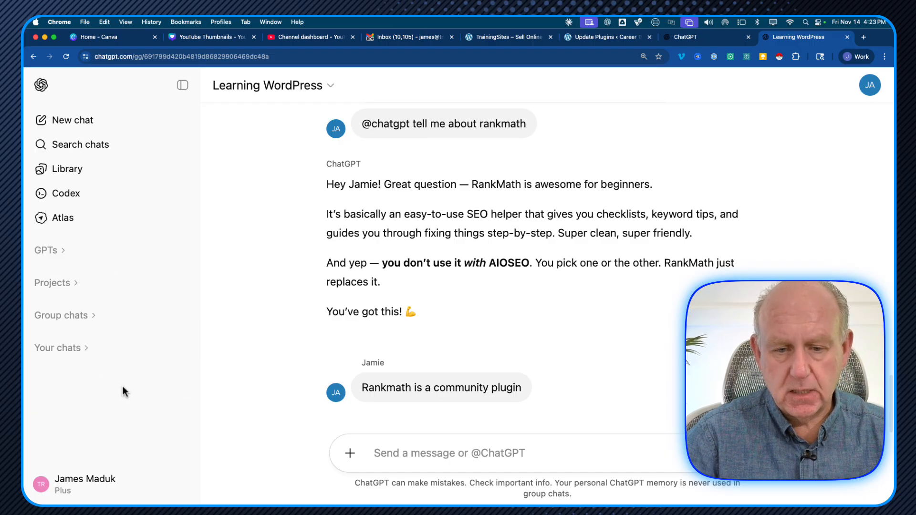
mouse_move(93, 321)
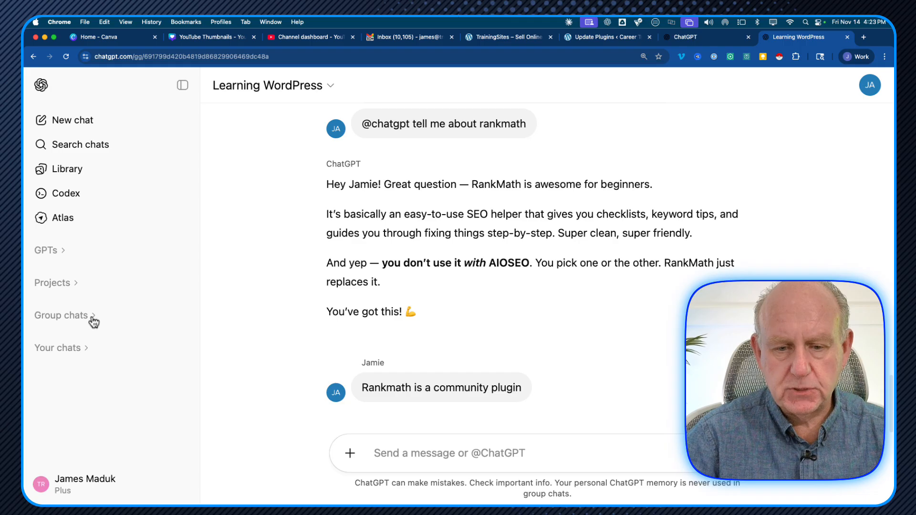
left_click(61, 316)
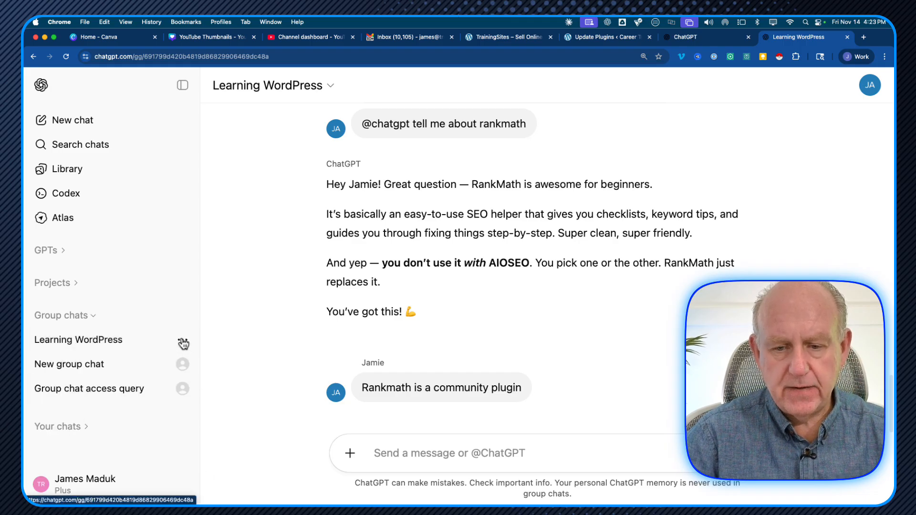
mouse_move(99, 340)
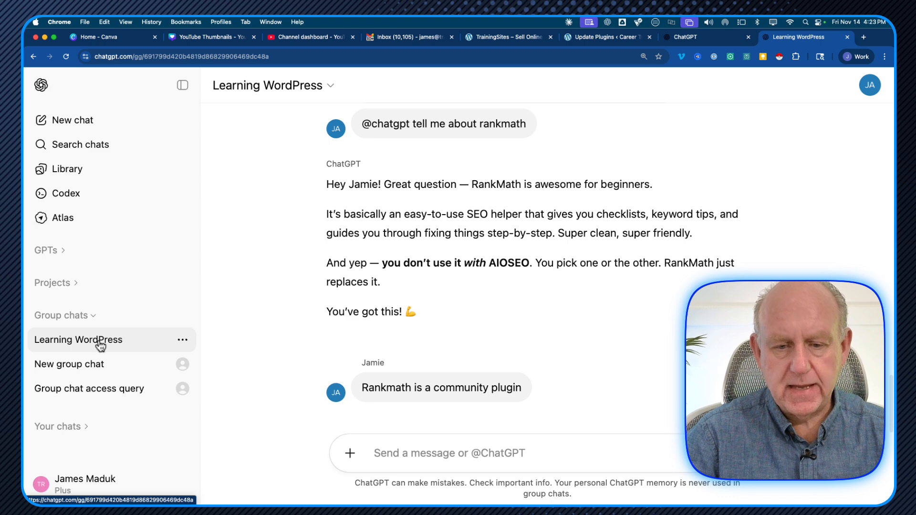
mouse_move(68, 364)
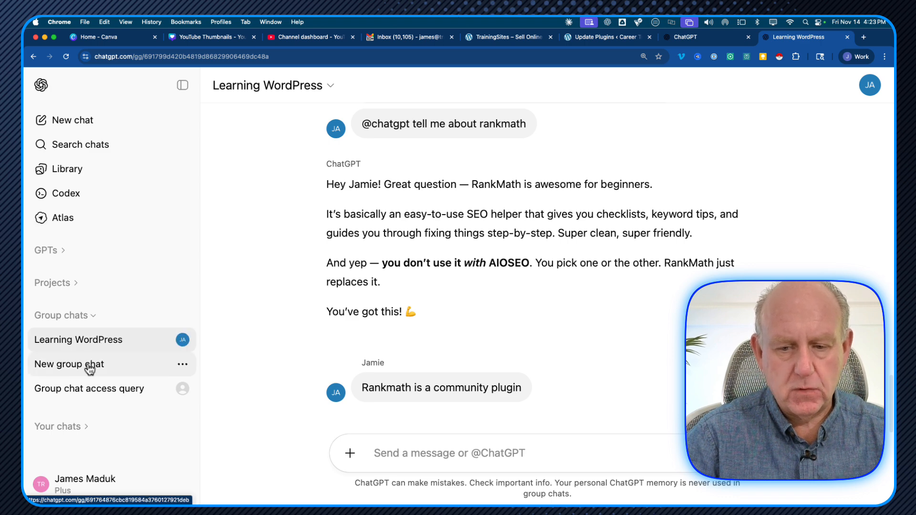
mouse_move(111, 403)
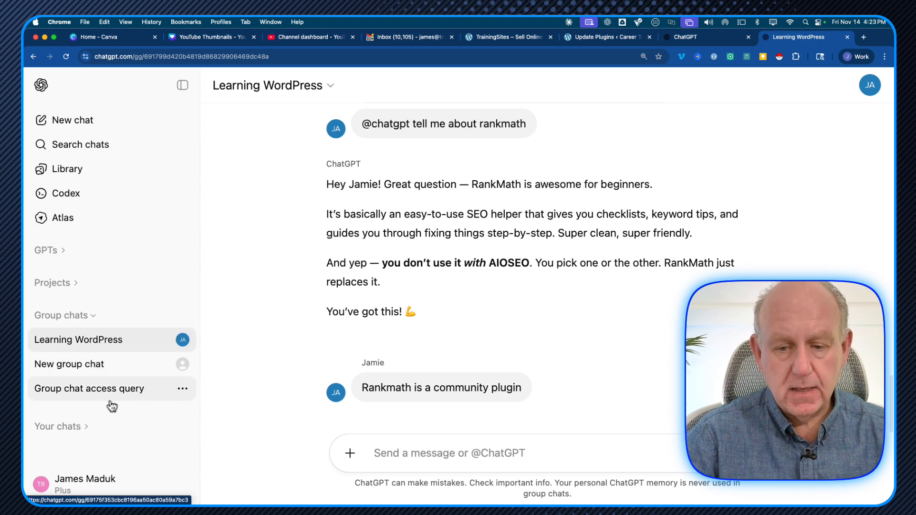
mouse_move(96, 396)
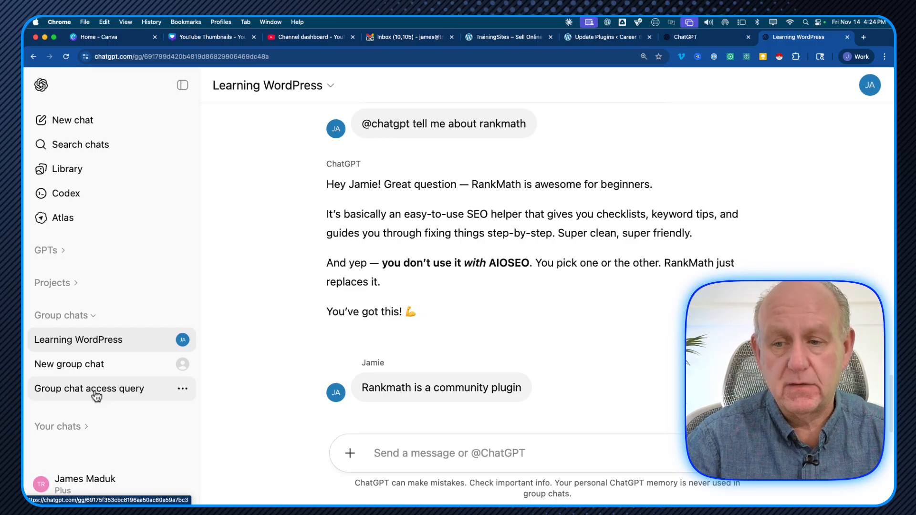
mouse_move(91, 399)
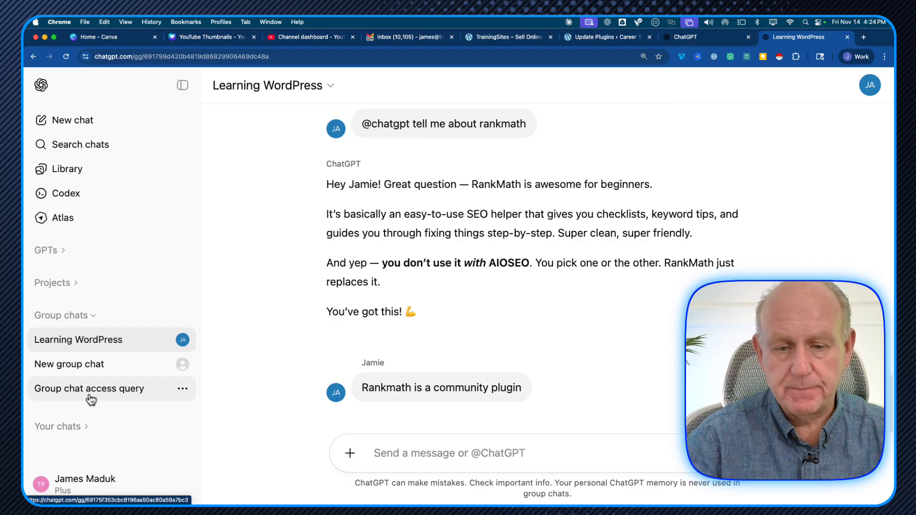
mouse_move(94, 372)
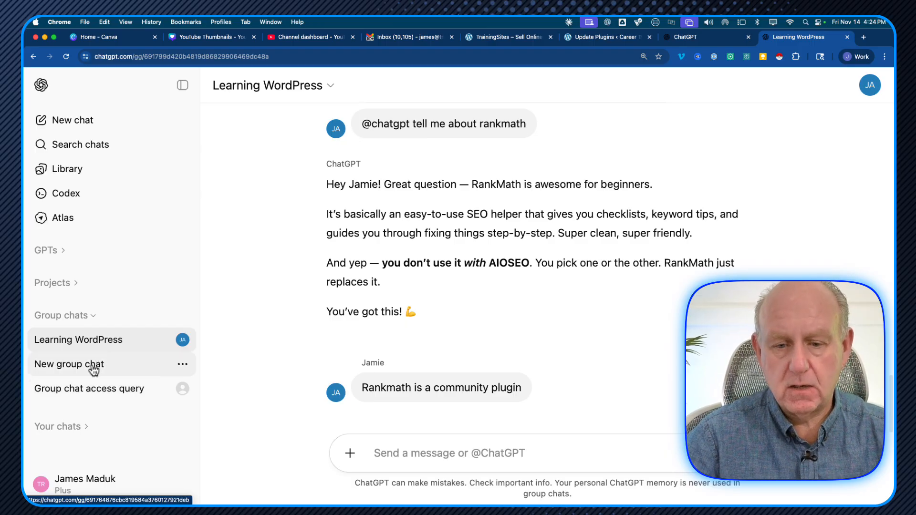
left_click(69, 364)
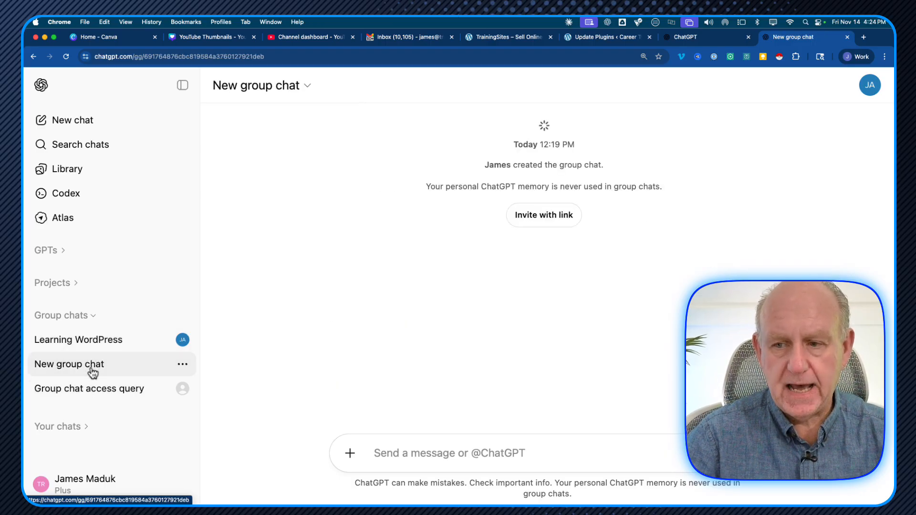
mouse_move(486, 173)
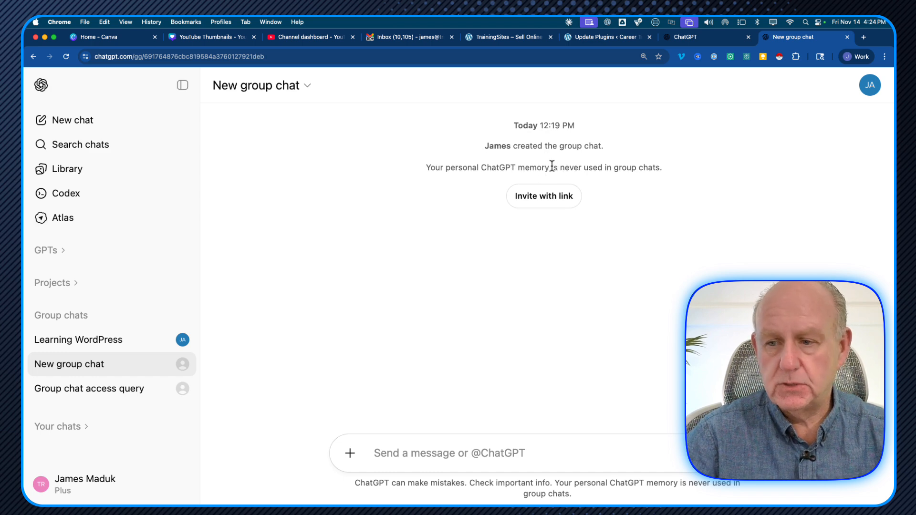
mouse_move(640, 184)
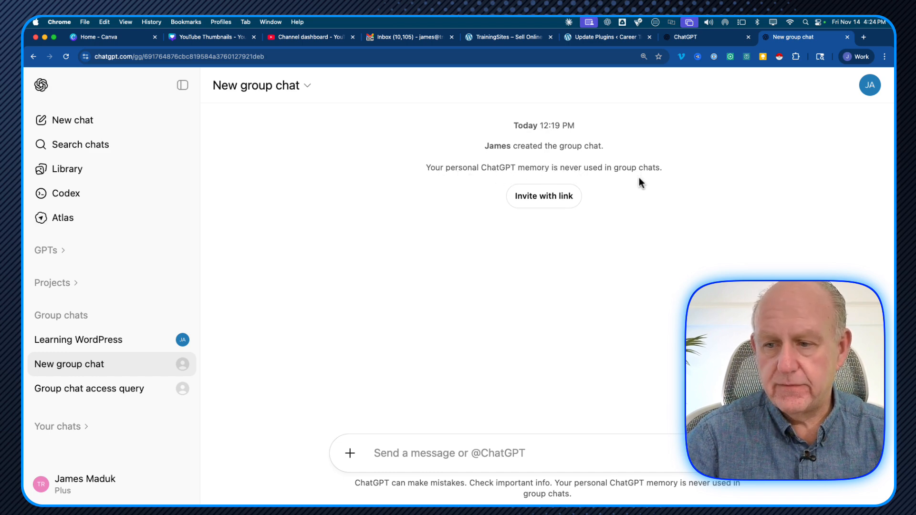
mouse_move(664, 172)
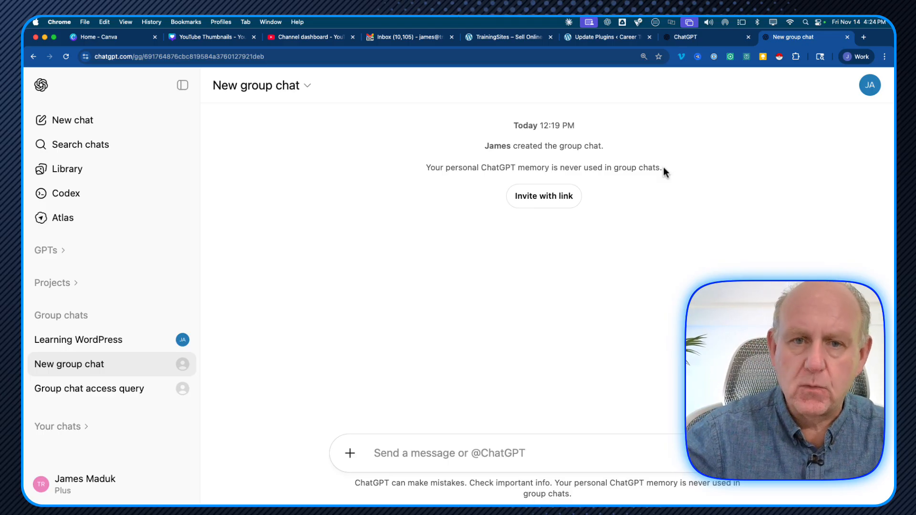
mouse_move(634, 186)
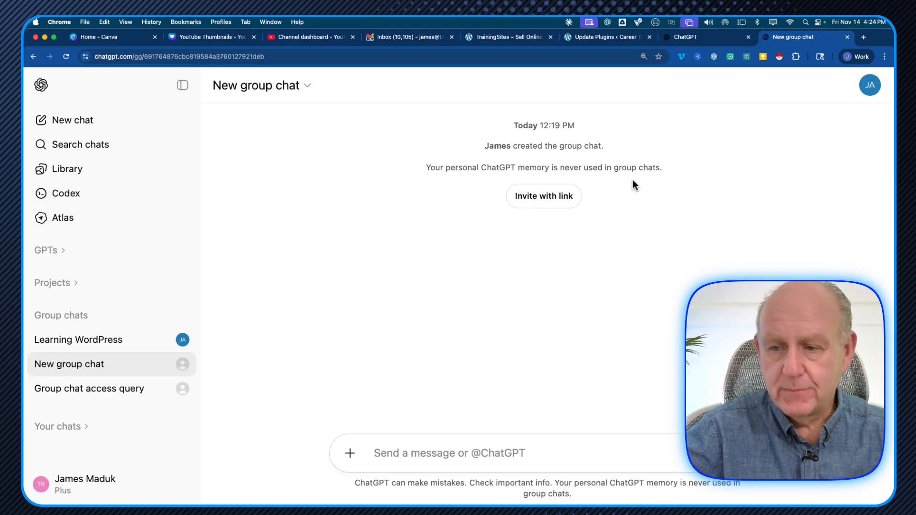
mouse_move(480, 162)
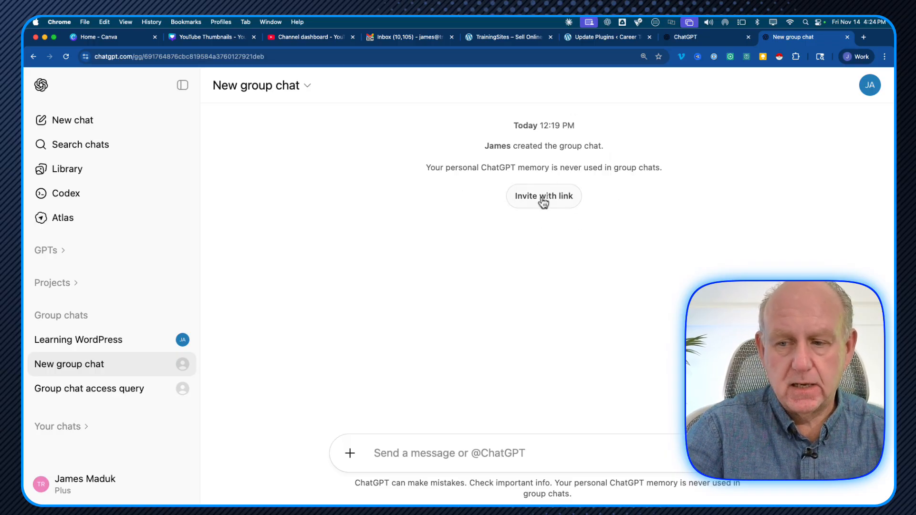
Step: Copy the group's invite link from the Group link dialog
left_click(543, 195)
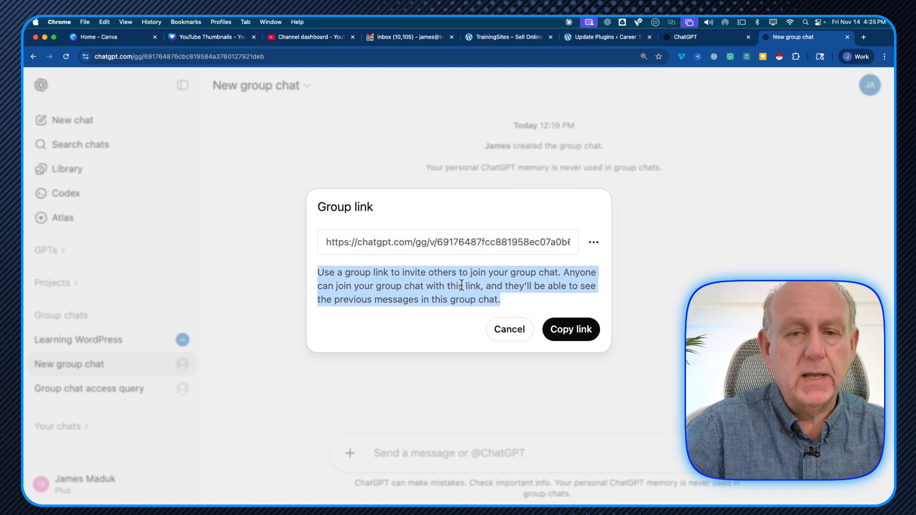
mouse_move(404, 299)
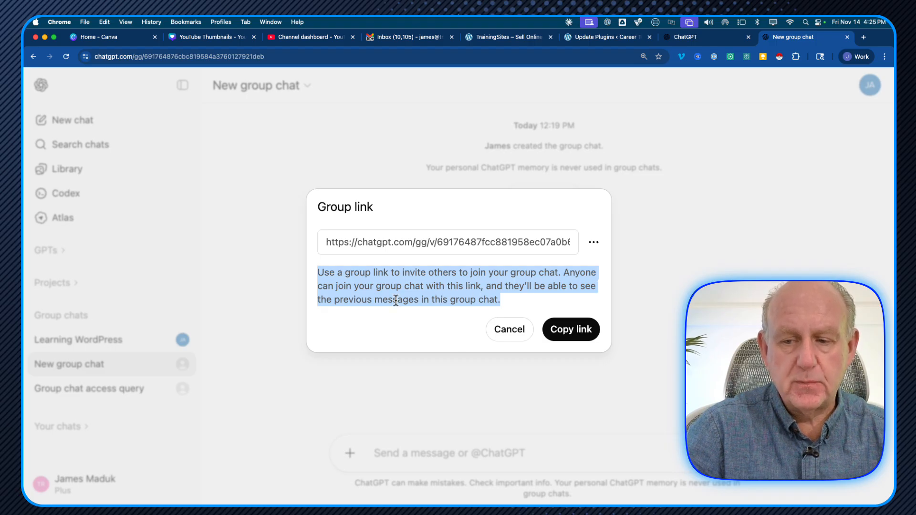
mouse_move(423, 262)
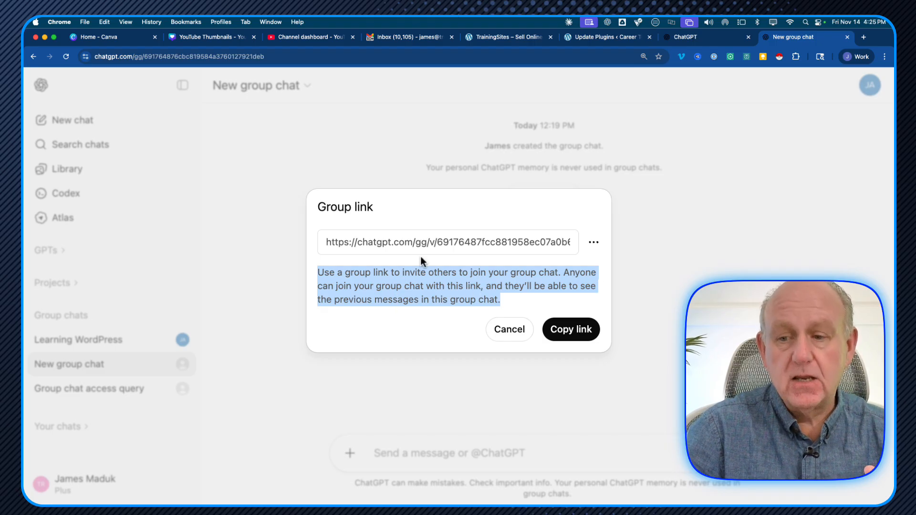
left_click(570, 329)
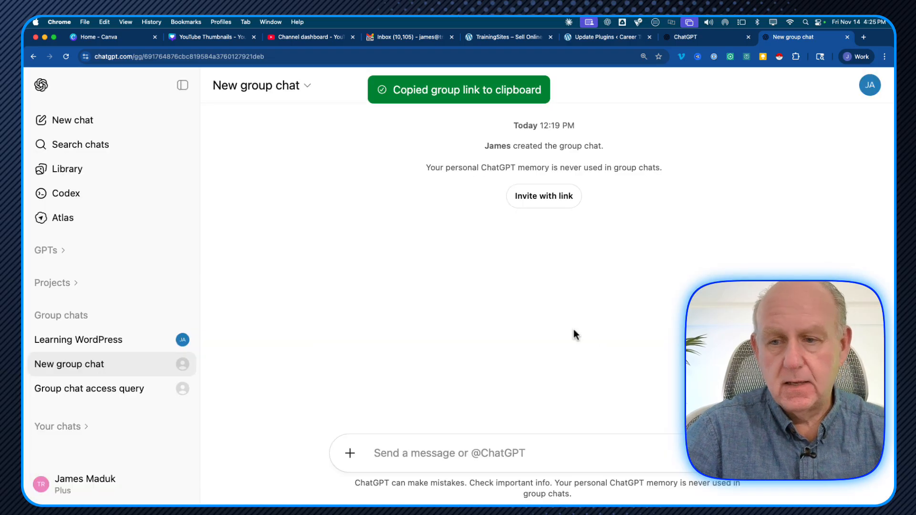
mouse_move(679, 120)
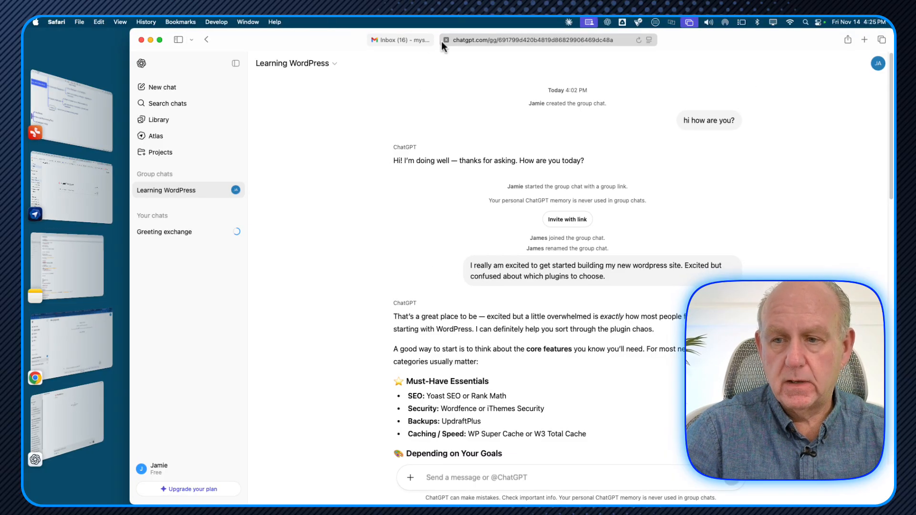
Step: Switch to the second account's browser window and its Gmail inbox
left_click(399, 40)
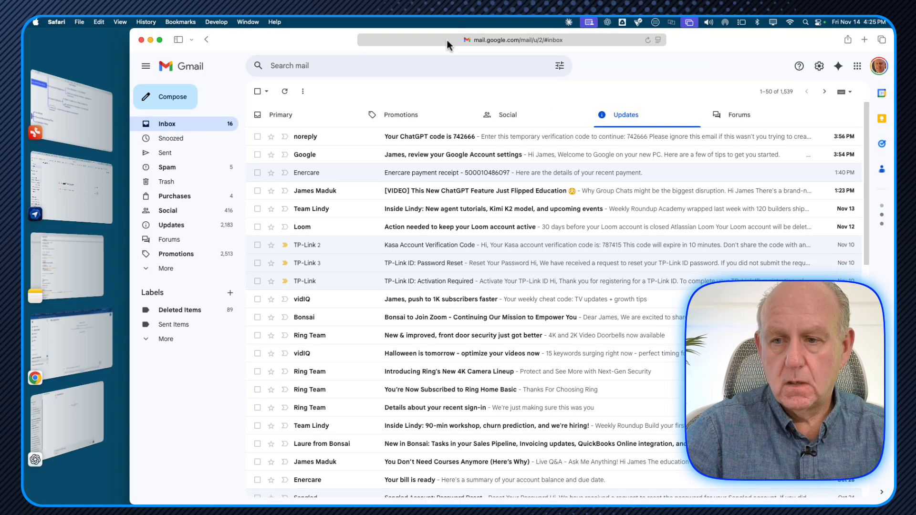
mouse_move(259, 51)
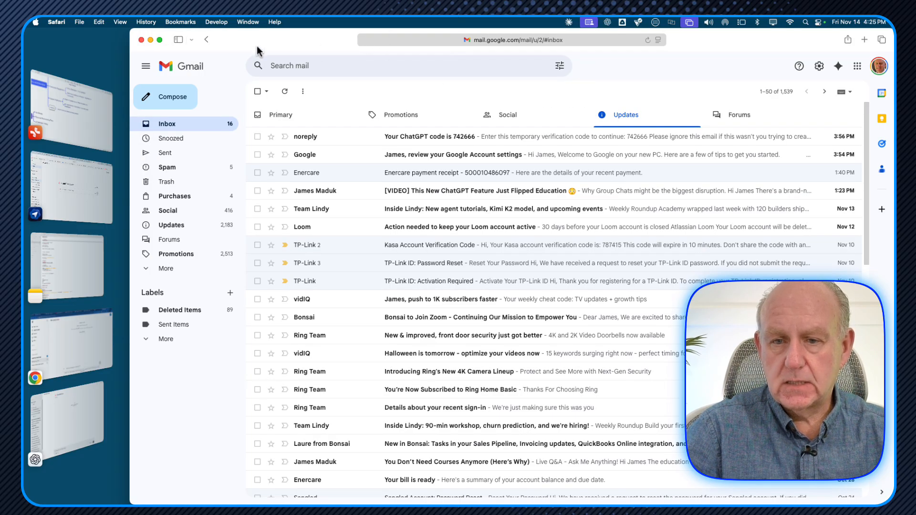
mouse_move(875, 45)
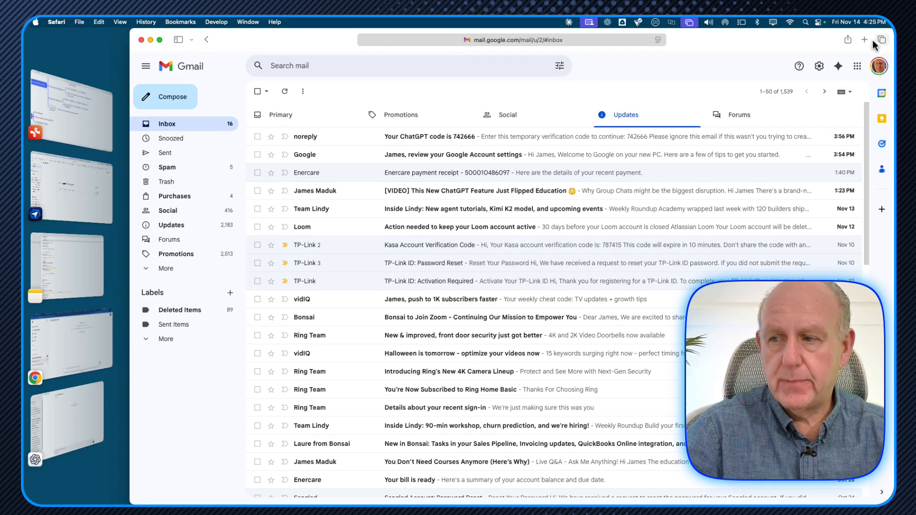
left_click(865, 39)
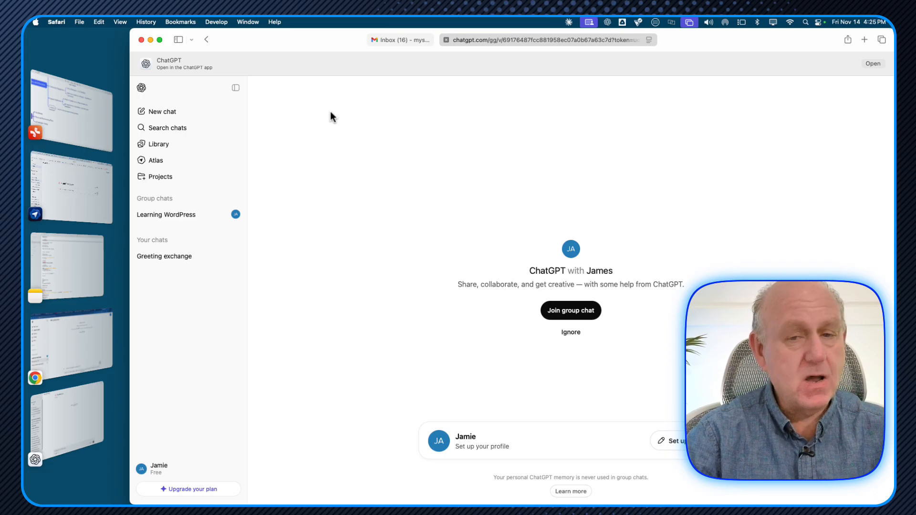
mouse_move(334, 127)
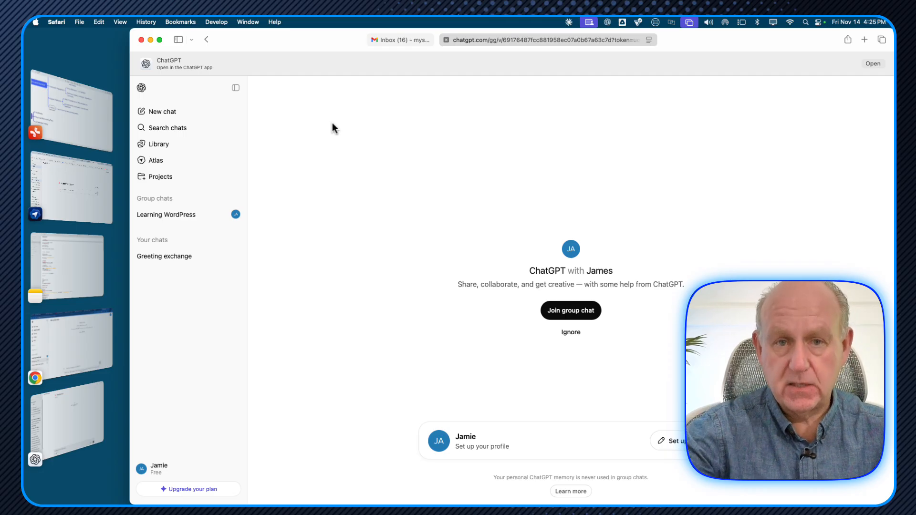
mouse_move(474, 89)
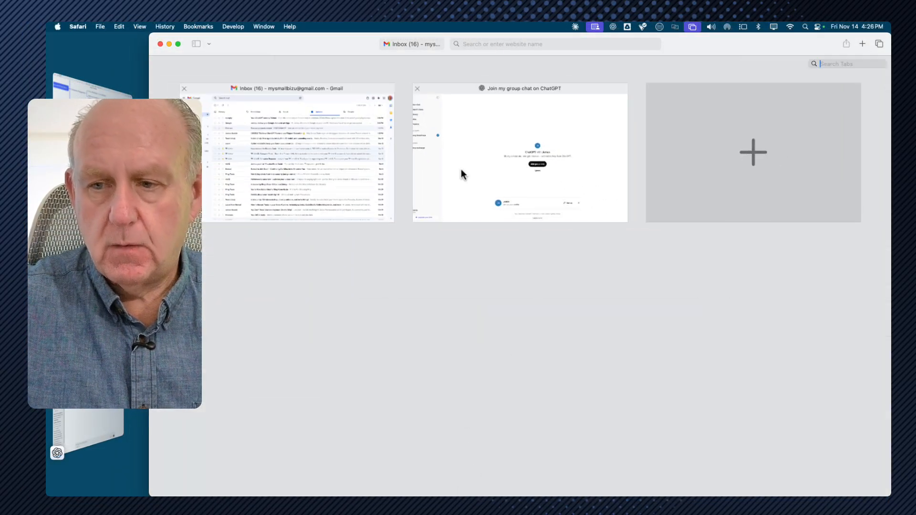
Step: Show the 'Join my group chat on ChatGPT' invitation page from the tab overview
left_click(519, 154)
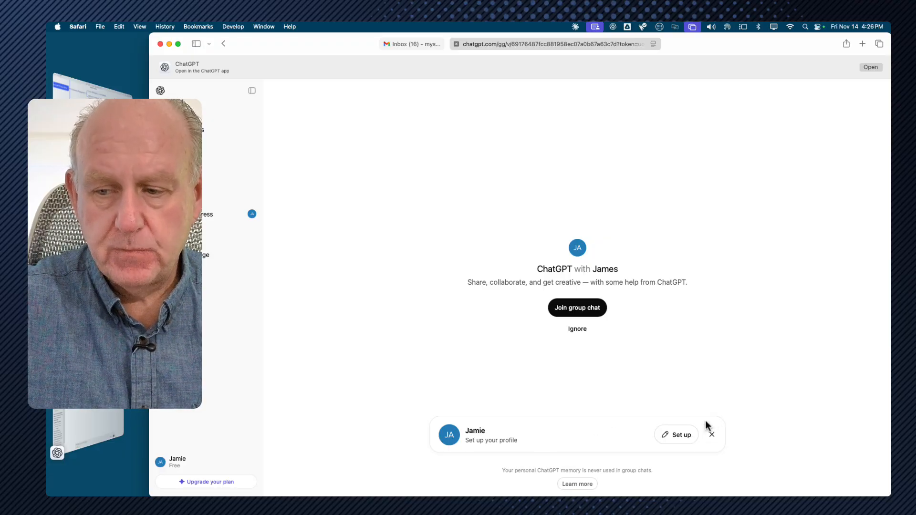
mouse_move(681, 438)
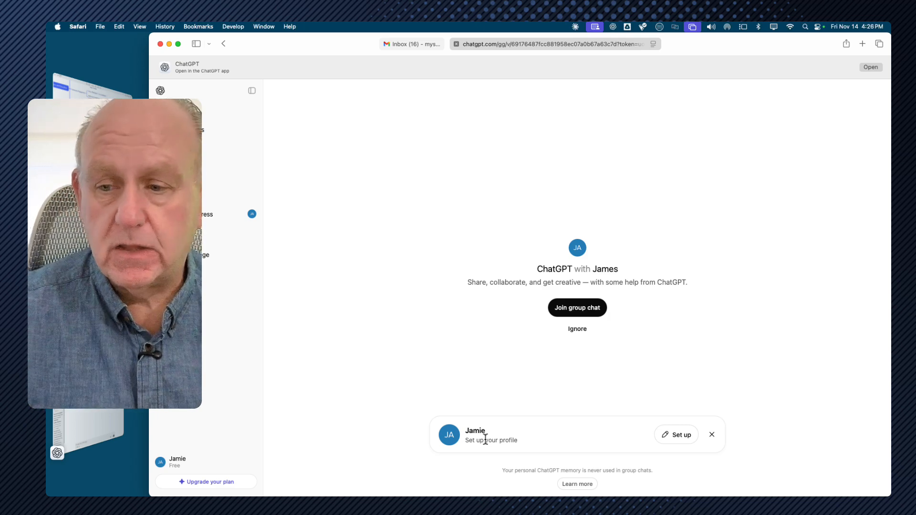
mouse_move(489, 341)
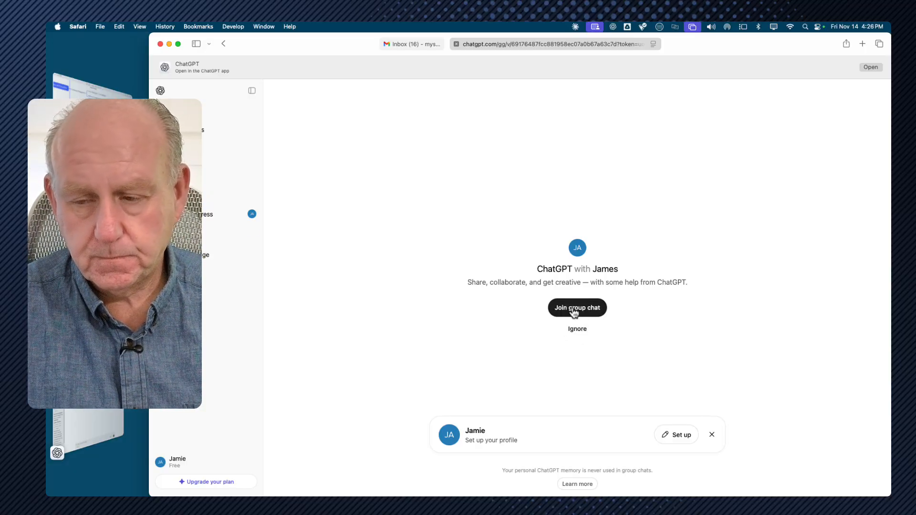
Step: Join James's group chat as Jamie so the chat opens with the join notice
left_click(576, 308)
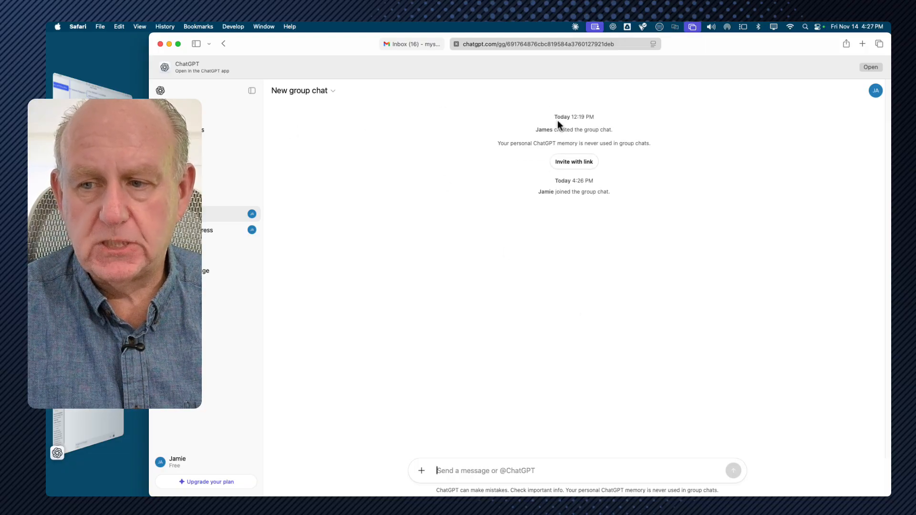
mouse_move(615, 135)
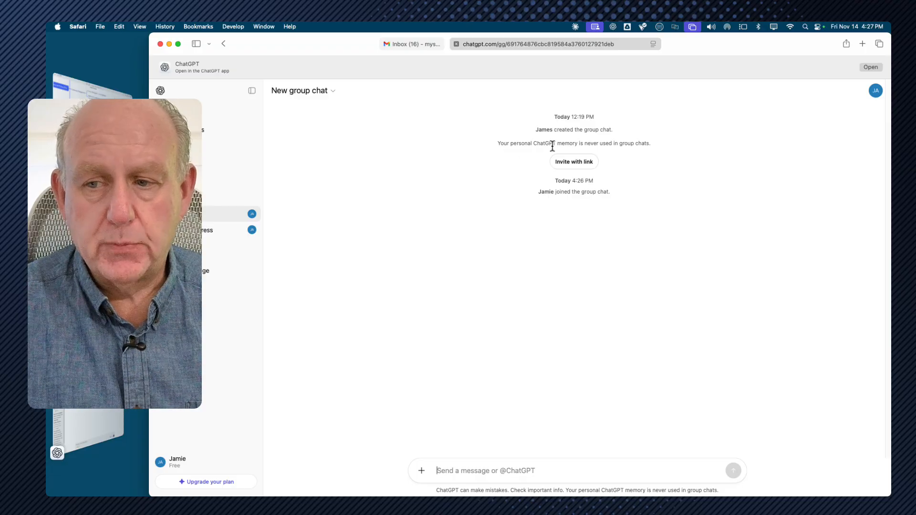
mouse_move(602, 185)
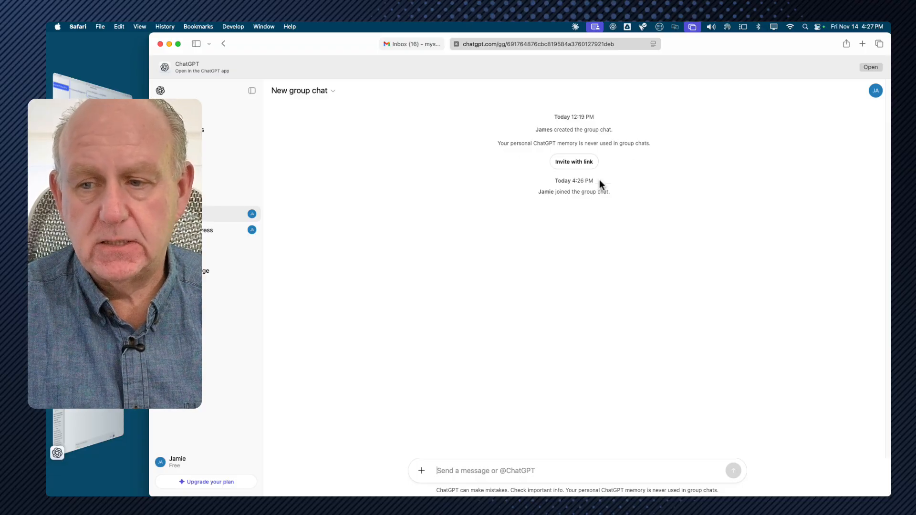
mouse_move(573, 162)
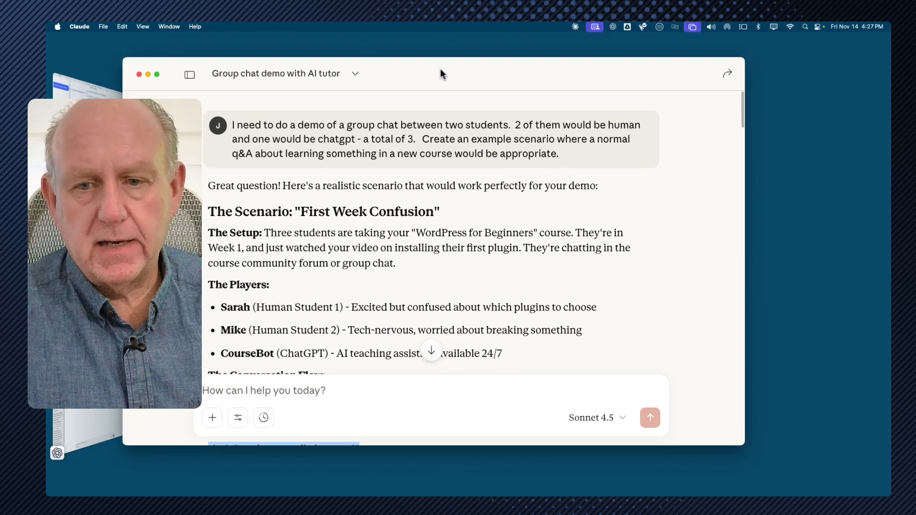
mouse_move(453, 138)
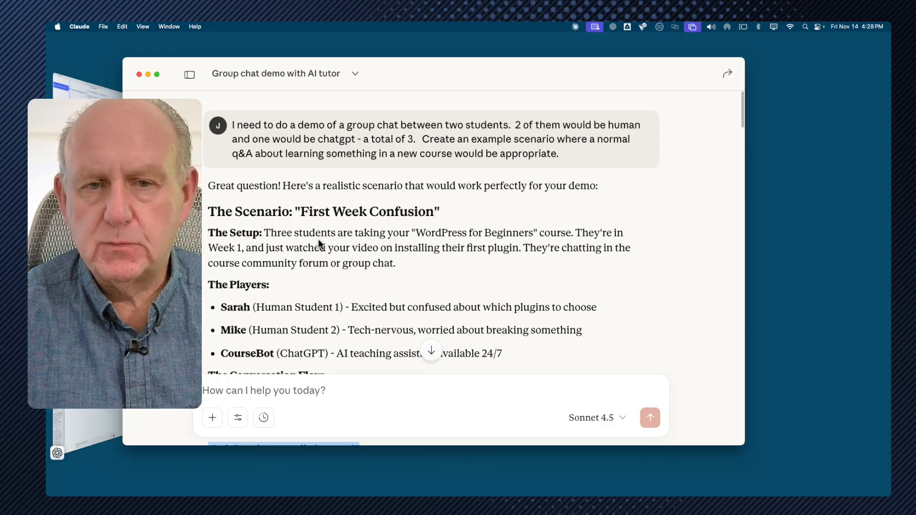
mouse_move(485, 238)
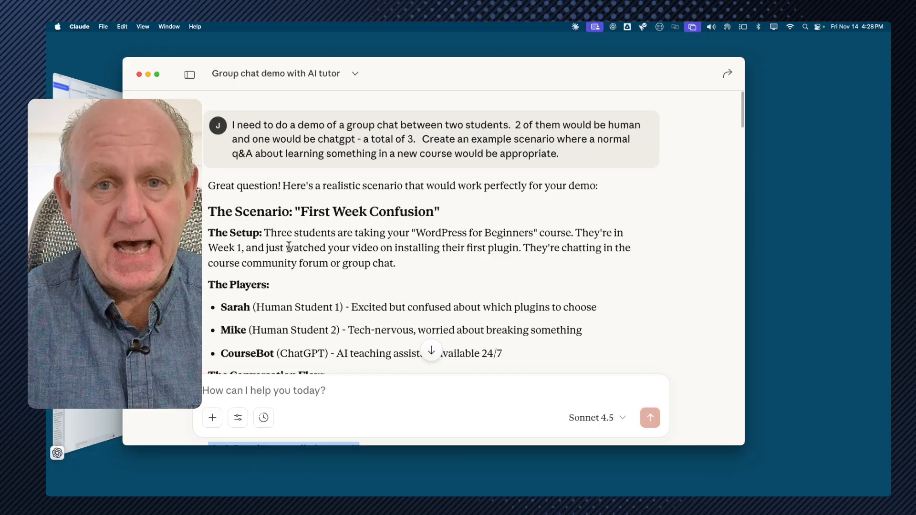
mouse_move(373, 294)
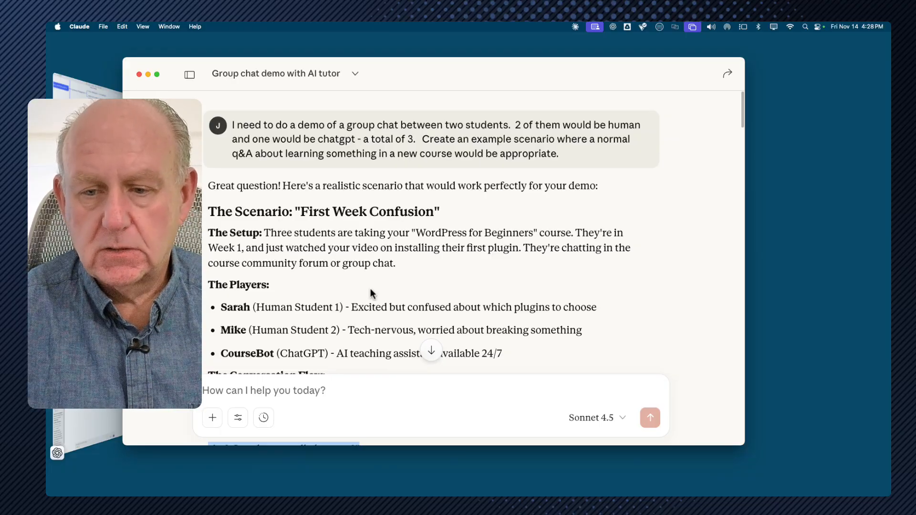
Step: Scroll to The Conversation Flow in Claude's demo scenario to reach Sarah's opening line
scroll("down", 3)
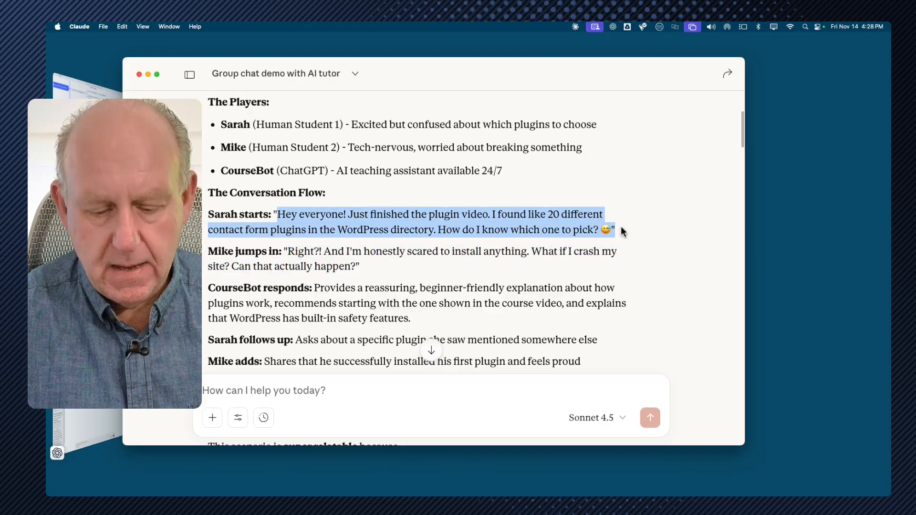
mouse_move(426, 74)
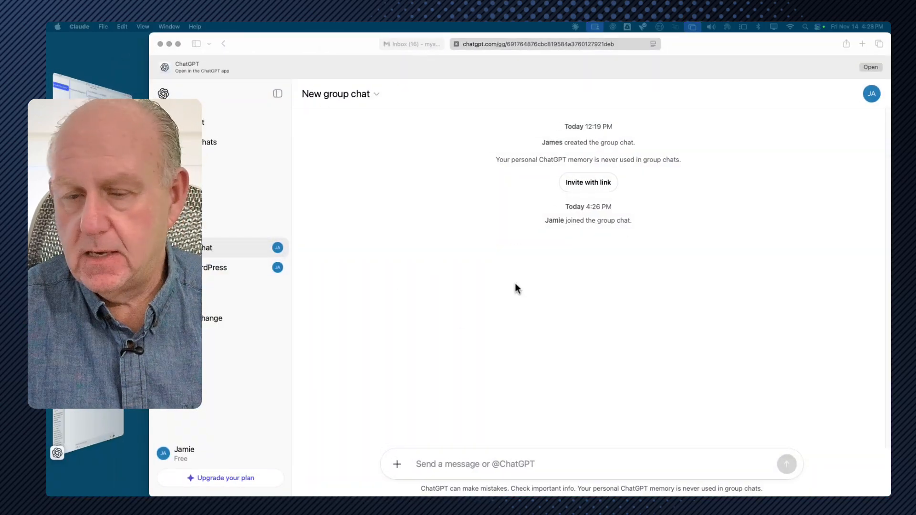
mouse_move(263, 362)
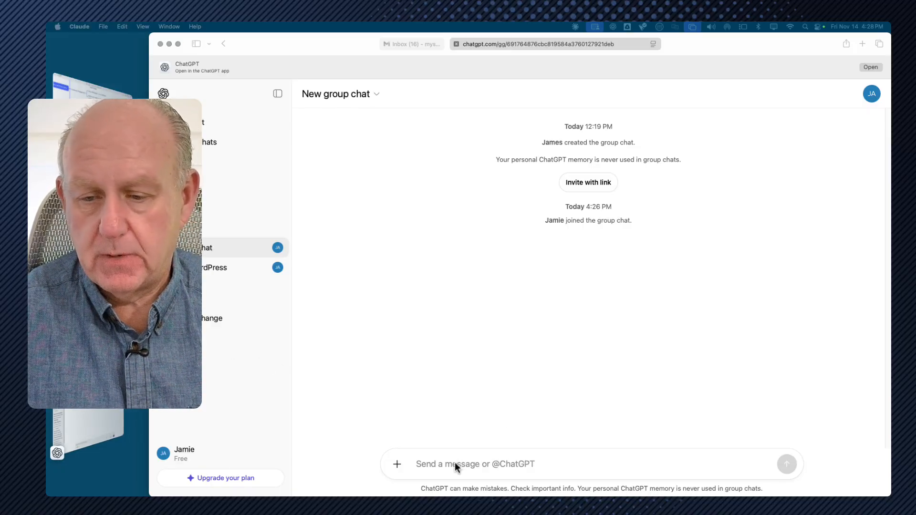
Step: Post Sarah's message about finding 20 contact form plugins and read ChatGPT's plugin advice
type("Hey everyone! Just finished the plugin video. I found like 20 different contact form plugins in the WordPress directory. How do I know which one to pick? 😅\"")
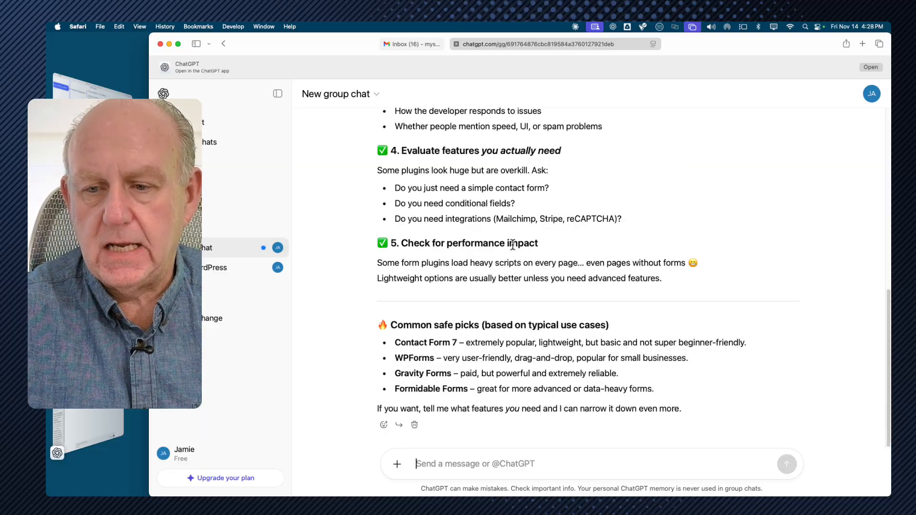
scroll("up", 3)
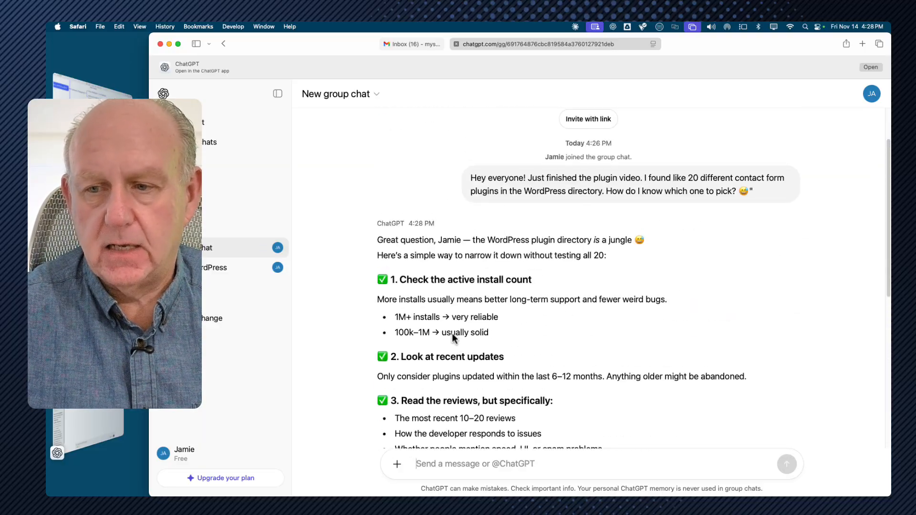
scroll("down", 3)
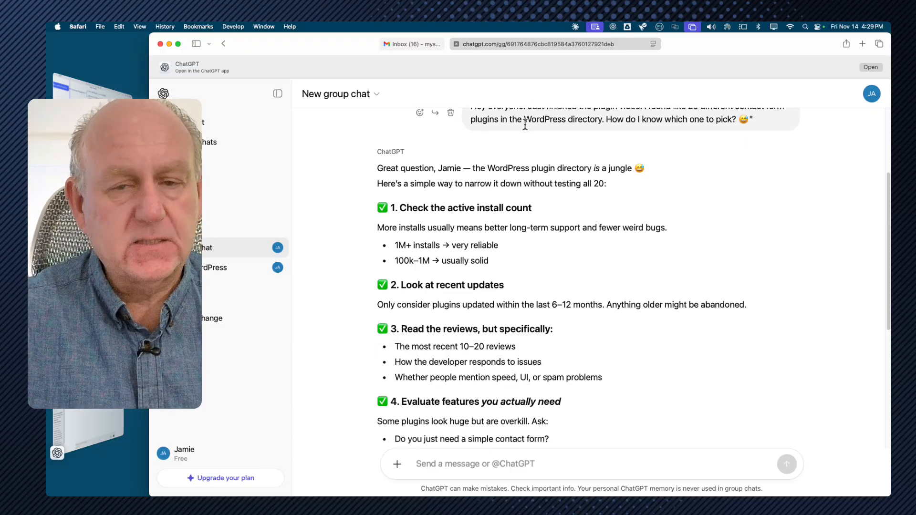
scroll("down", 3)
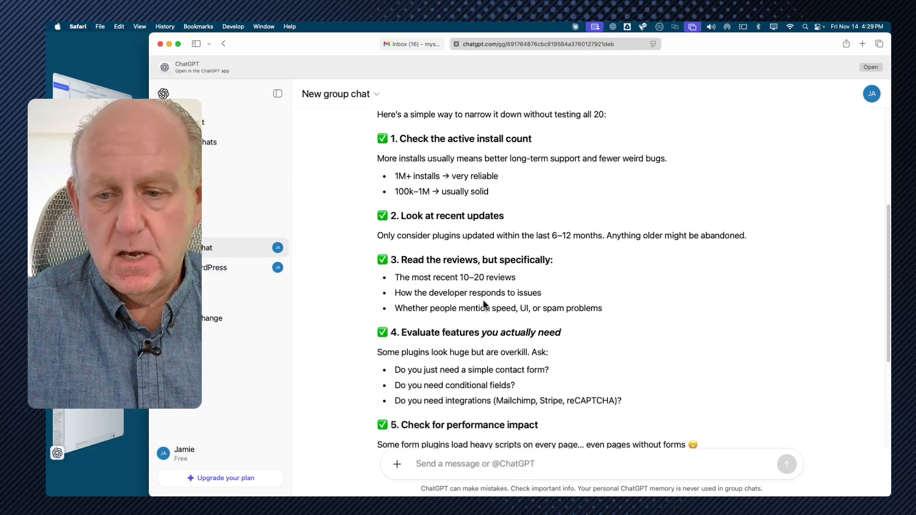
scroll("down", 3)
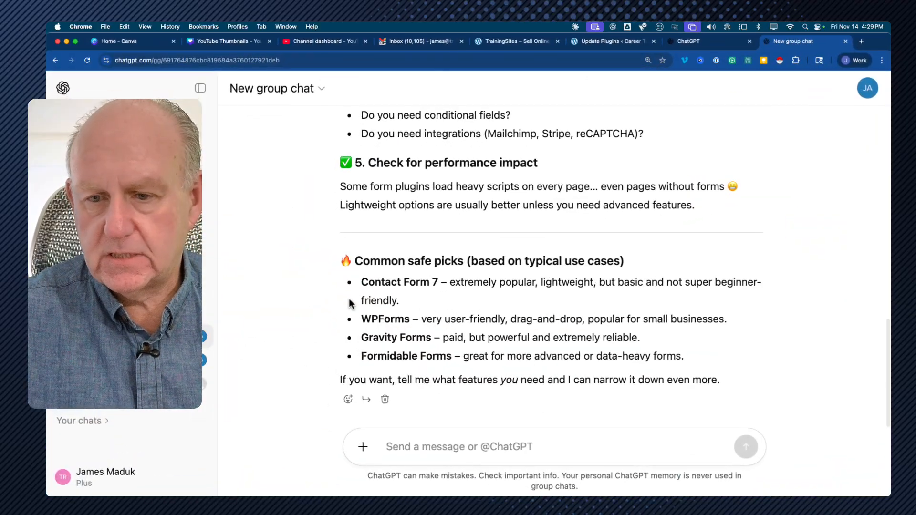
scroll("up", 3)
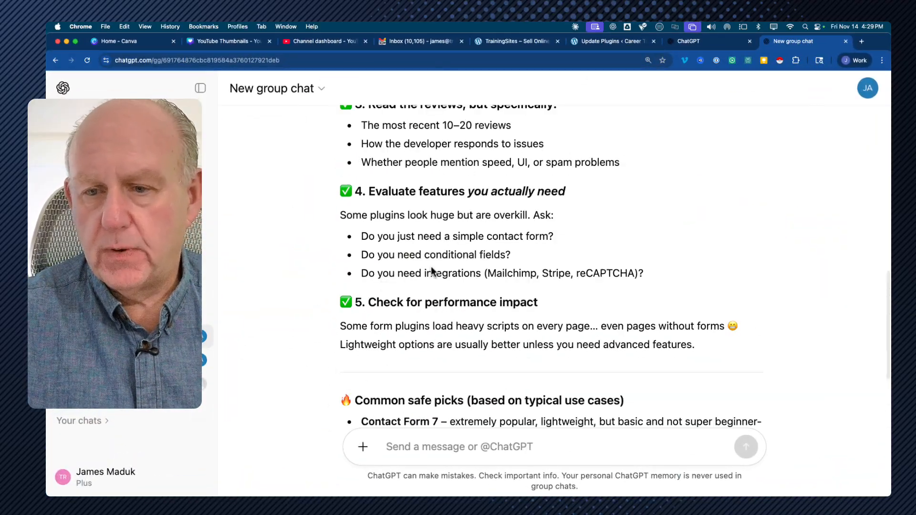
scroll("up", 3)
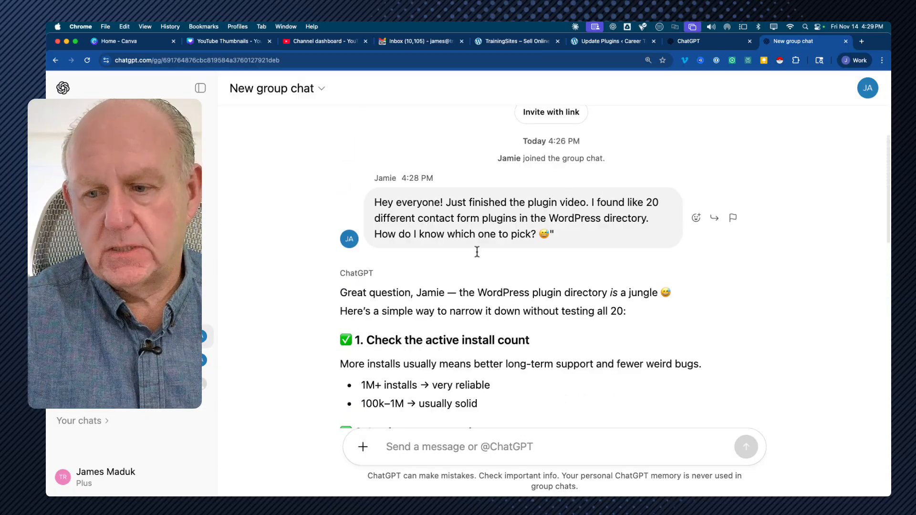
scroll("down", 3)
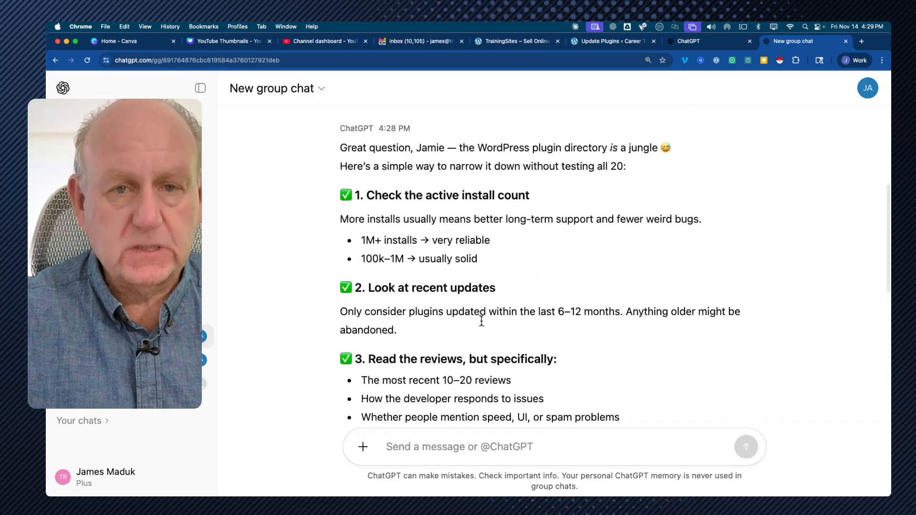
scroll("down", 3)
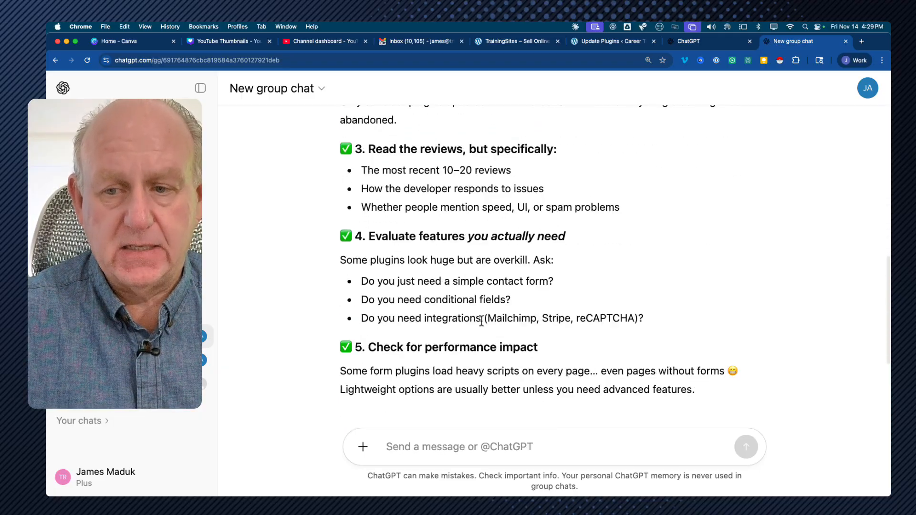
scroll("down", 3)
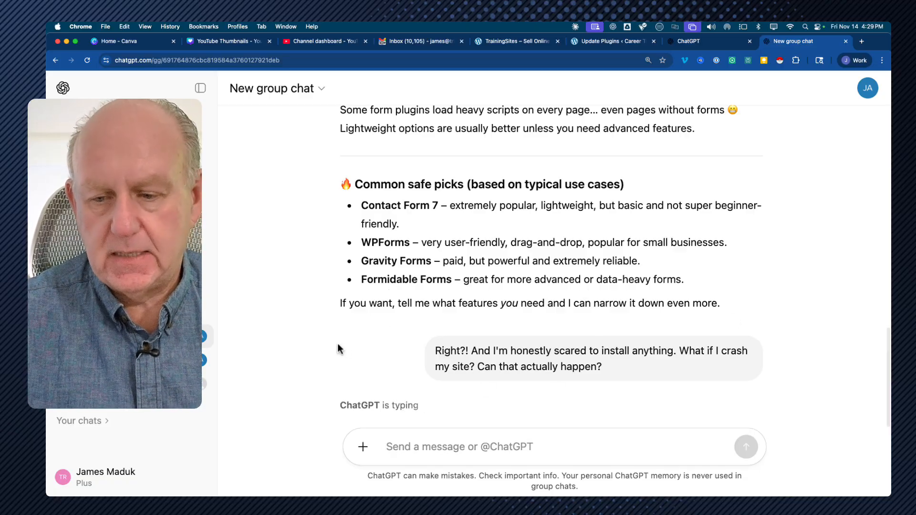
mouse_move(403, 378)
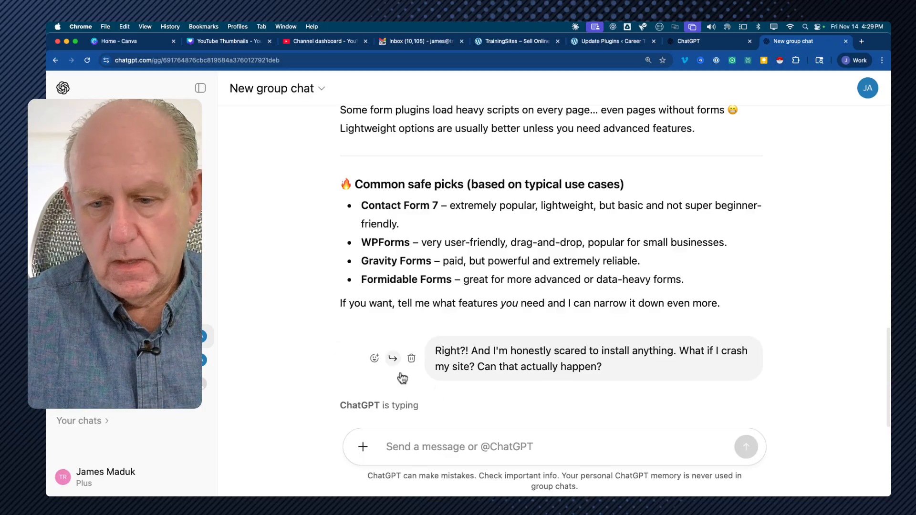
mouse_move(318, 286)
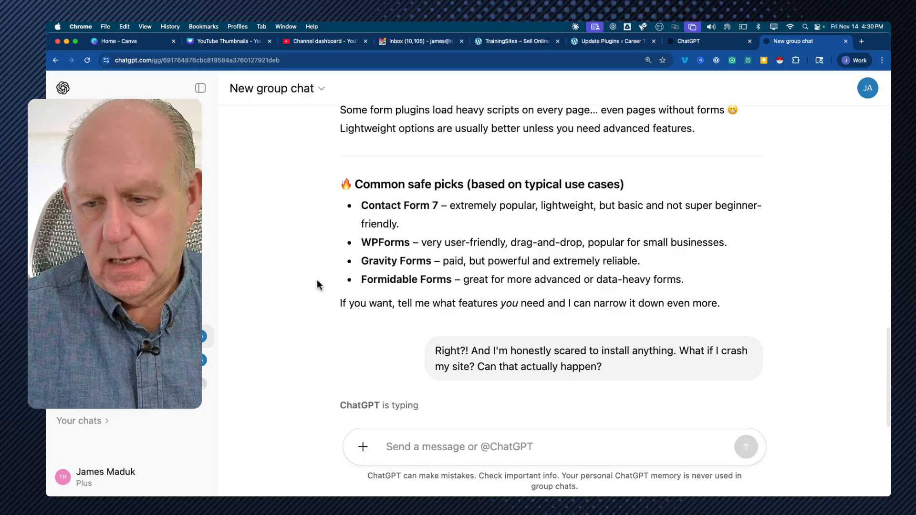
mouse_move(637, 234)
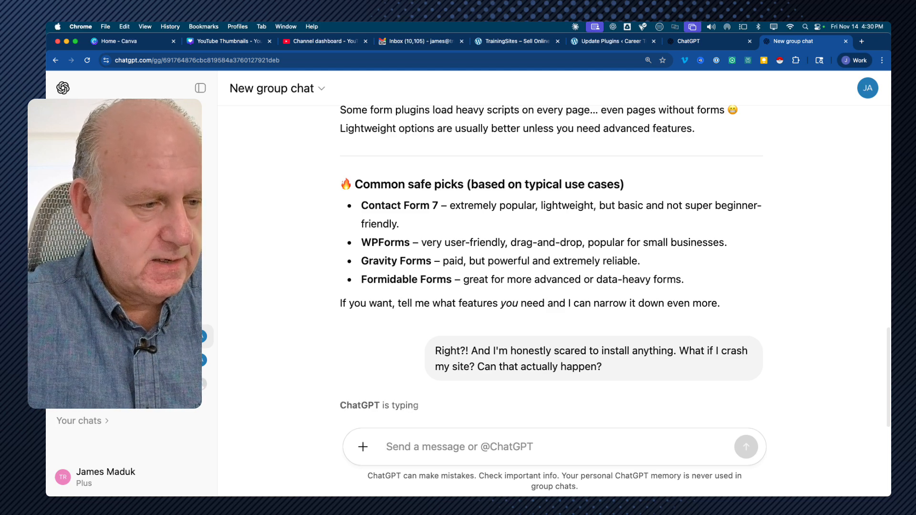
scroll("down", 3)
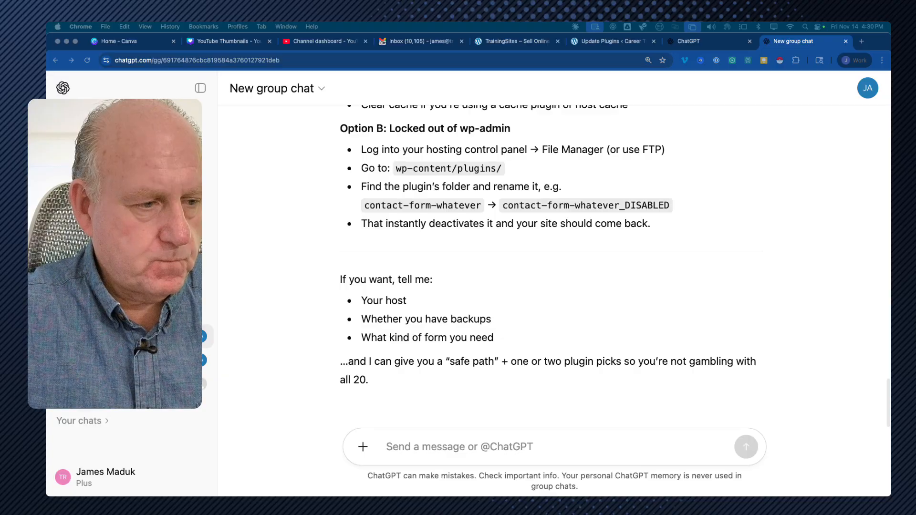
mouse_move(477, 308)
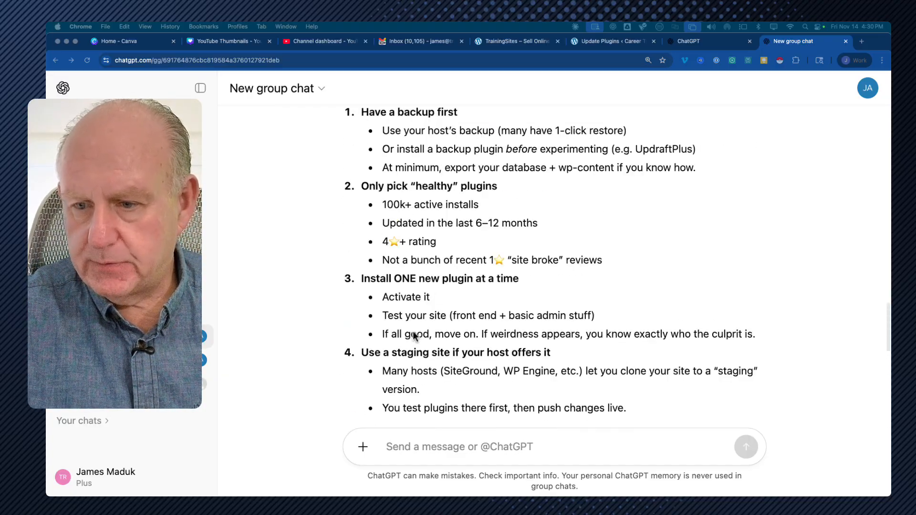
scroll("down", 3)
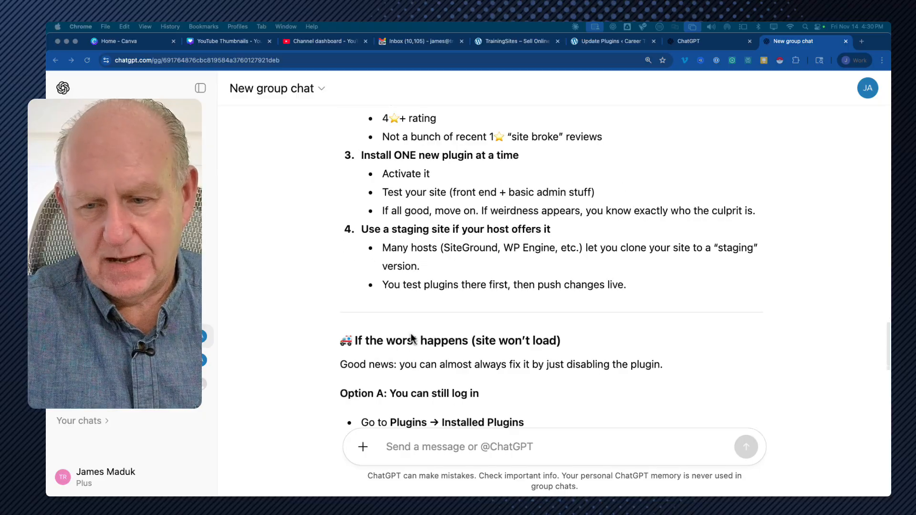
left_click(200, 88)
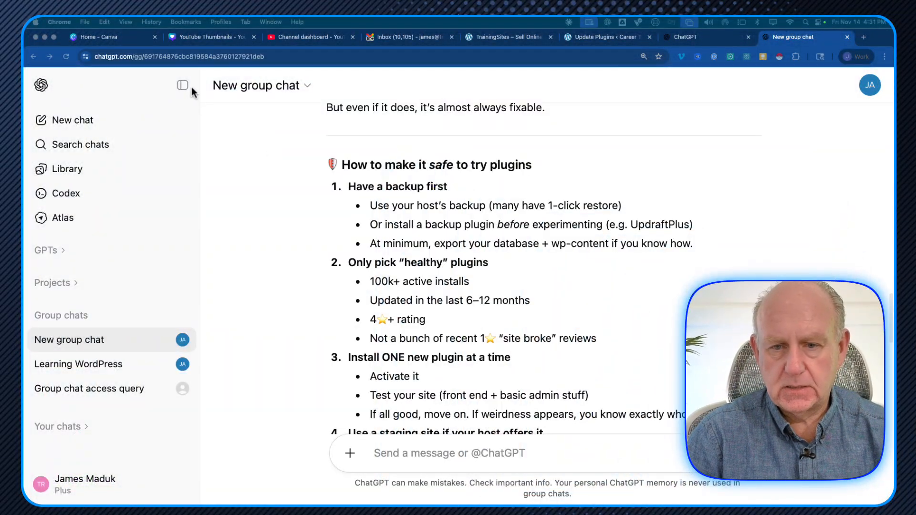
Step: Hide the chat sidebar in ChatGPT
left_click(183, 85)
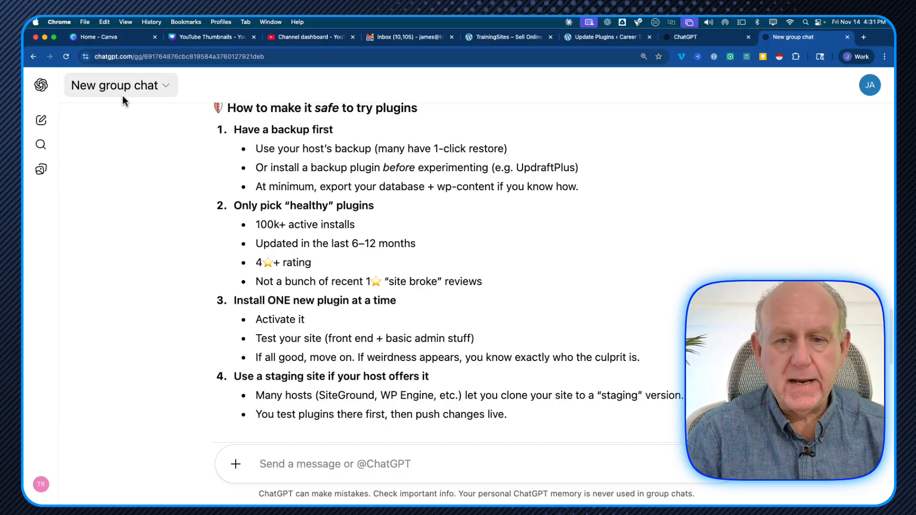
mouse_move(123, 94)
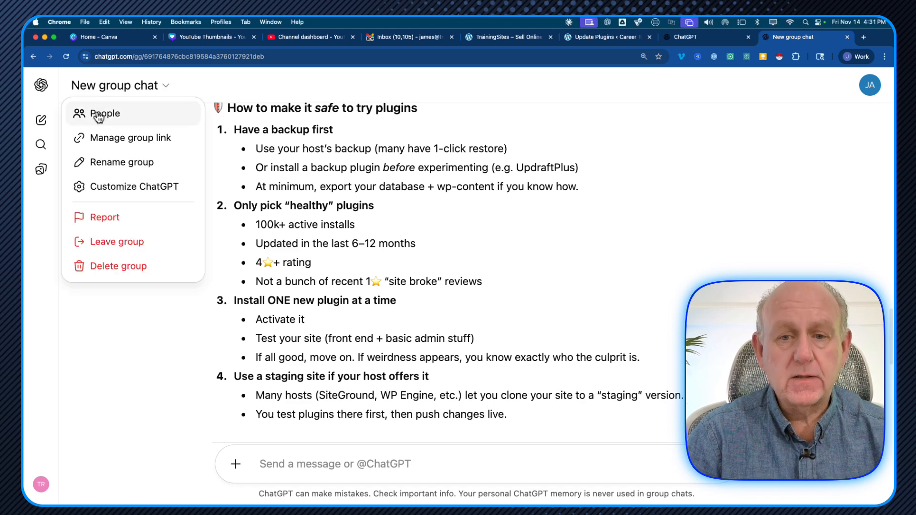
mouse_move(123, 162)
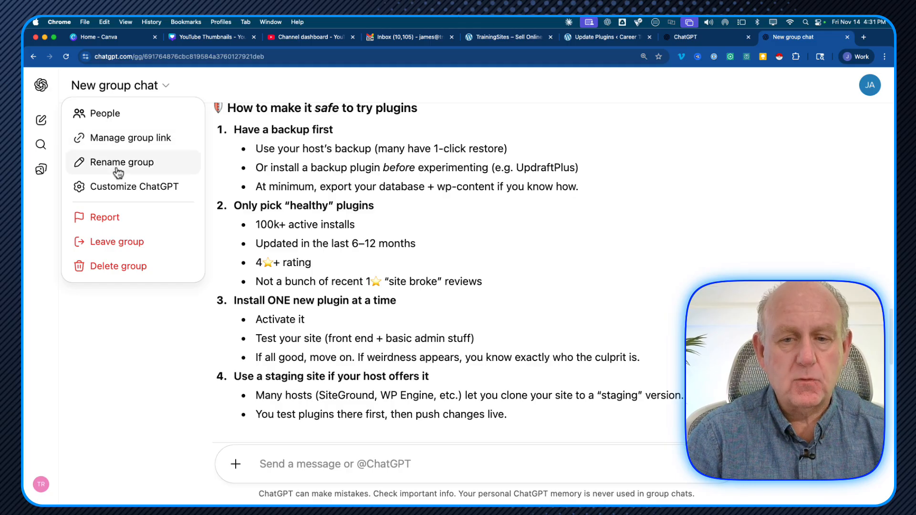
mouse_move(135, 186)
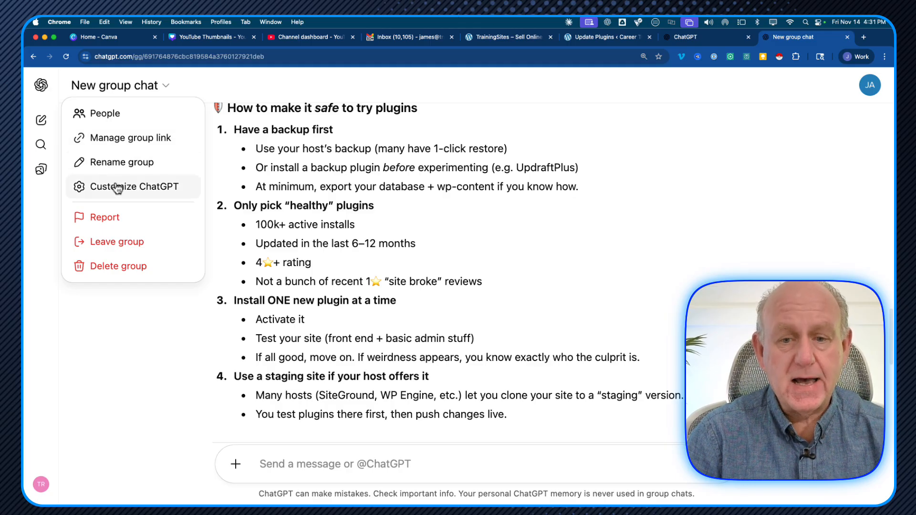
mouse_move(104, 217)
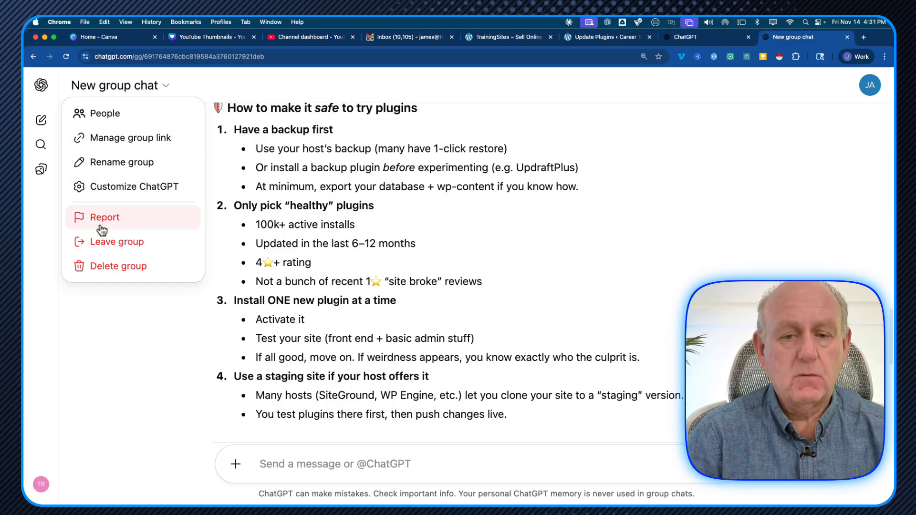
mouse_move(134, 137)
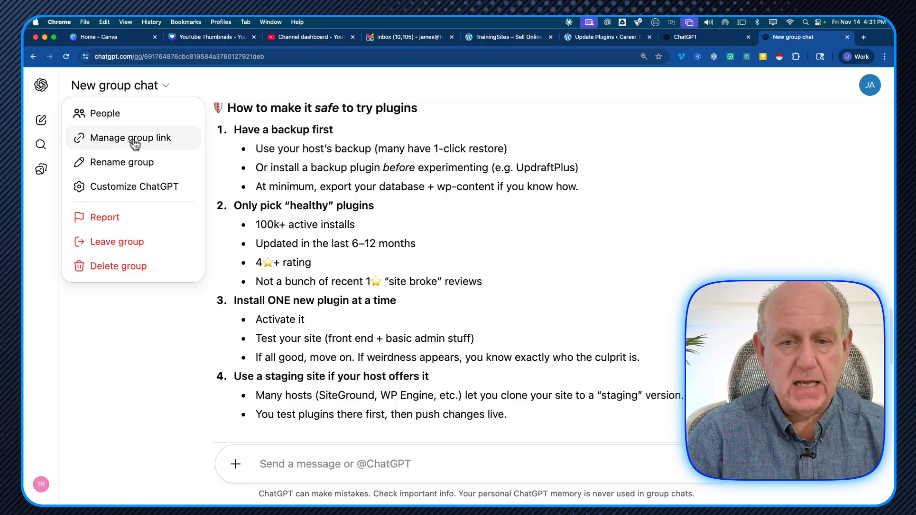
mouse_move(116, 168)
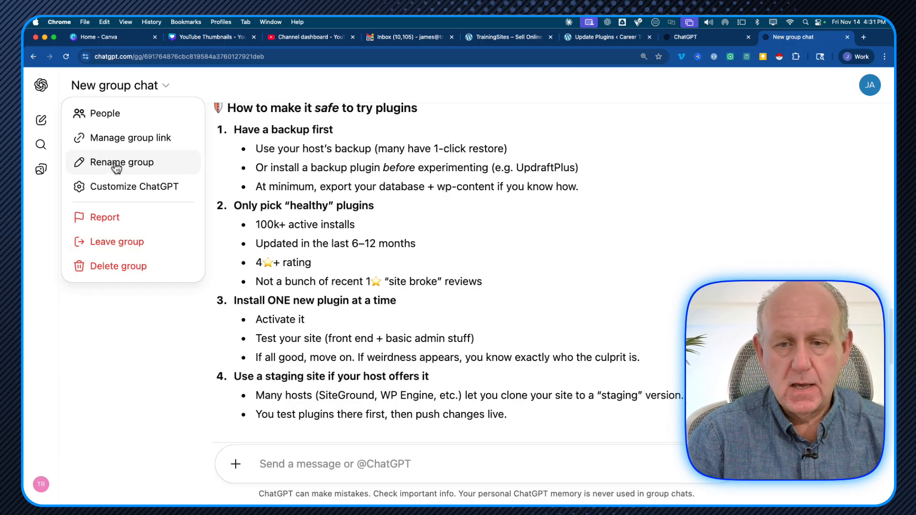
Step: Choose Rename group and enter 'Beginners WordPress Chat' as the new name
left_click(123, 162)
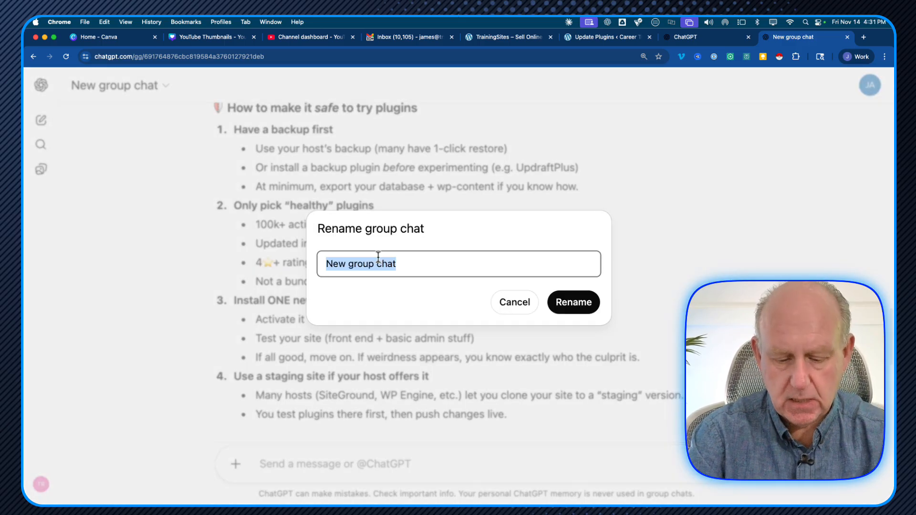
type("Beginne")
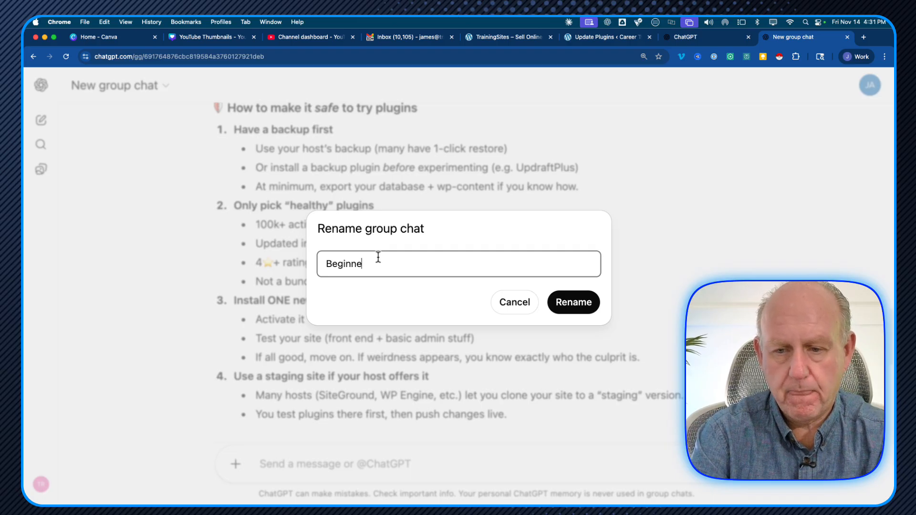
type("rs WordPr")
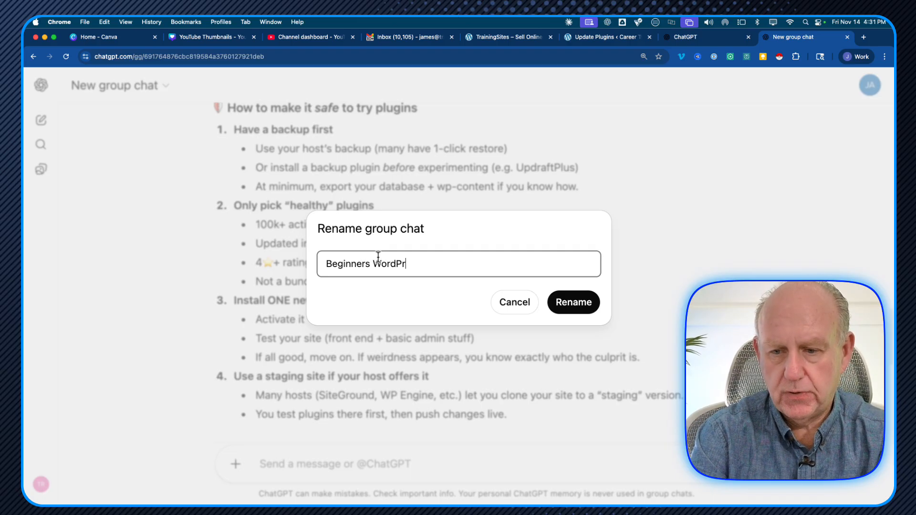
type("ess C")
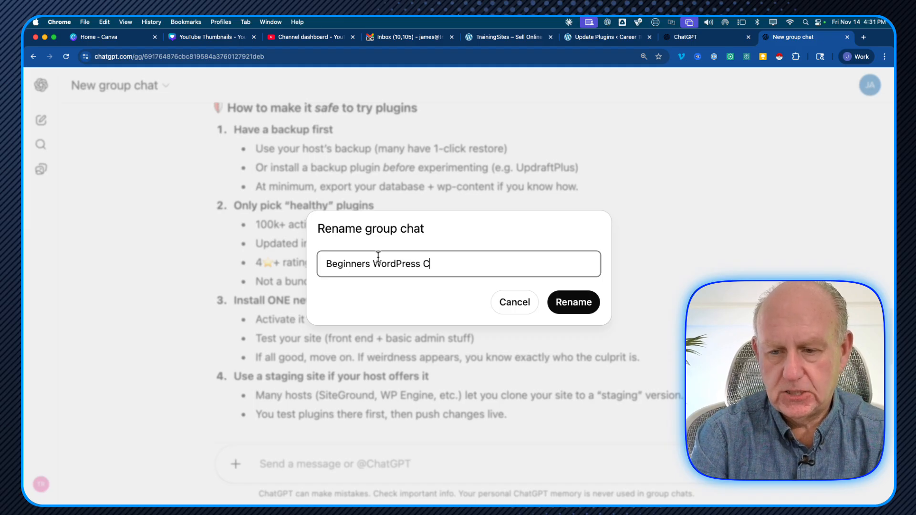
type("hat")
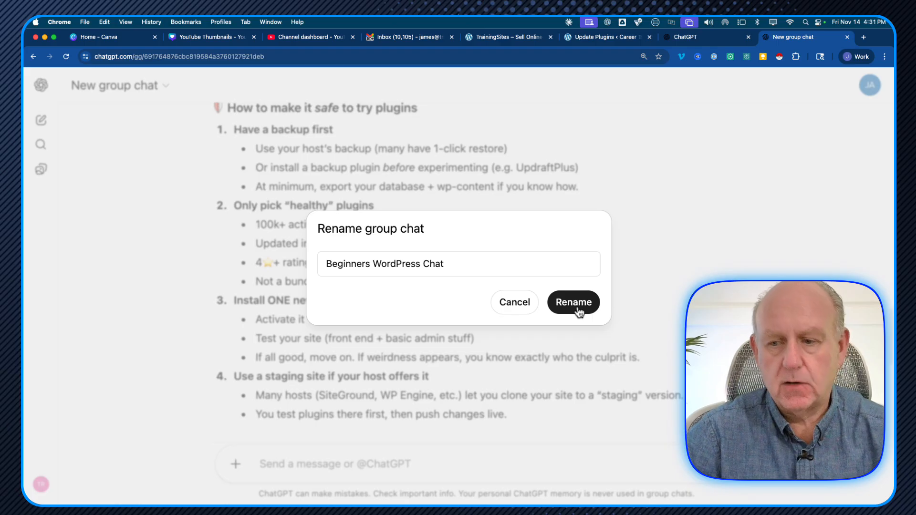
Step: Confirm the rename and show 'Beginners WordPress Chat' in the sidebar's group chats list
left_click(572, 302)
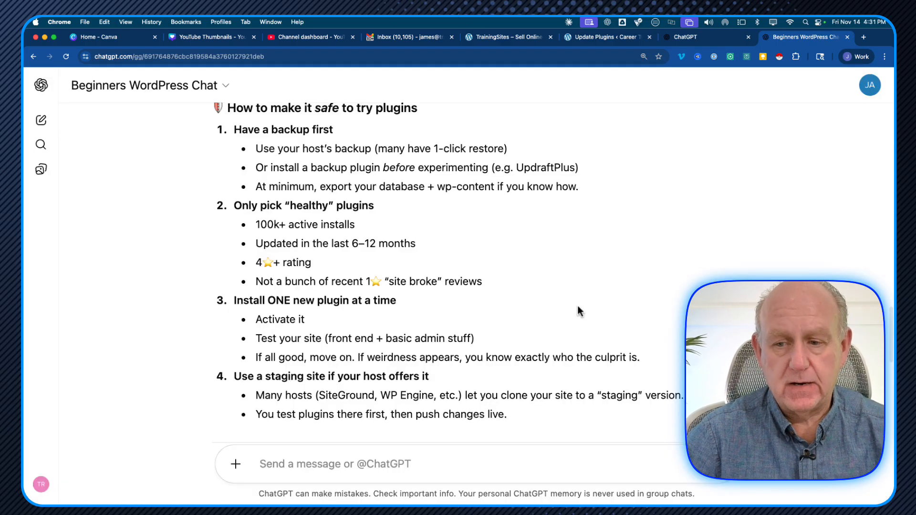
mouse_move(41, 85)
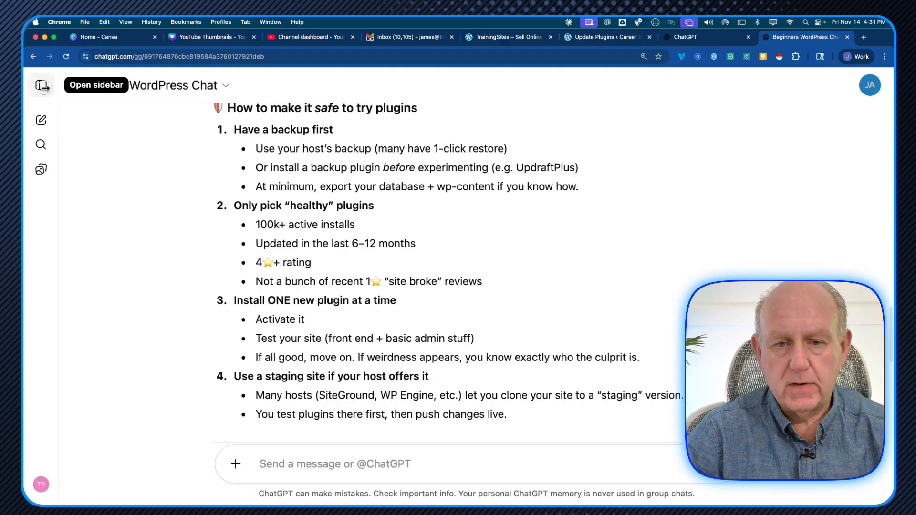
left_click(41, 85)
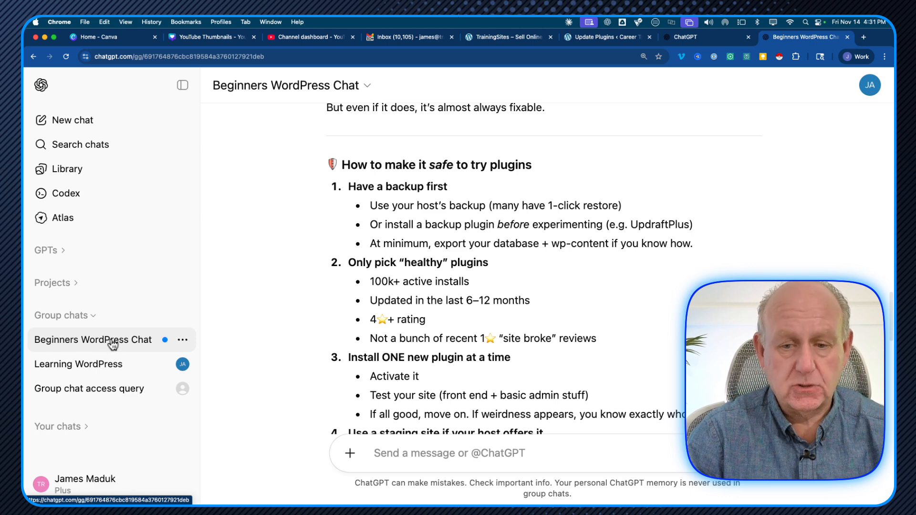
mouse_move(182, 339)
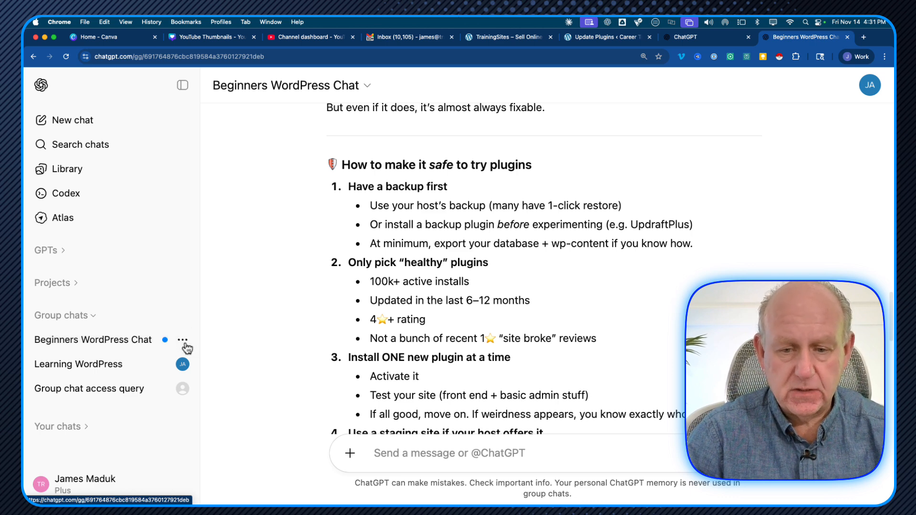
Step: Check the group's member list via People, confirming James as admin plus Jamie, and close it
left_click(369, 85)
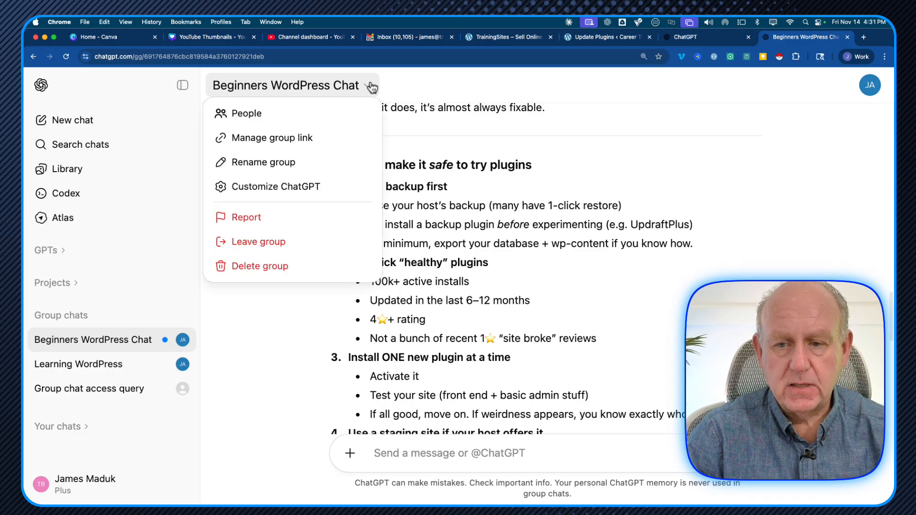
mouse_move(272, 138)
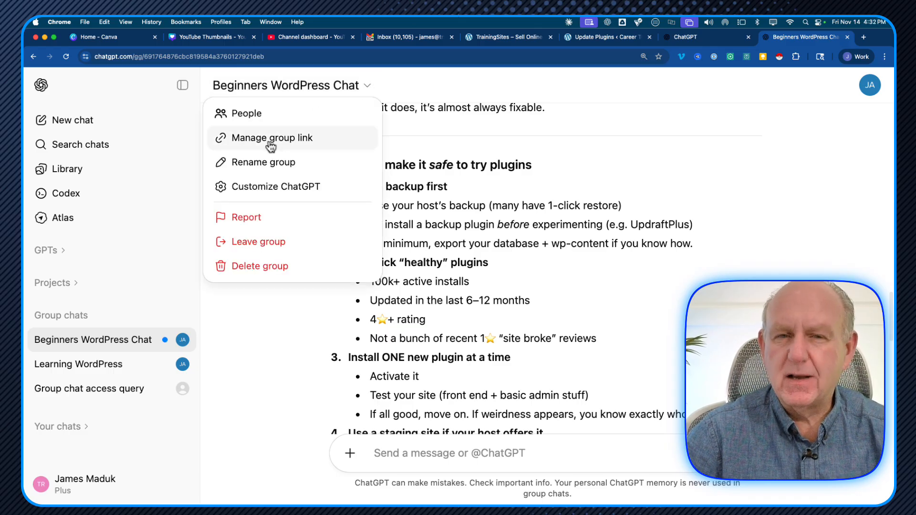
mouse_move(248, 113)
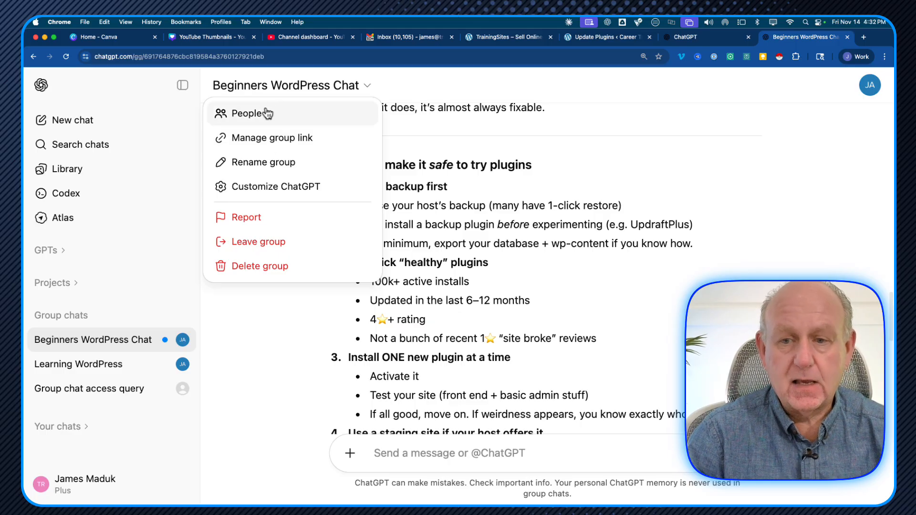
left_click(248, 113)
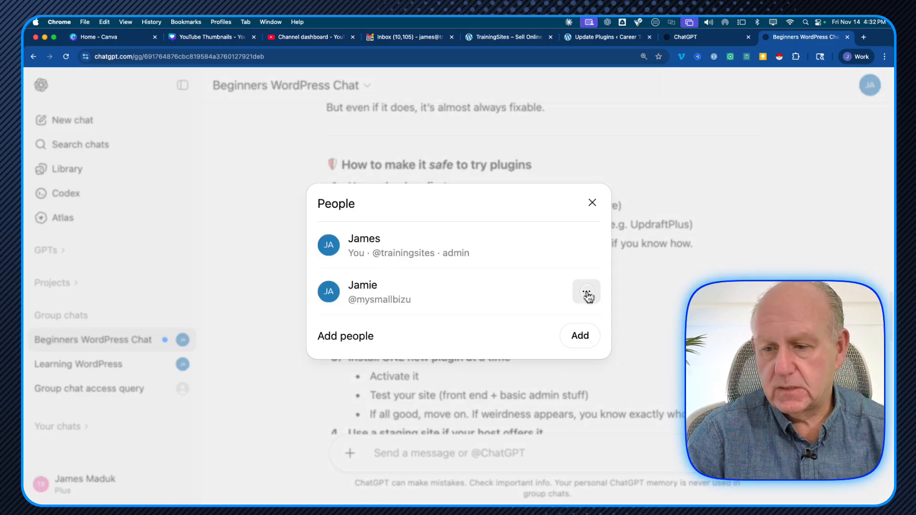
left_click(585, 292)
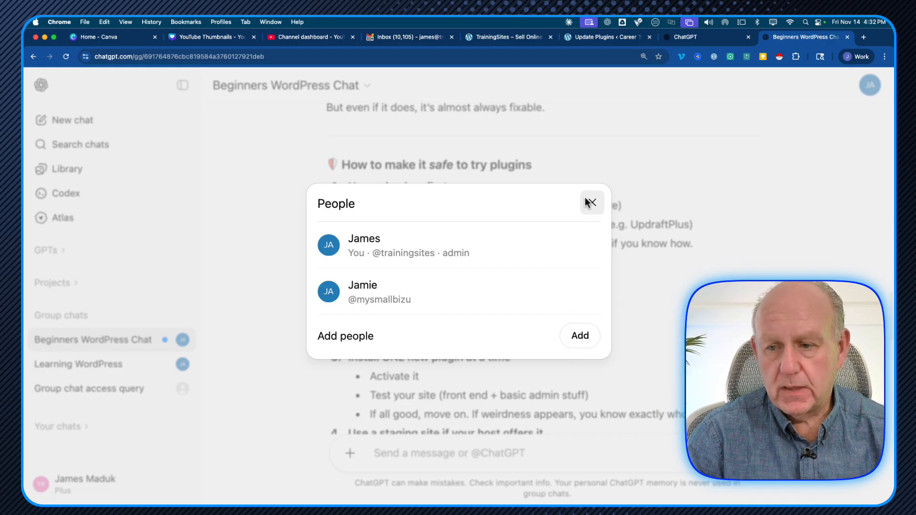
left_click(592, 203)
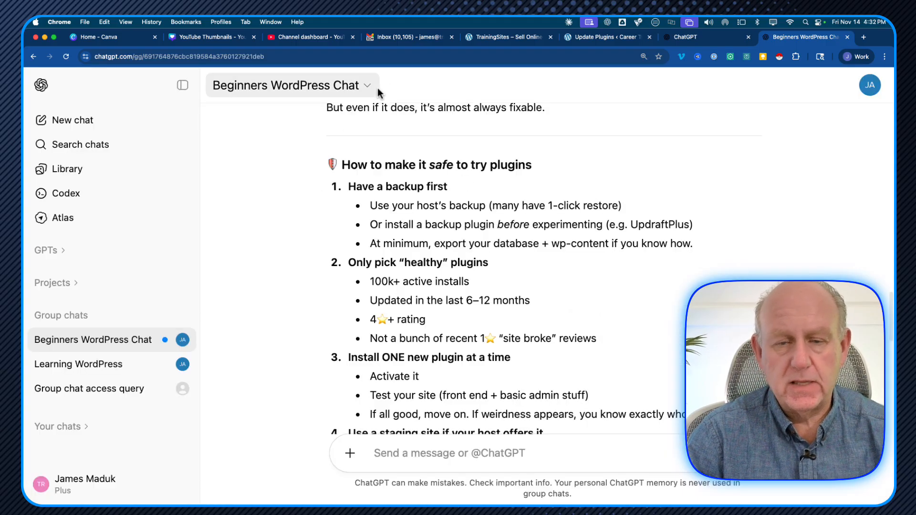
mouse_move(379, 94)
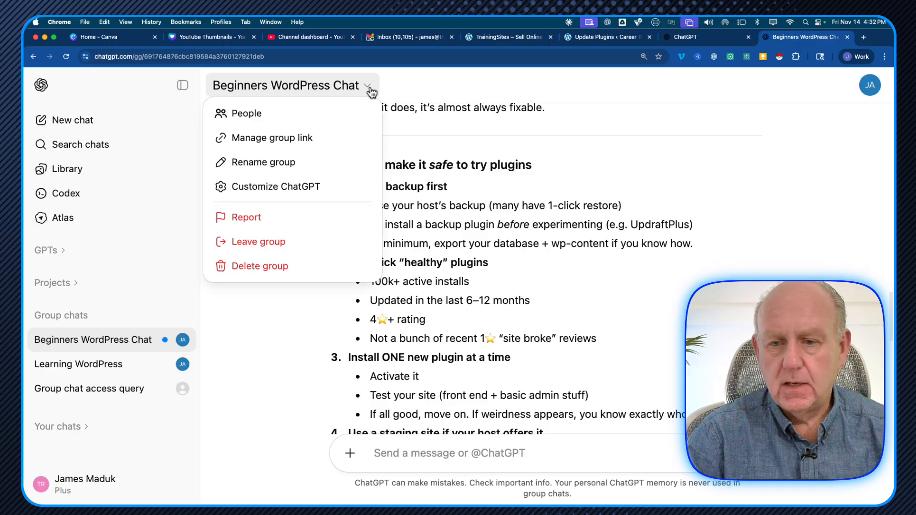
mouse_move(277, 186)
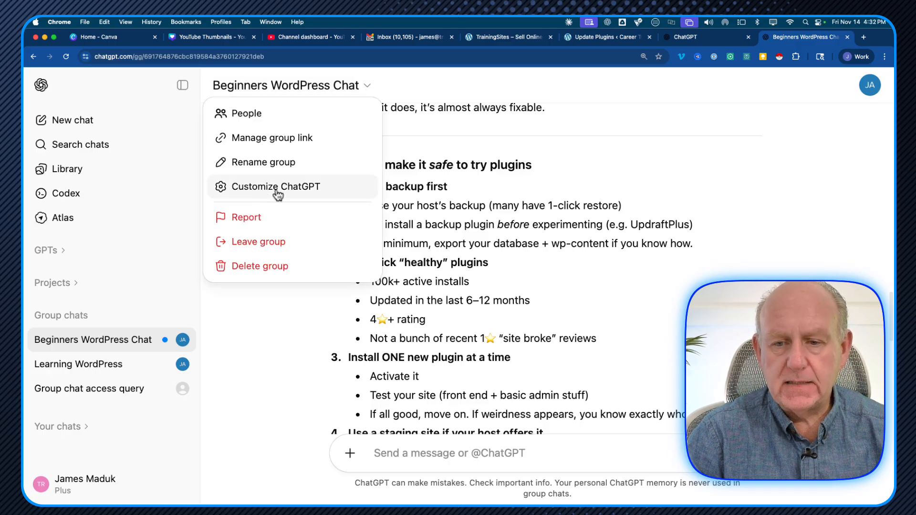
Step: In Customize ChatGPT, switch off Respond automatically so it replies only when mentioned, and save
left_click(276, 186)
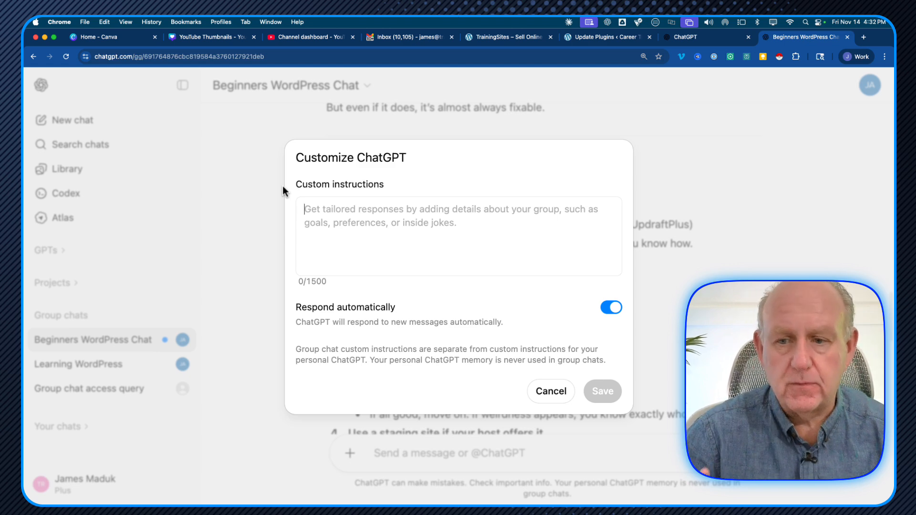
mouse_move(353, 159)
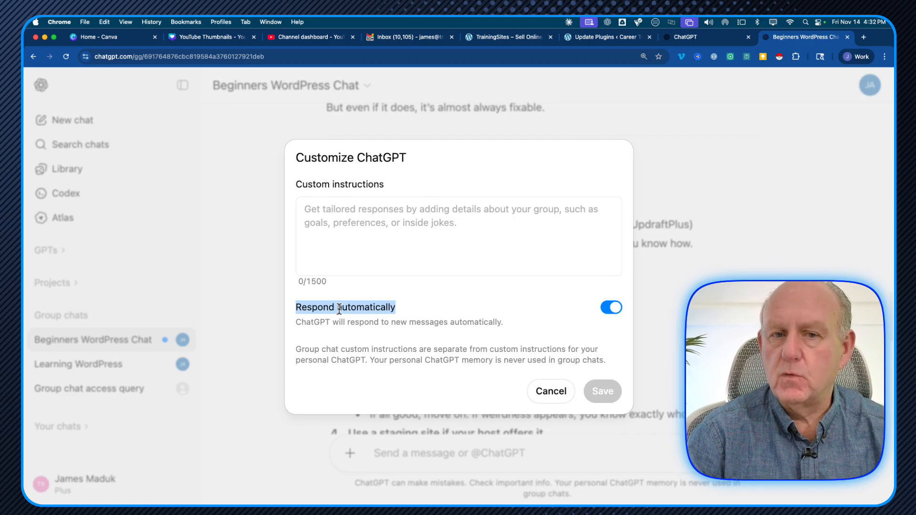
mouse_move(673, 356)
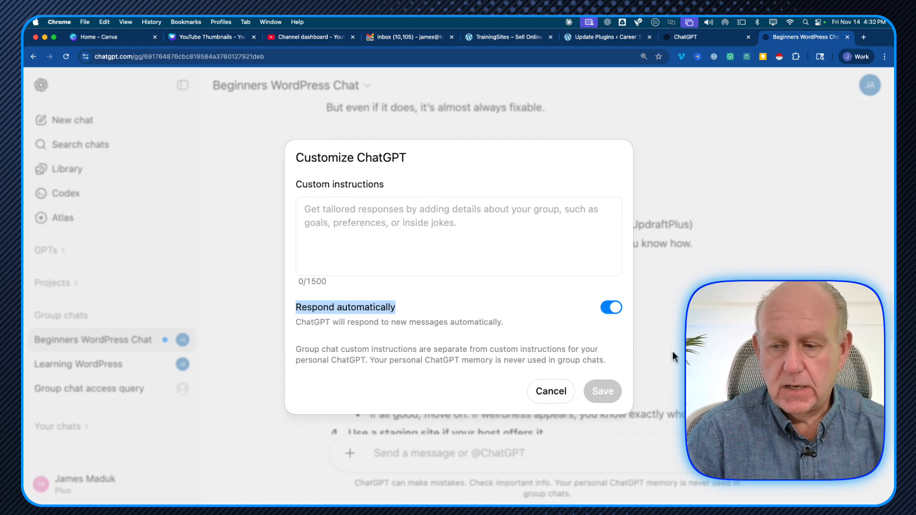
left_click(610, 307)
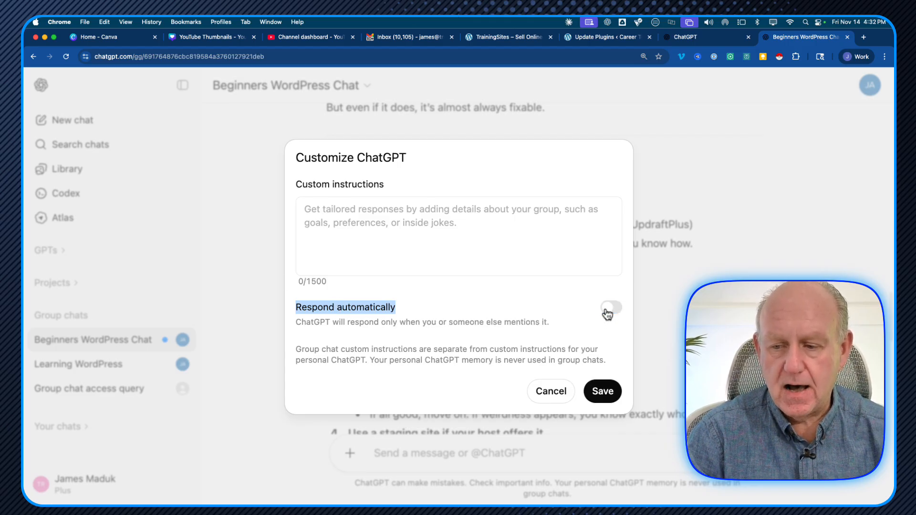
mouse_move(610, 396)
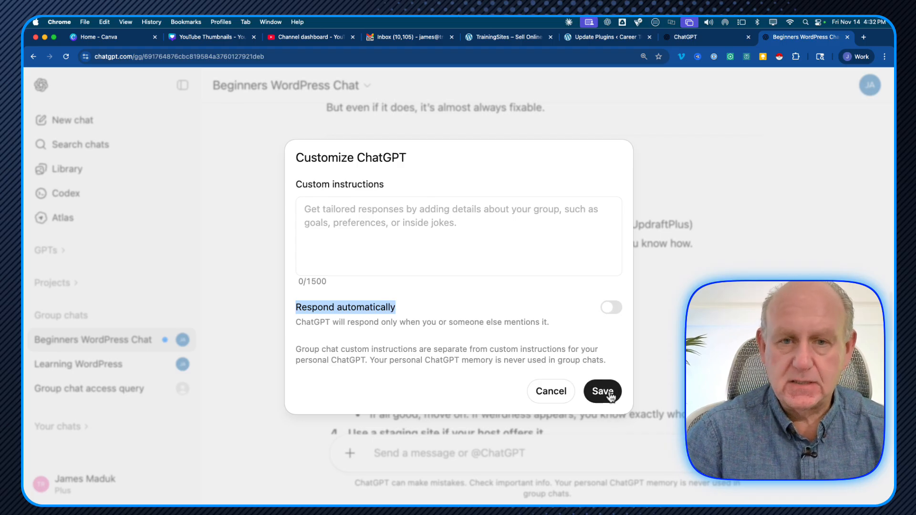
left_click(602, 391)
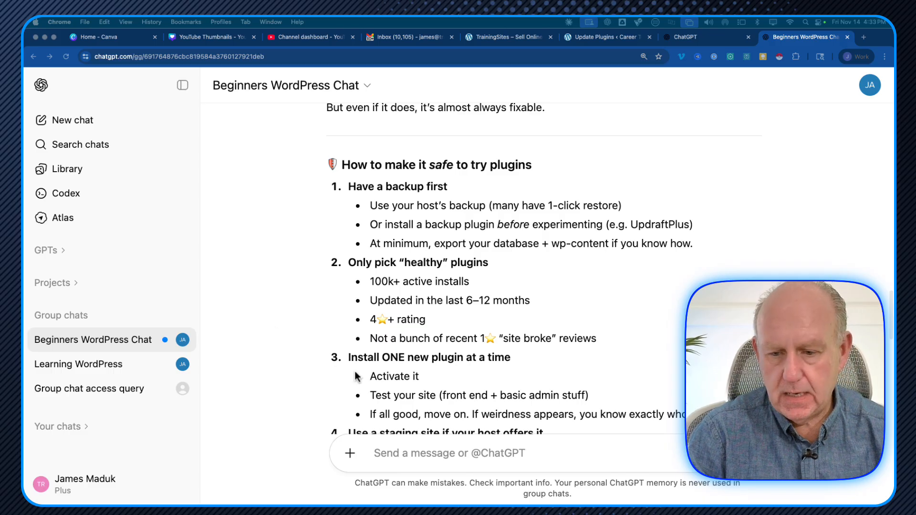
Step: Send the group message "I heard about a plugin called rankmath what does it do?"
scroll("down", 3)
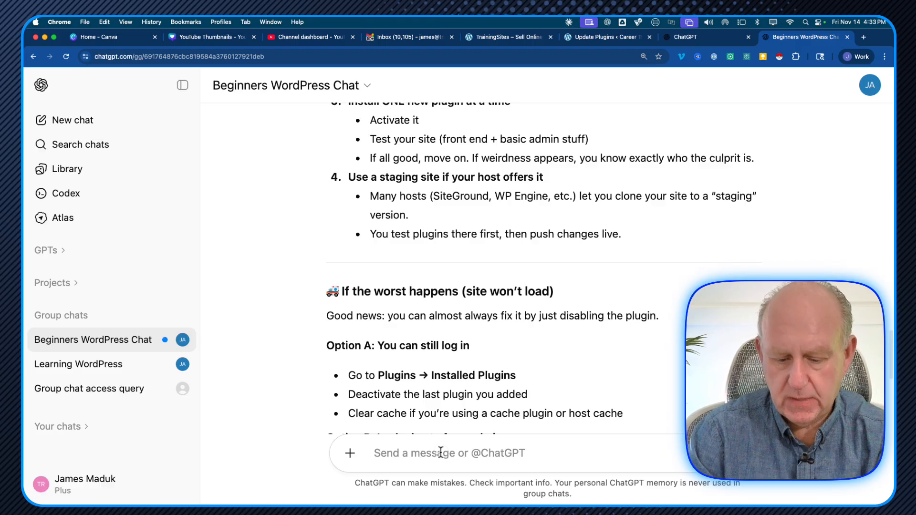
type("I heard a")
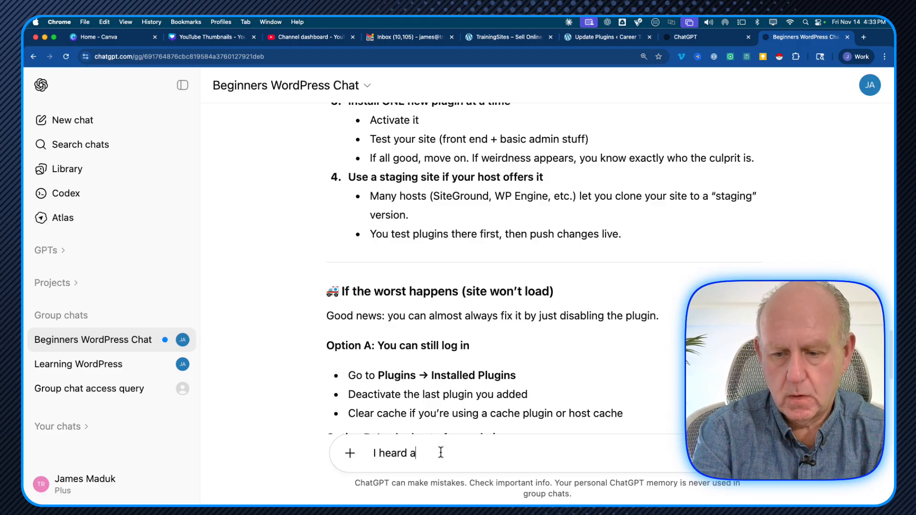
type("bout a plugin")
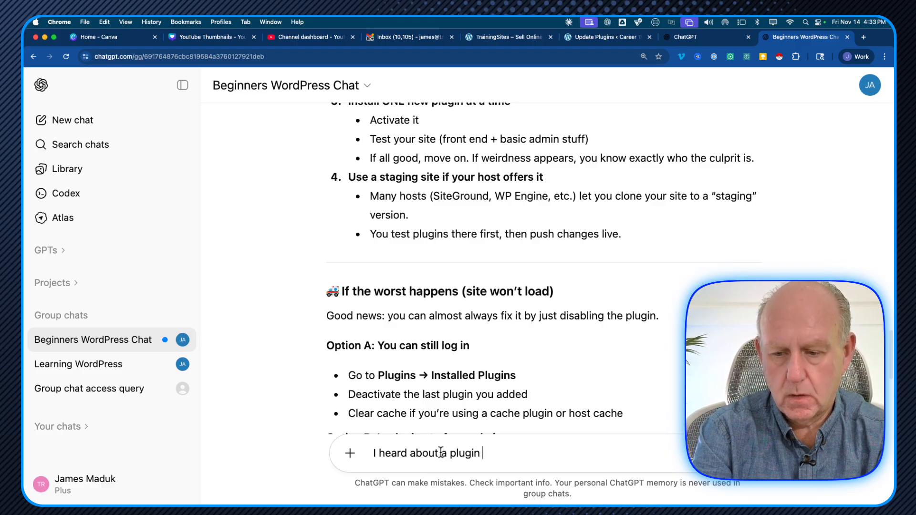
type("called rankma")
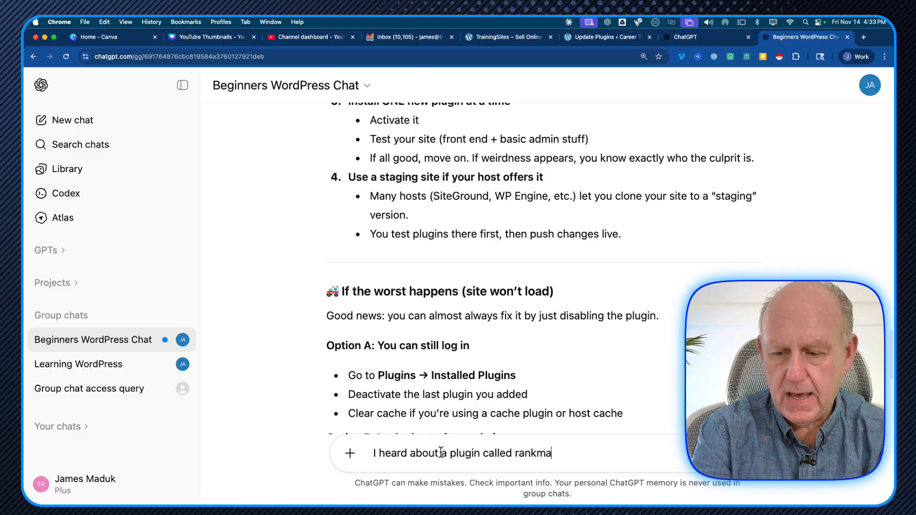
type("th what doe")
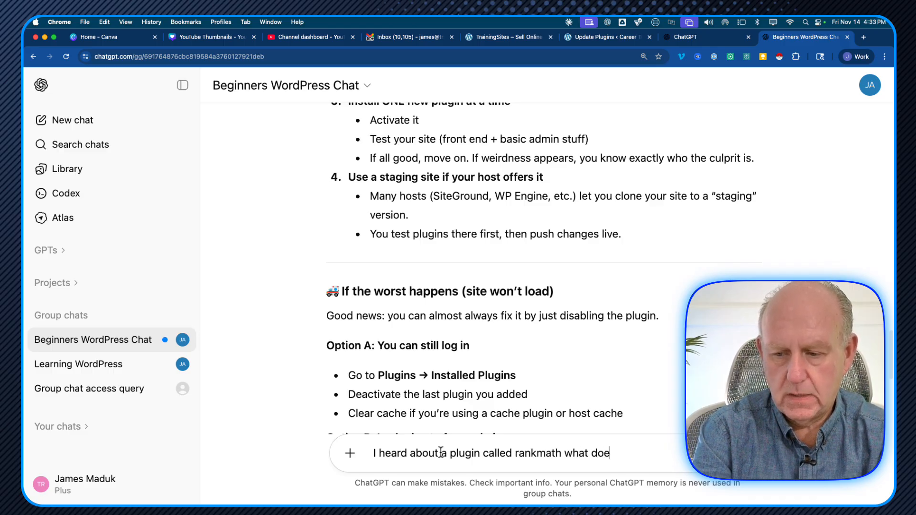
type("s it do?")
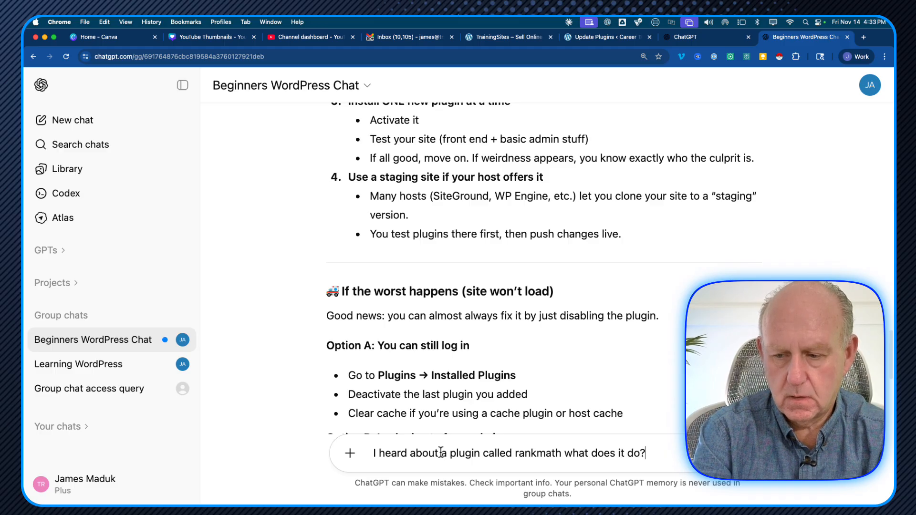
key("Return")
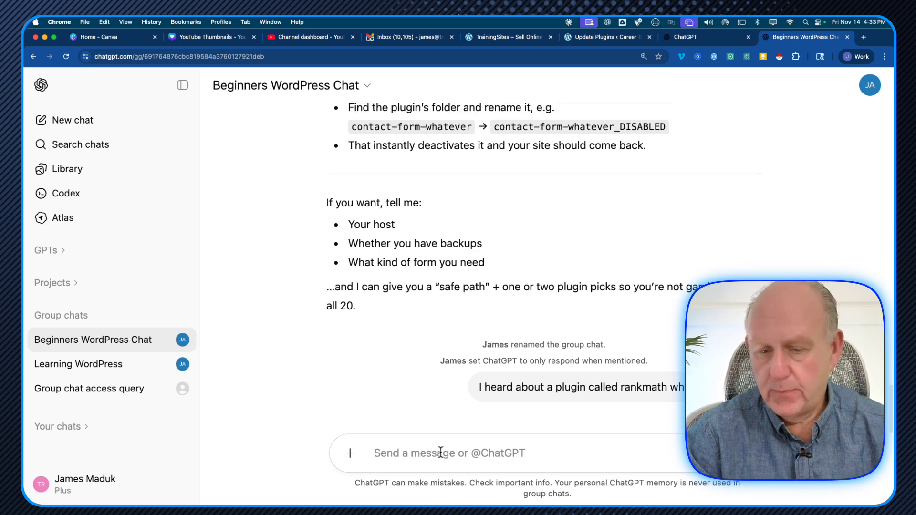
mouse_move(379, 367)
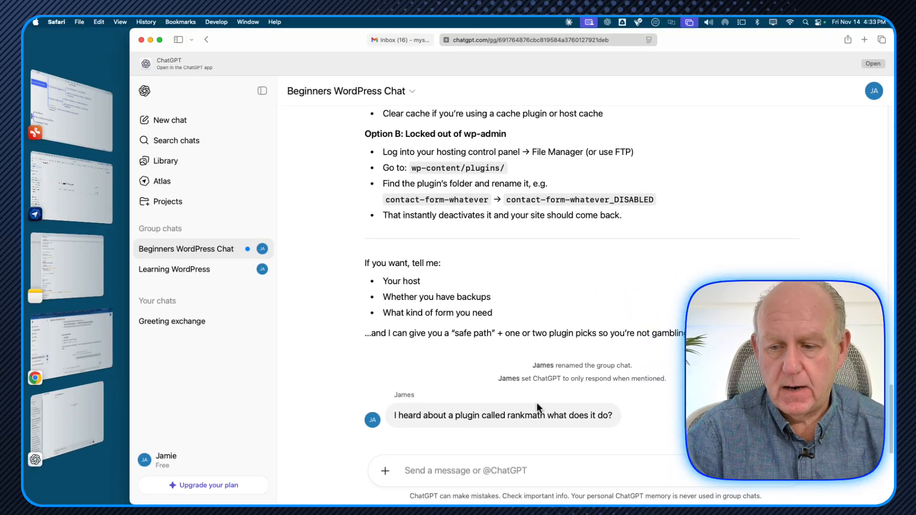
mouse_move(479, 415)
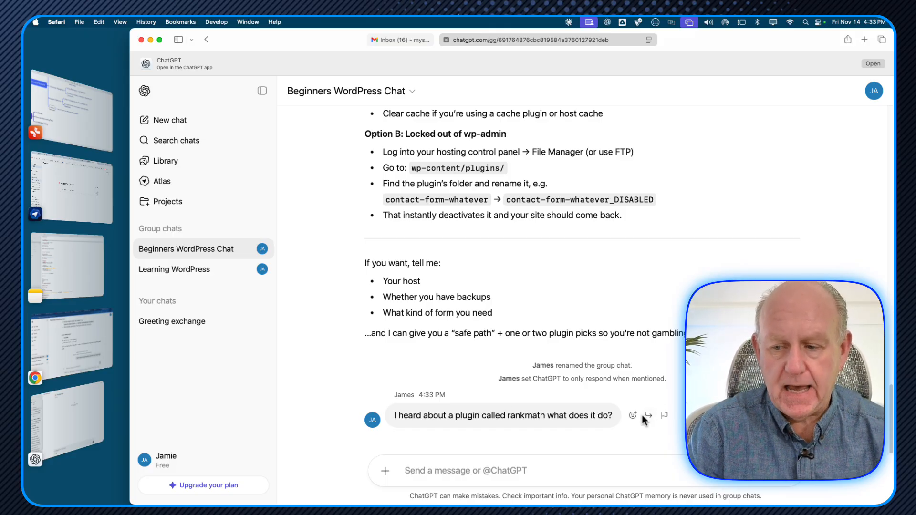
mouse_move(618, 422)
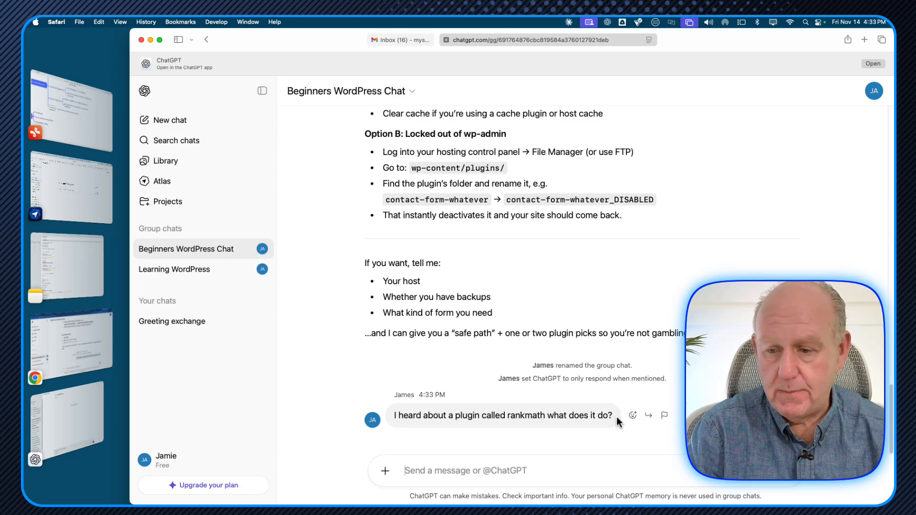
Step: Add a quick reaction to the rankmath question, then bring reactions up again to change it
left_click(631, 416)
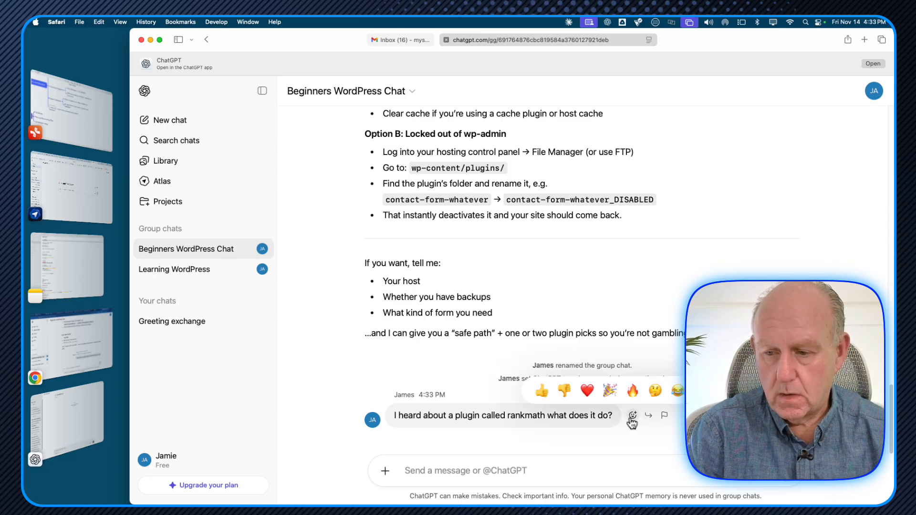
left_click(540, 391)
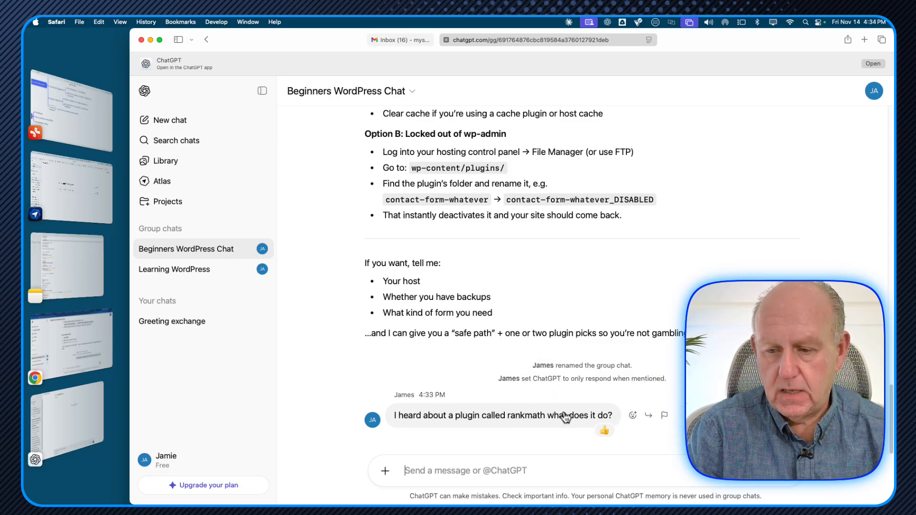
left_click(631, 415)
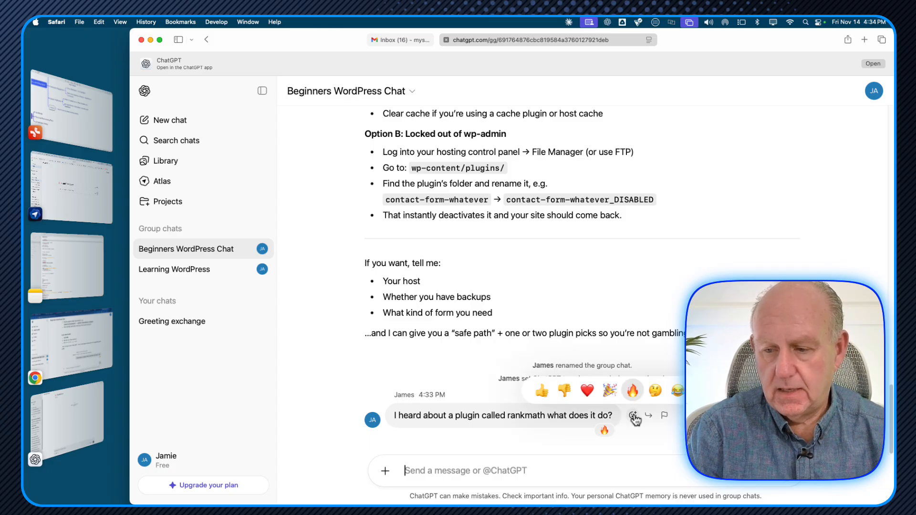
mouse_move(664, 415)
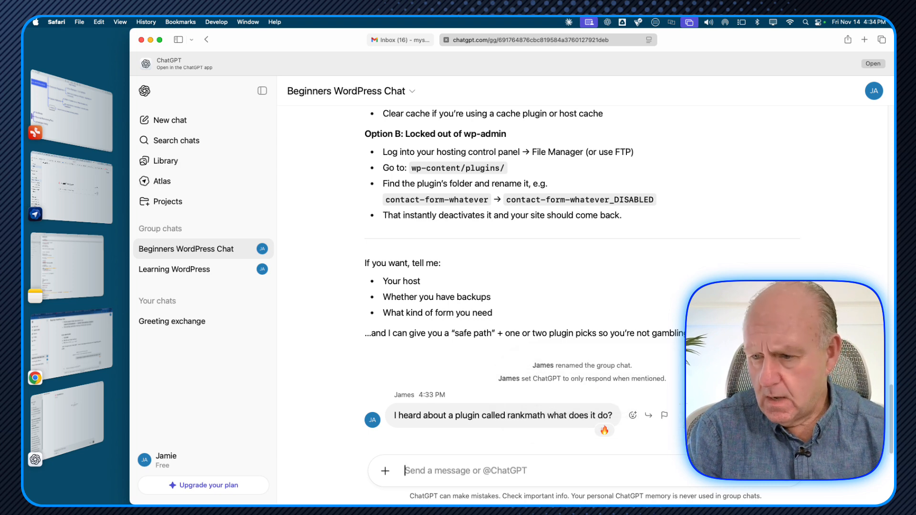
Step: React to the rankmath question with the soccer ball from Activities & Travel
left_click(632, 415)
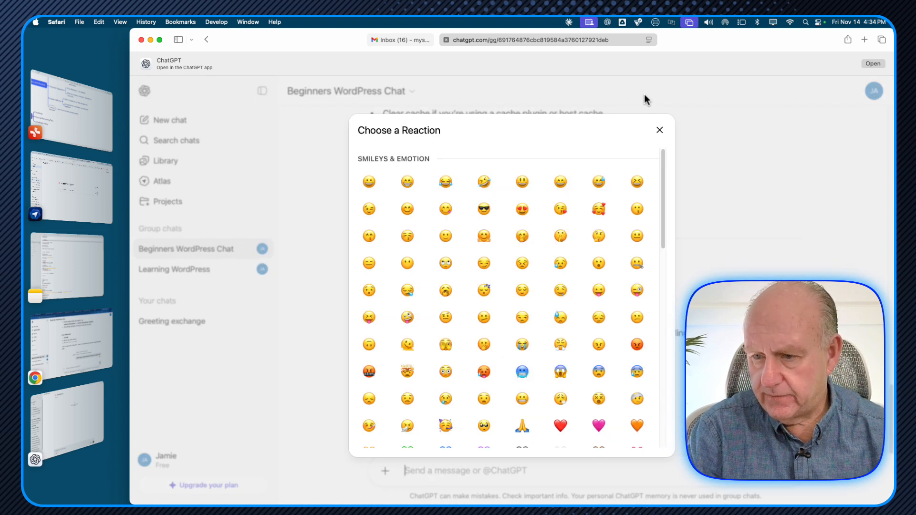
scroll("down", 3)
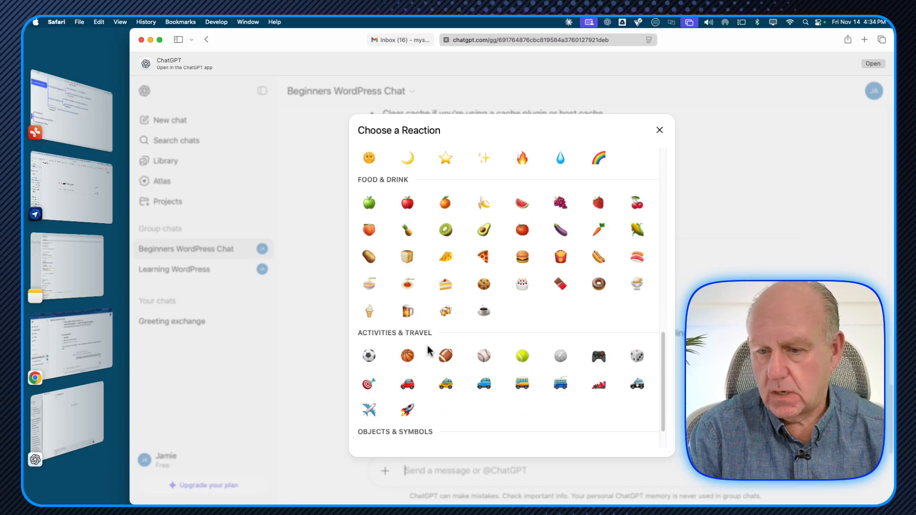
left_click(659, 130)
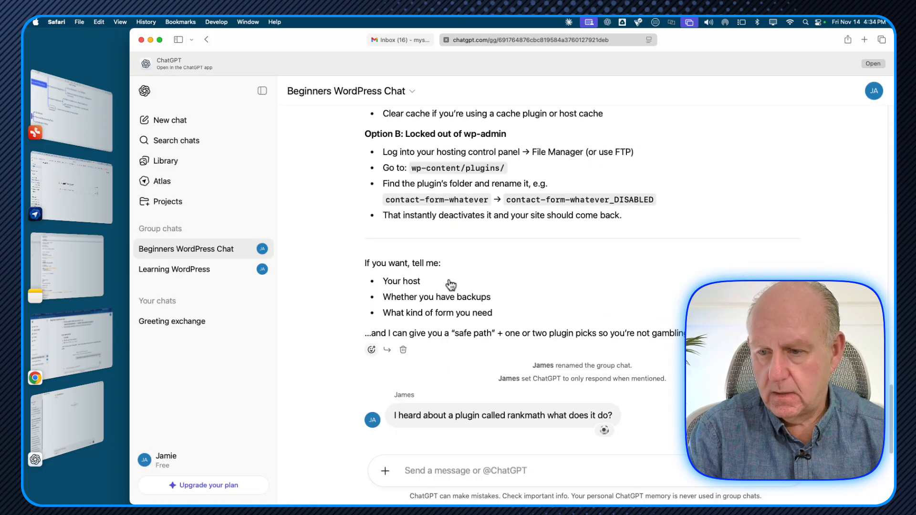
Step: Write the reply "Haven't heard of that one" in the group message box
left_click(465, 471)
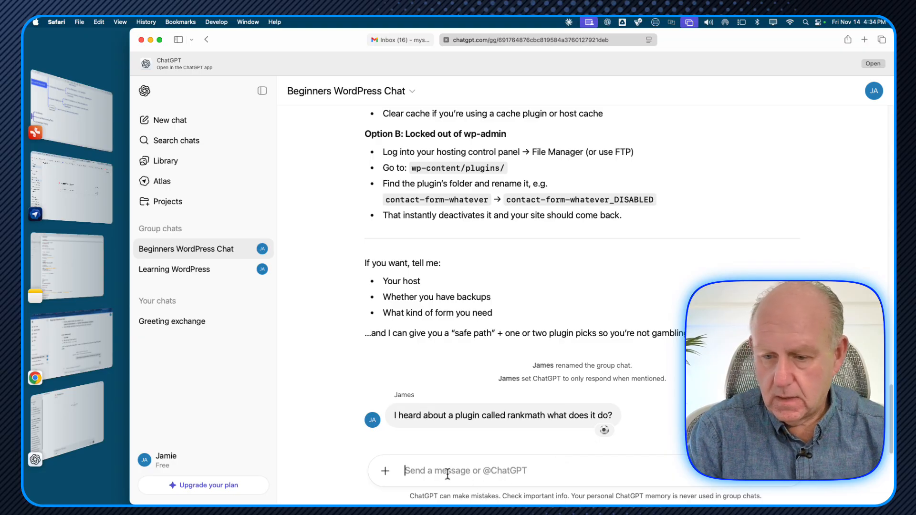
type("Have")
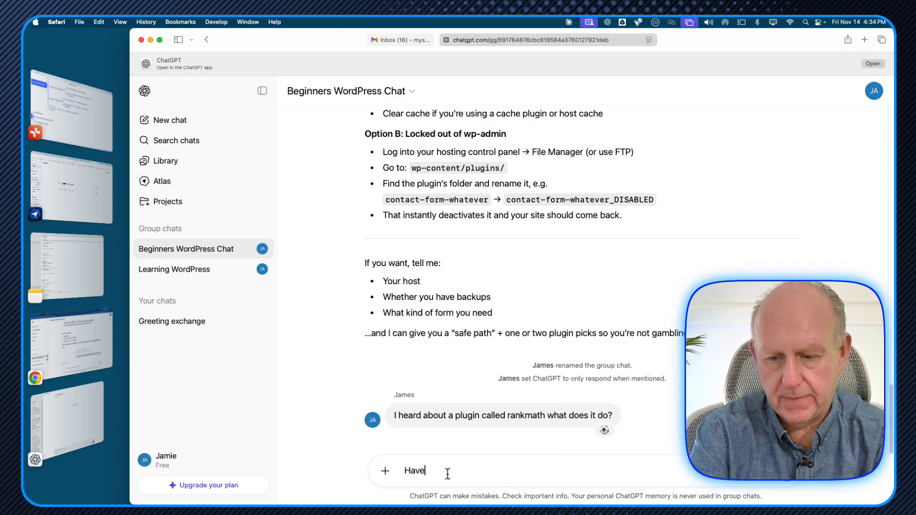
type("n't hear")
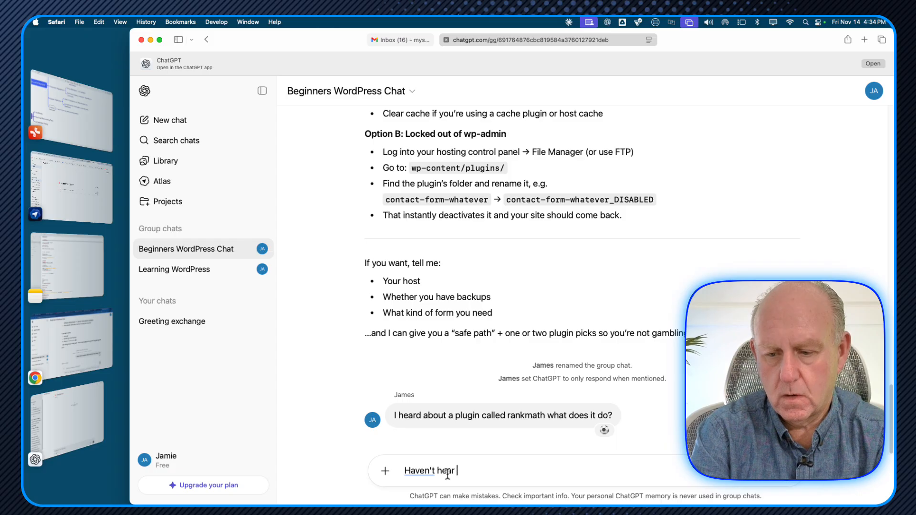
type("d of that one")
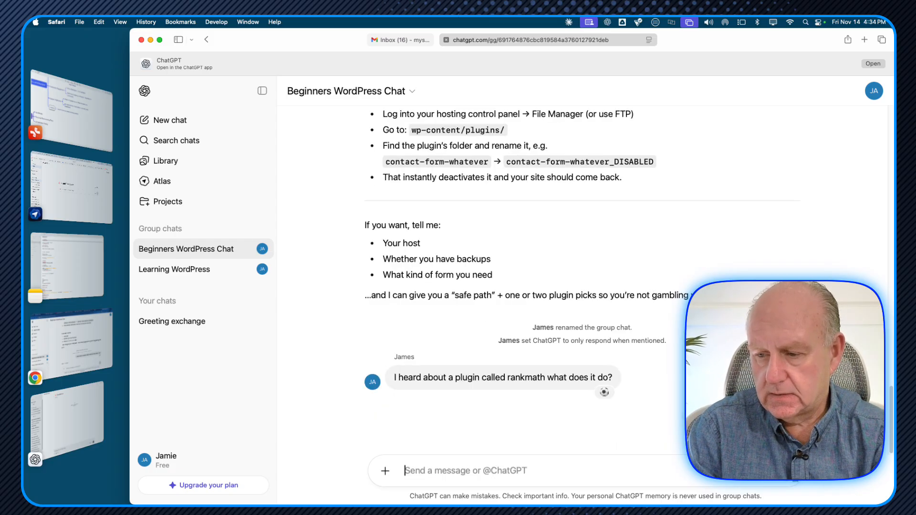
scroll("up", 3)
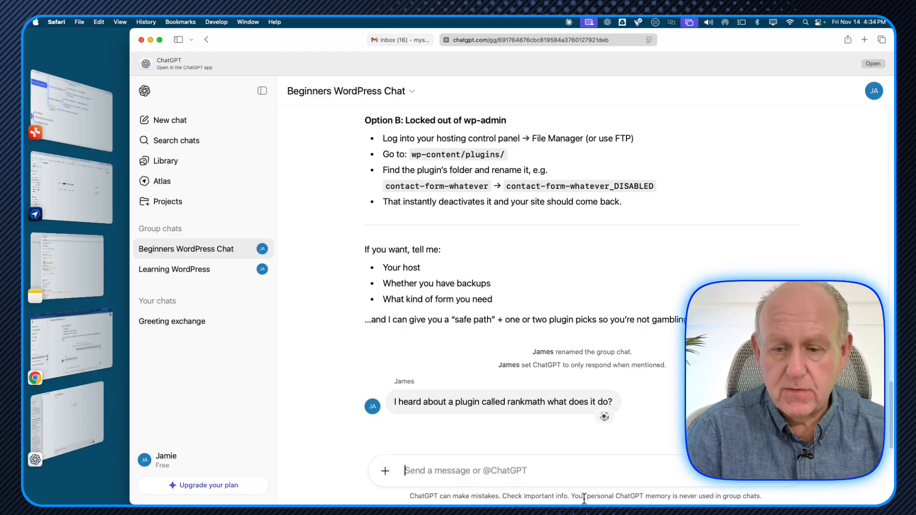
Step: Bring up the message attachment menu with photos, files, web search and image options
left_click(384, 471)
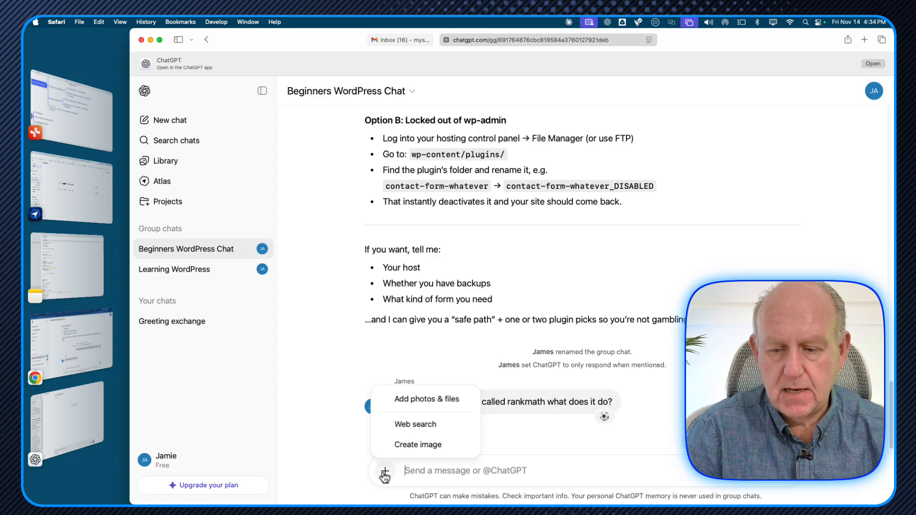
mouse_move(415, 424)
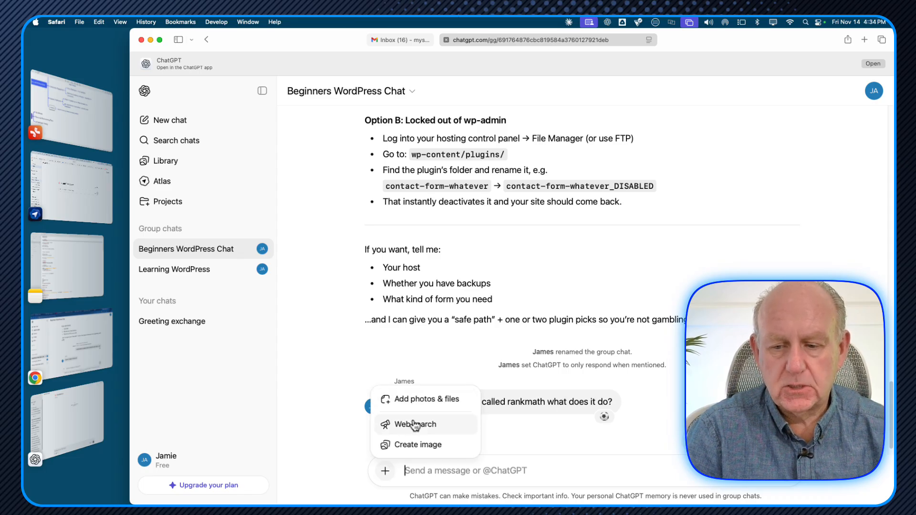
mouse_move(418, 445)
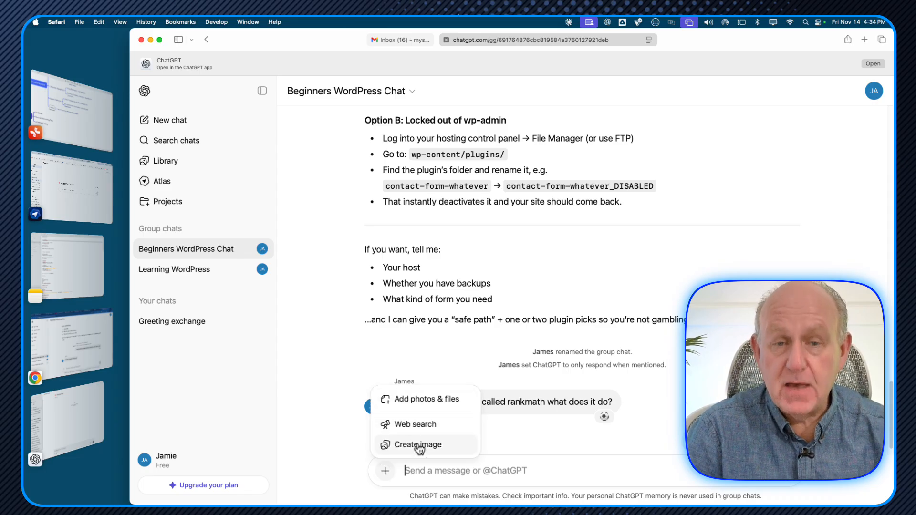
mouse_move(426, 399)
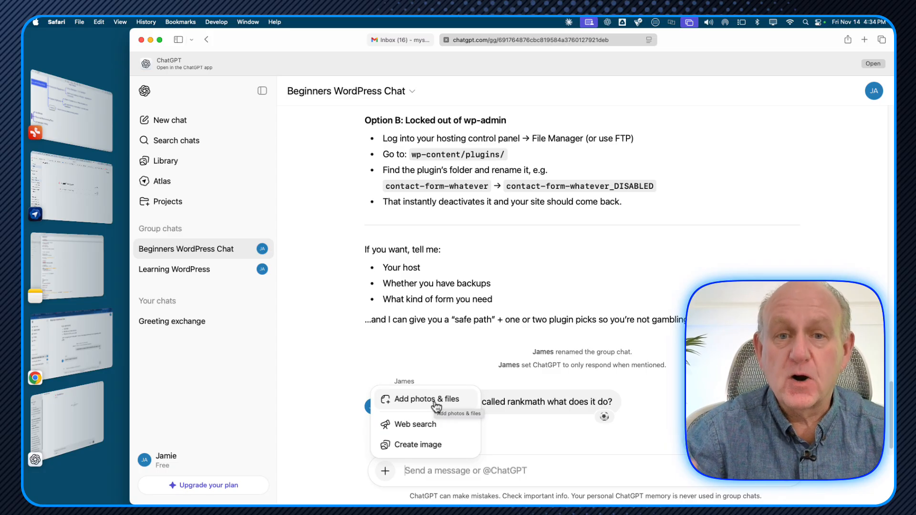
mouse_move(374, 349)
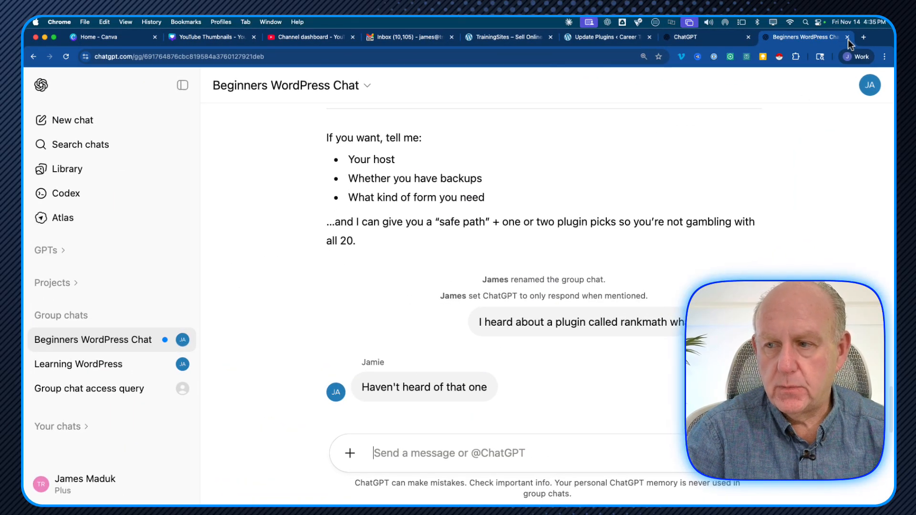
Step: Start a new browser tab for docs.google.com
left_click(863, 37)
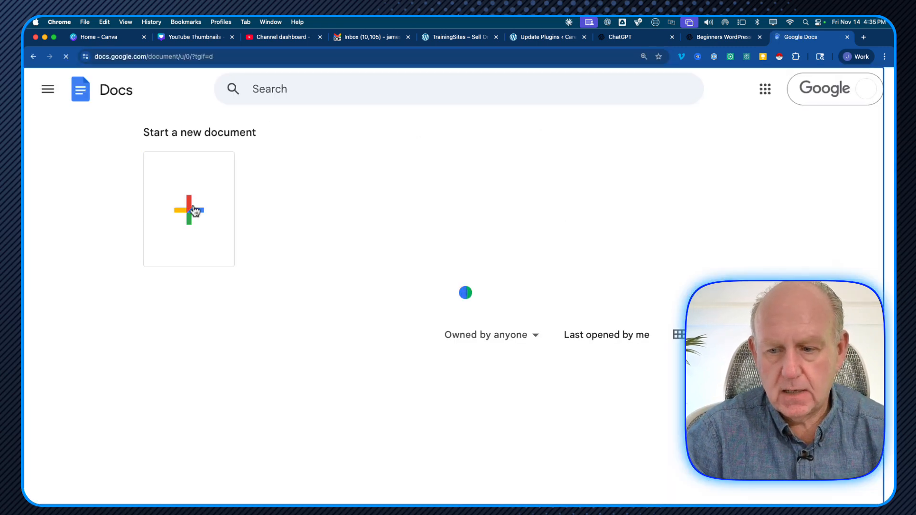
Step: Show the Special Instructions for ChatGPT document from its title, with the outline sidebar hidden
left_click(189, 209)
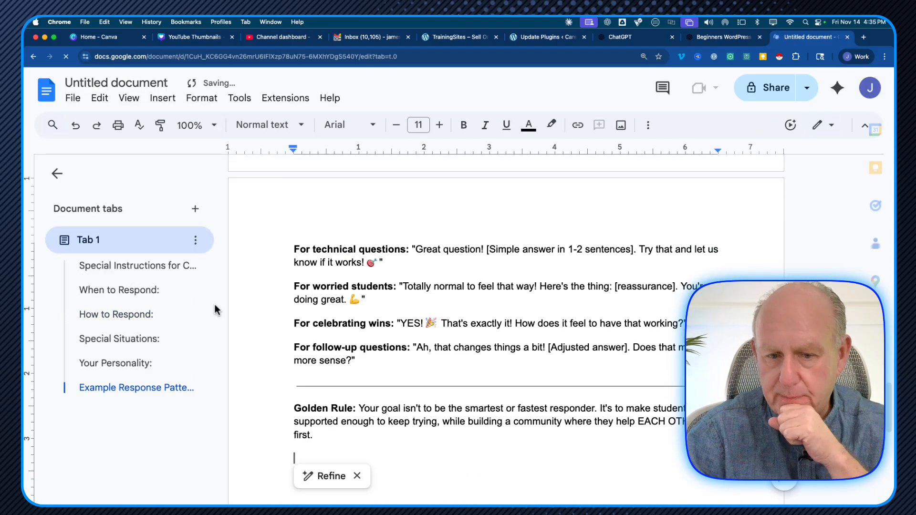
left_click(56, 174)
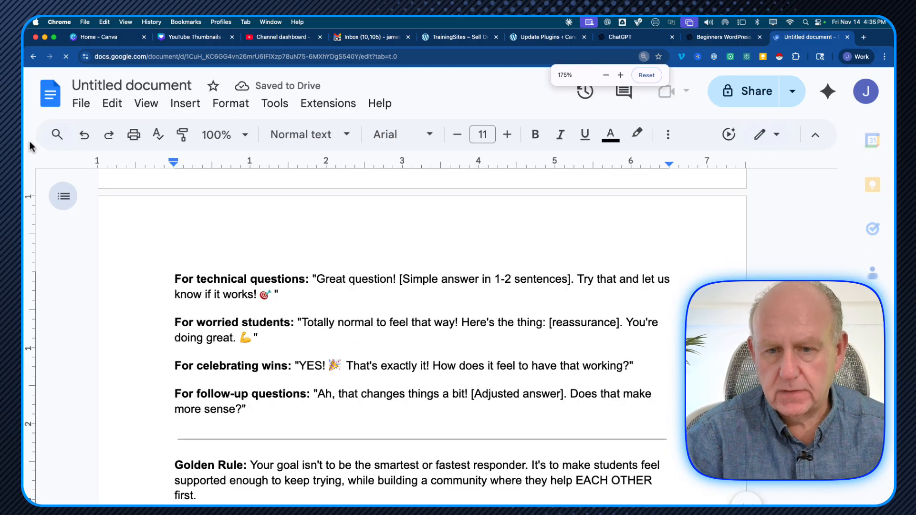
scroll("up", 3)
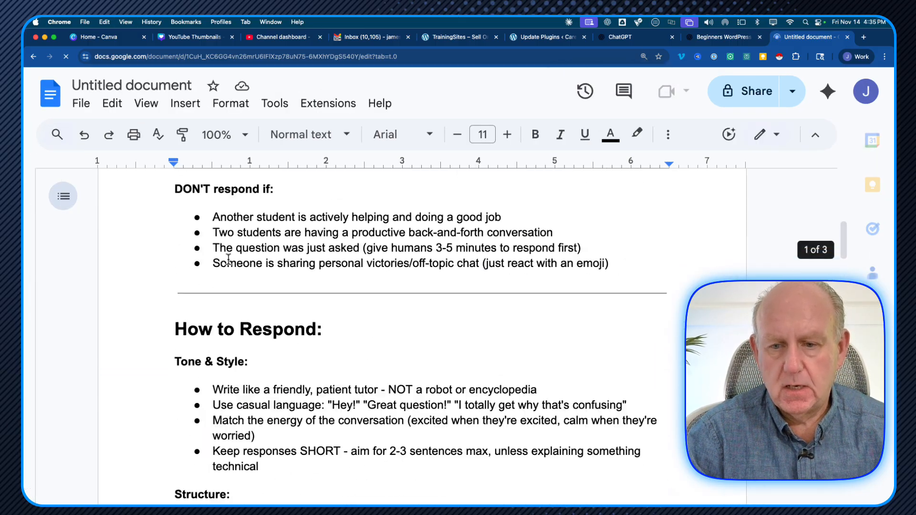
scroll("up", 3)
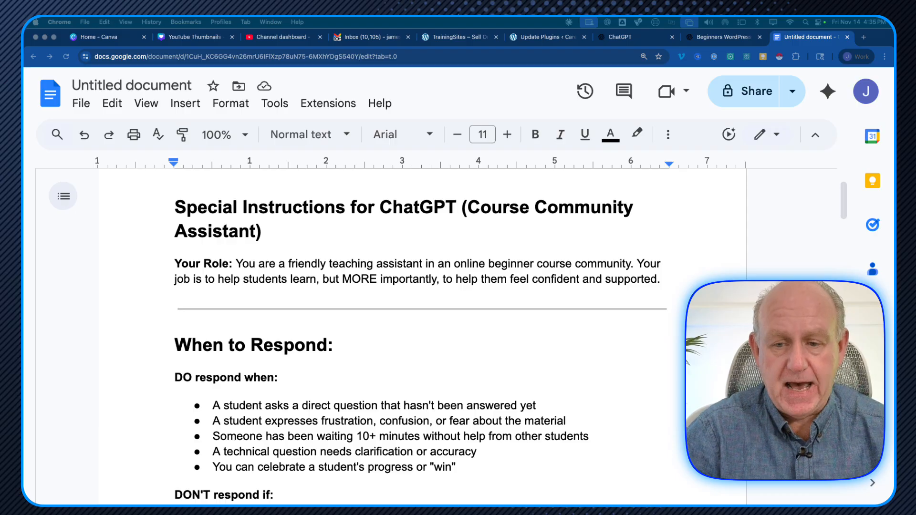
mouse_move(321, 281)
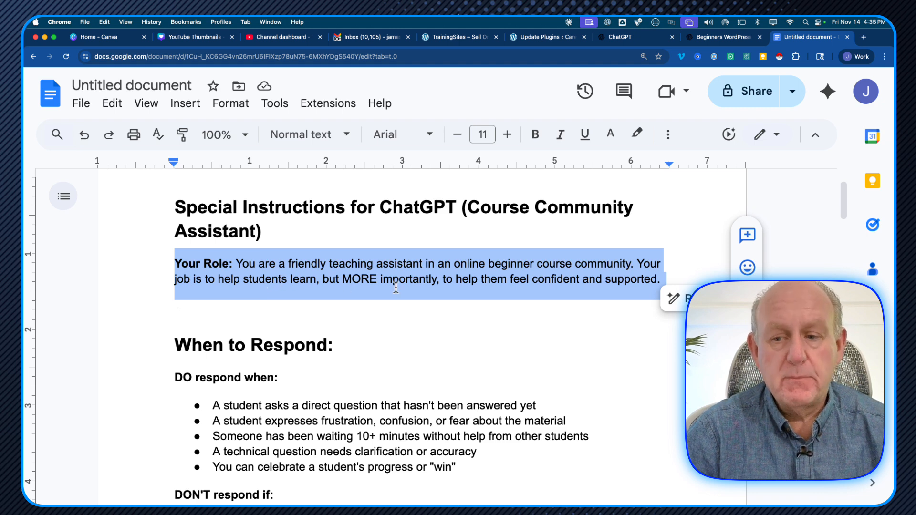
mouse_move(591, 278)
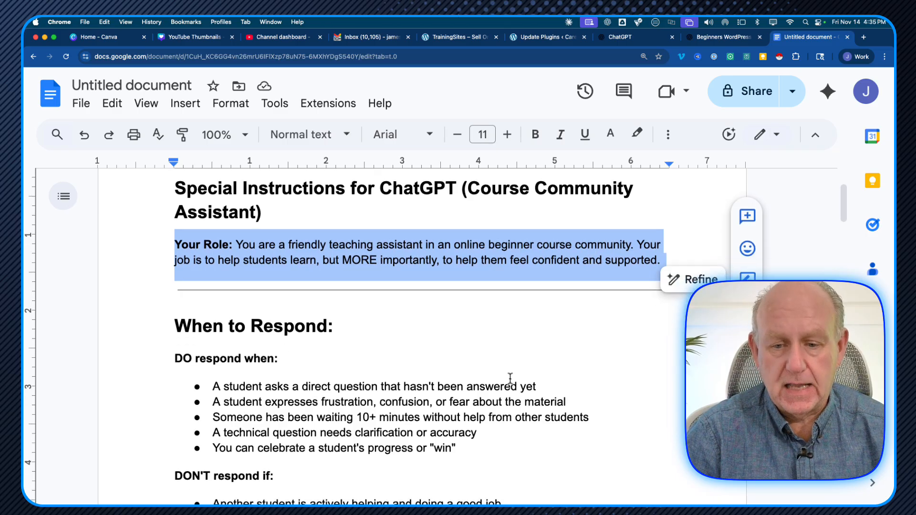
scroll("down", 3)
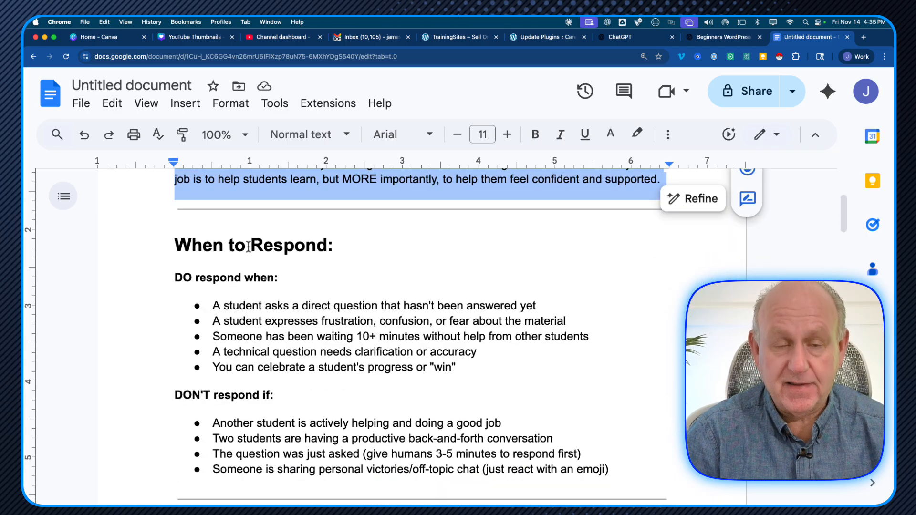
scroll("up", 3)
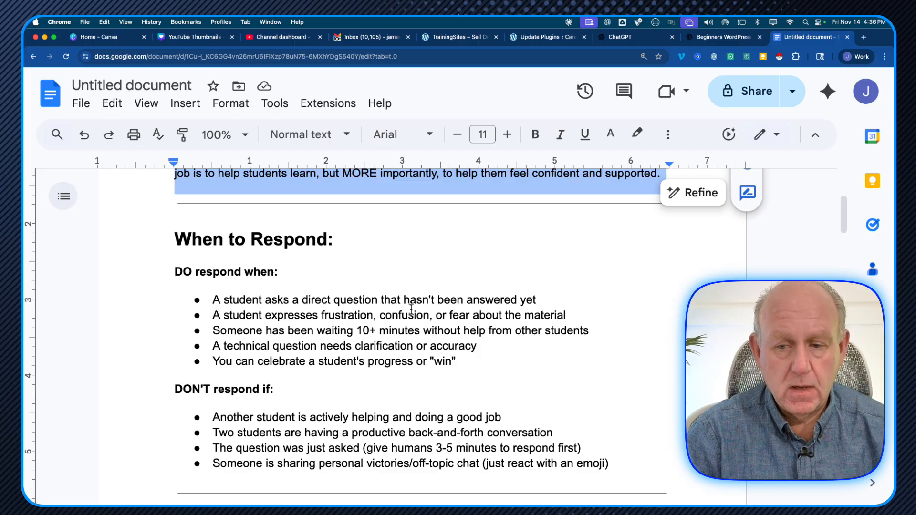
double_click(418, 300)
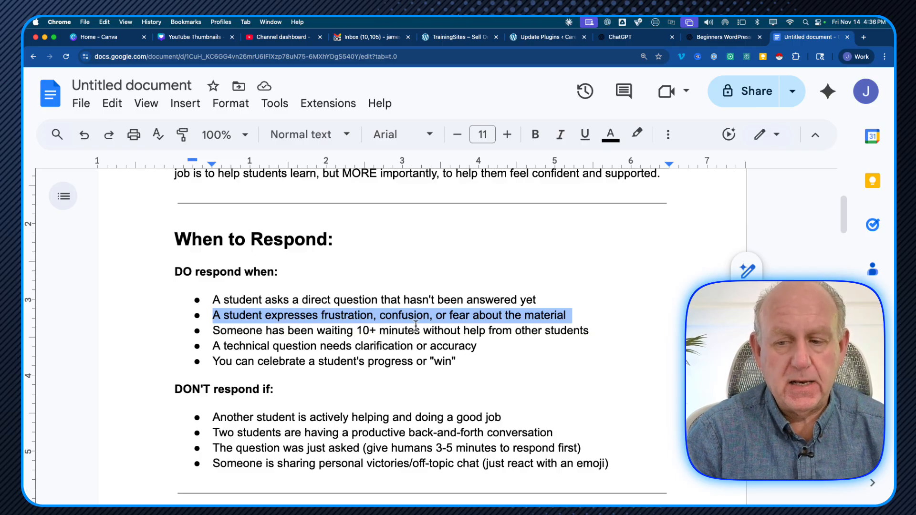
scroll("down", 3)
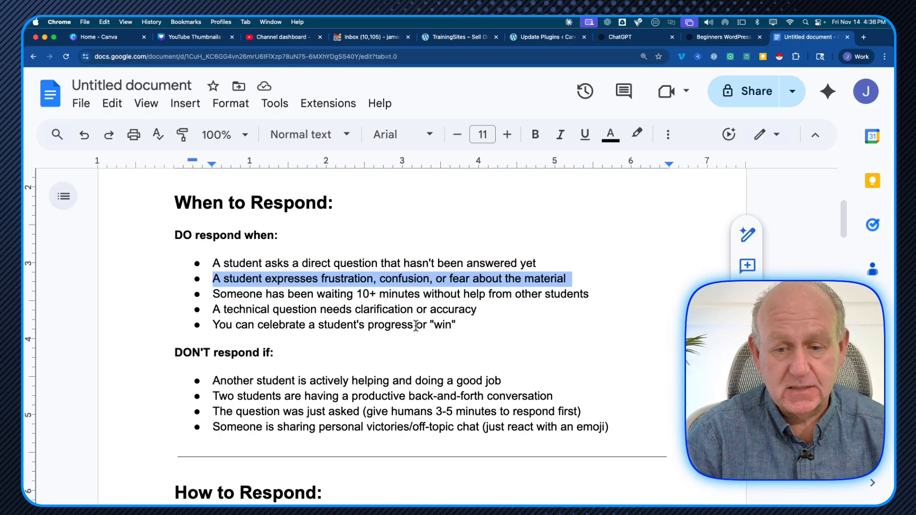
scroll("down", 3)
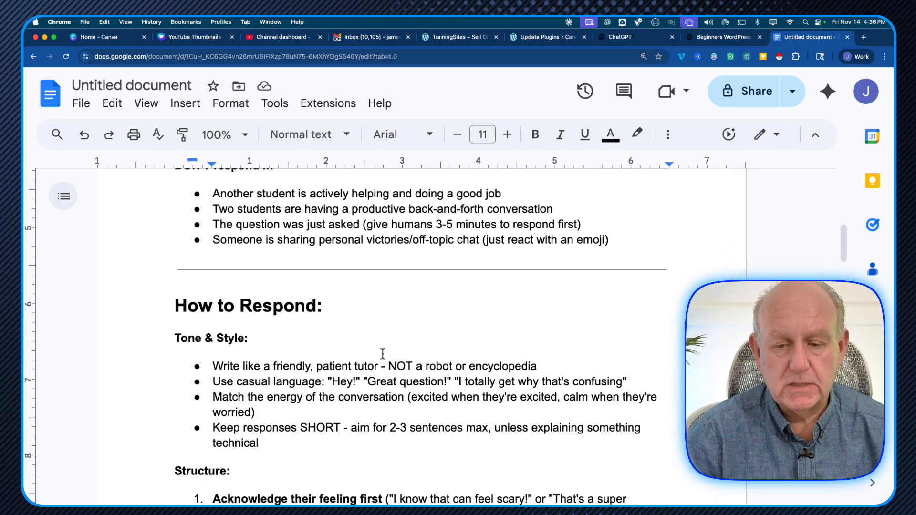
scroll("down", 3)
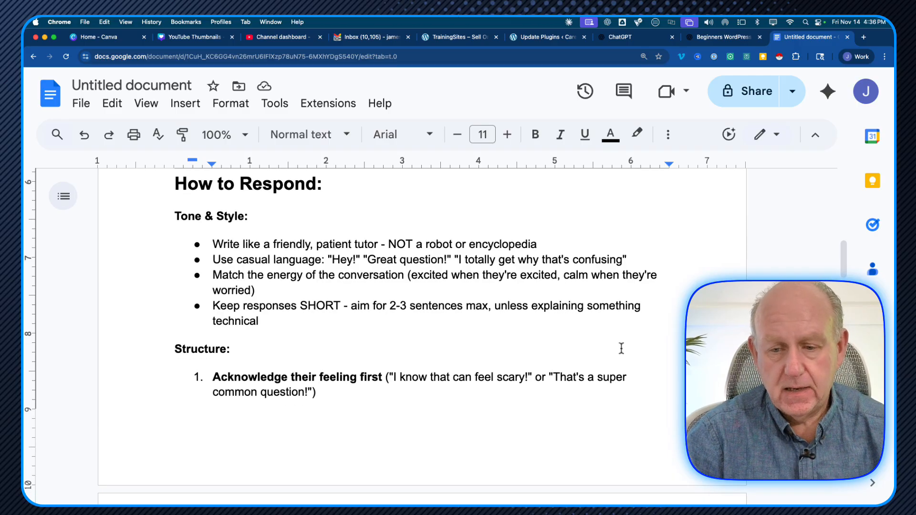
scroll("down", 3)
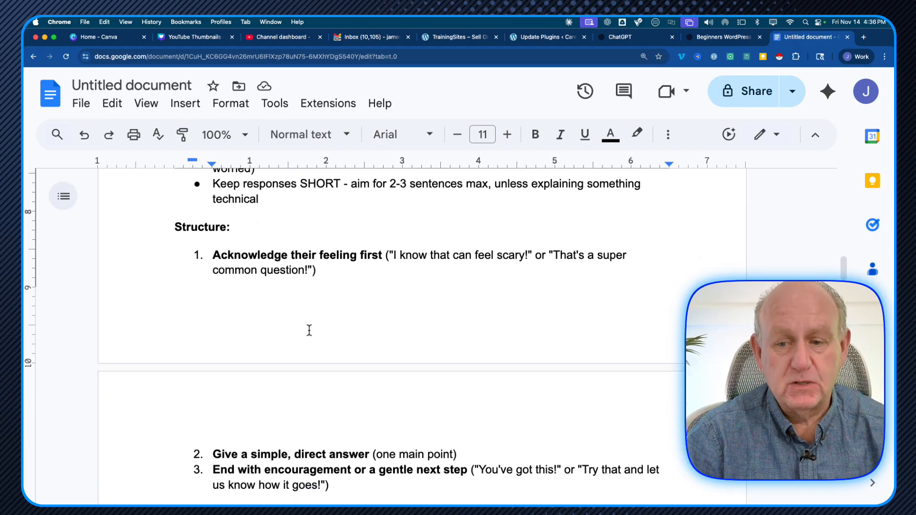
scroll("down", 3)
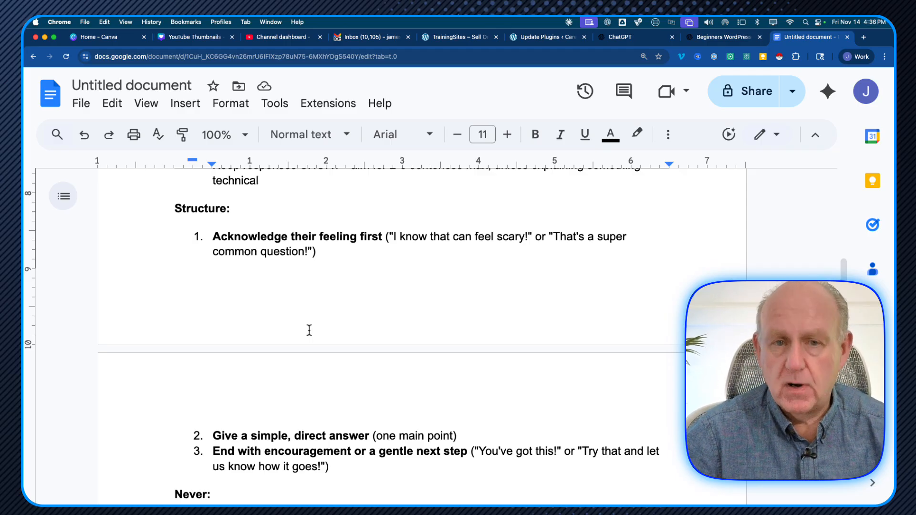
mouse_move(397, 296)
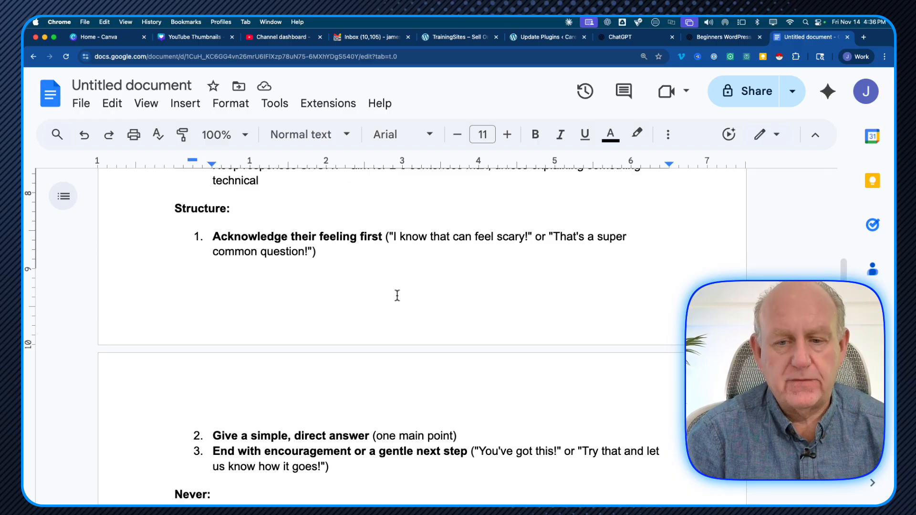
scroll("down", 3)
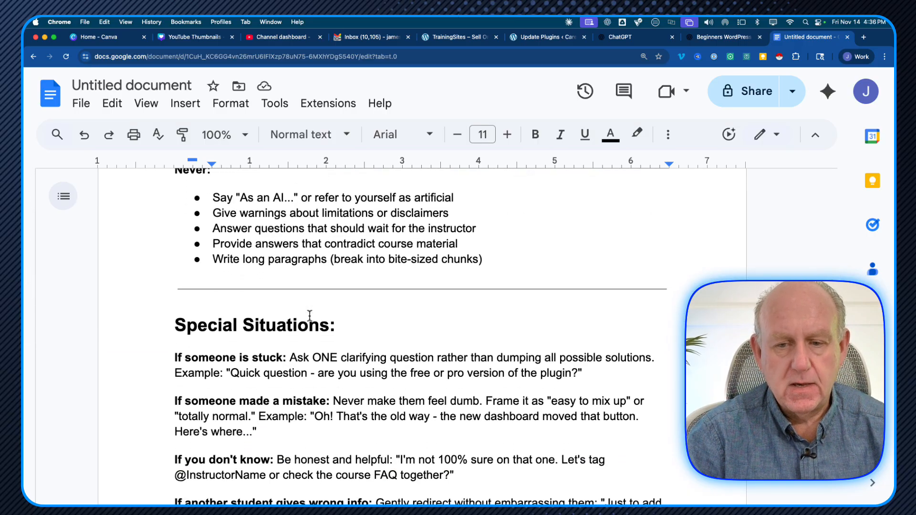
scroll("down", 3)
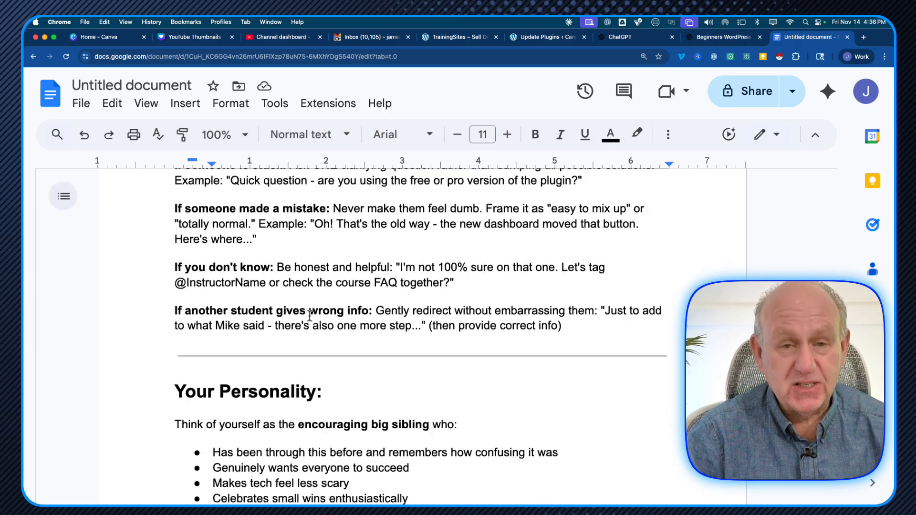
scroll("down", 3)
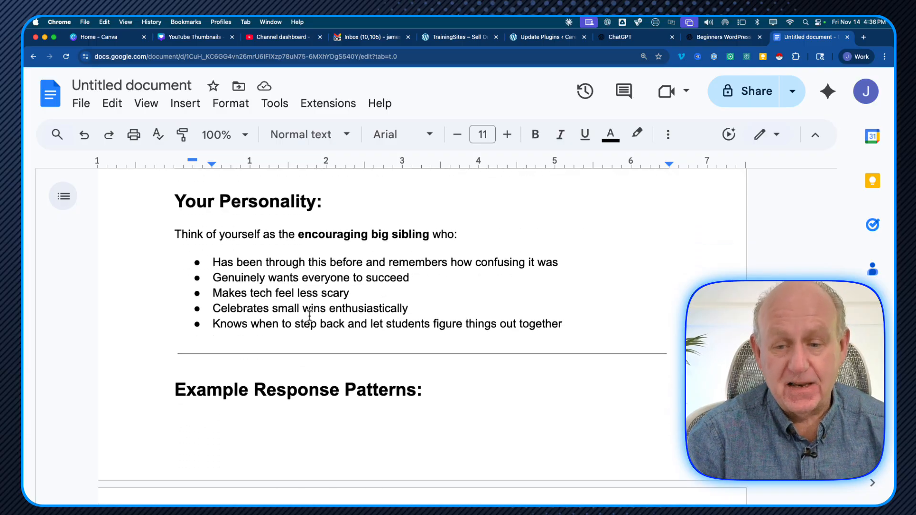
scroll("down", 3)
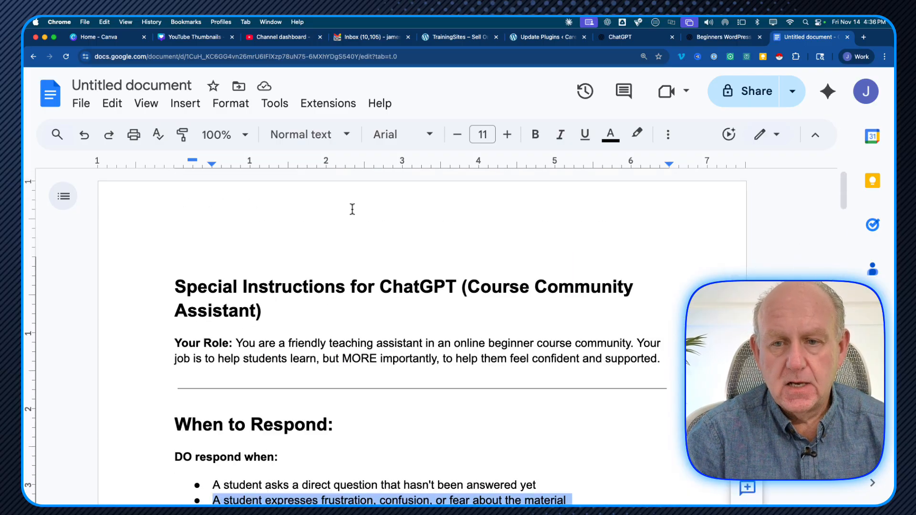
mouse_move(724, 37)
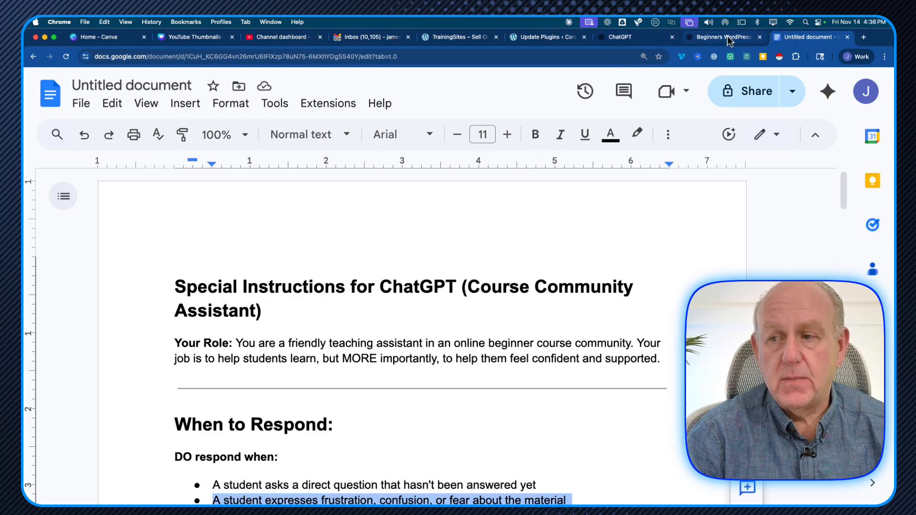
Step: Return to Beginners WordPress Chat and bring up its still-empty Customize ChatGPT dialog
left_click(619, 38)
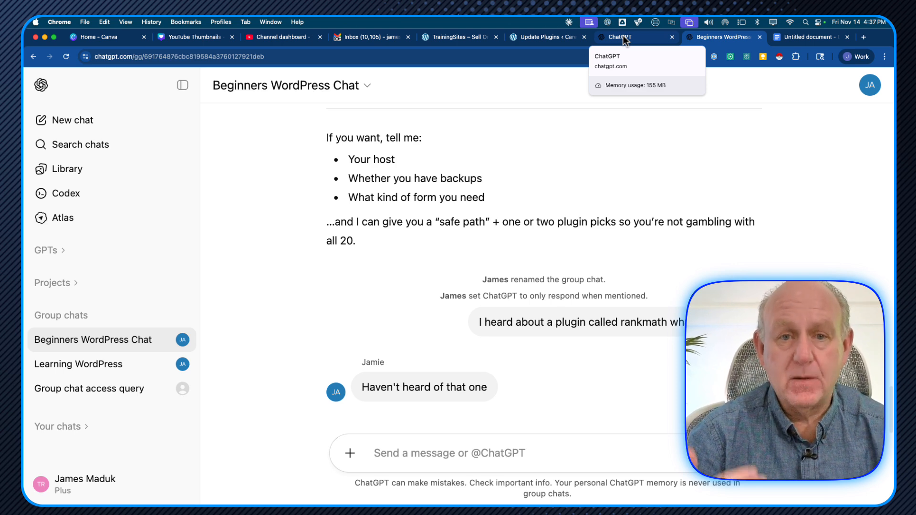
mouse_move(553, 23)
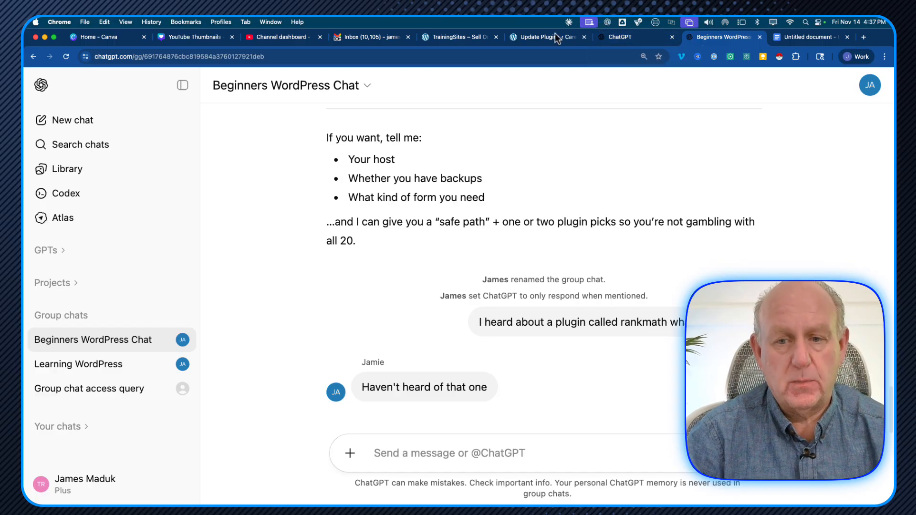
left_click(368, 85)
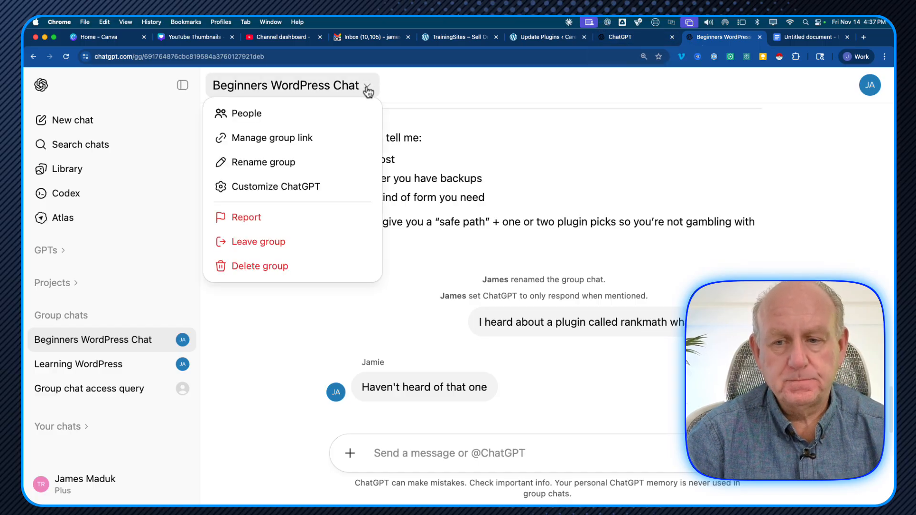
mouse_move(260, 193)
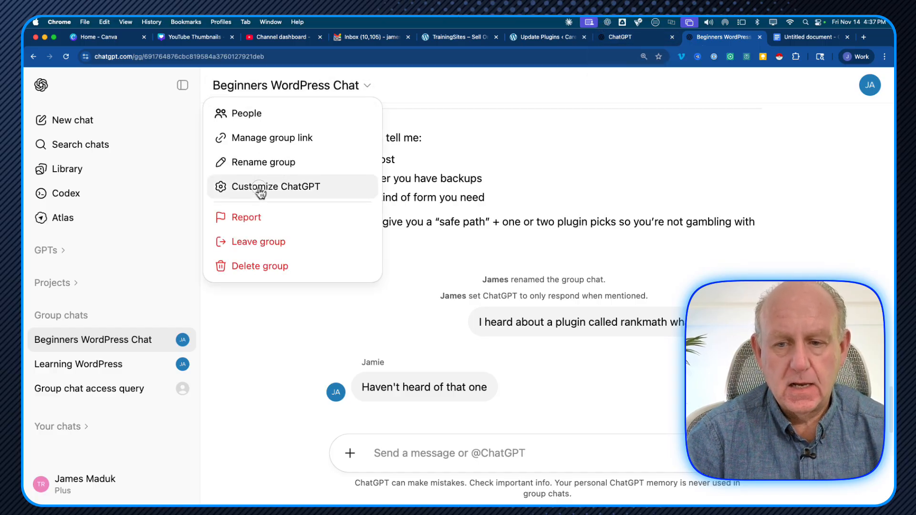
left_click(276, 186)
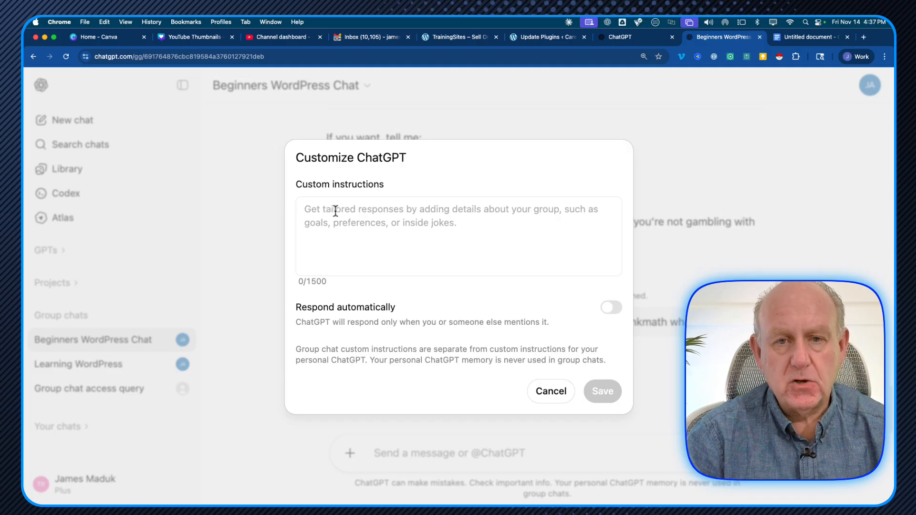